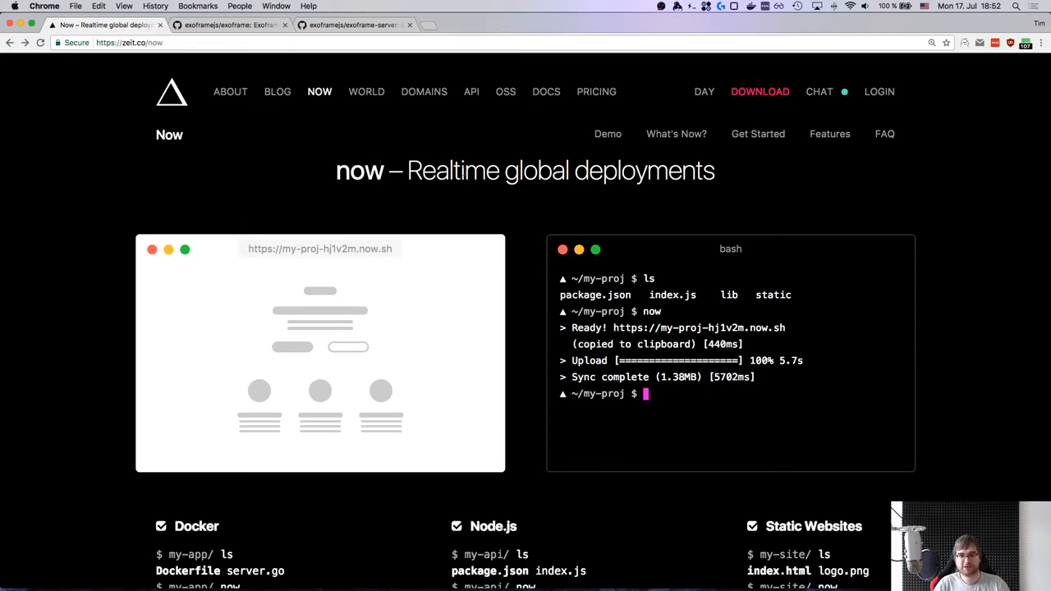
- Browse the exoframe README's deployment demo and open the Universal Now blog post
scroll("down", 3)
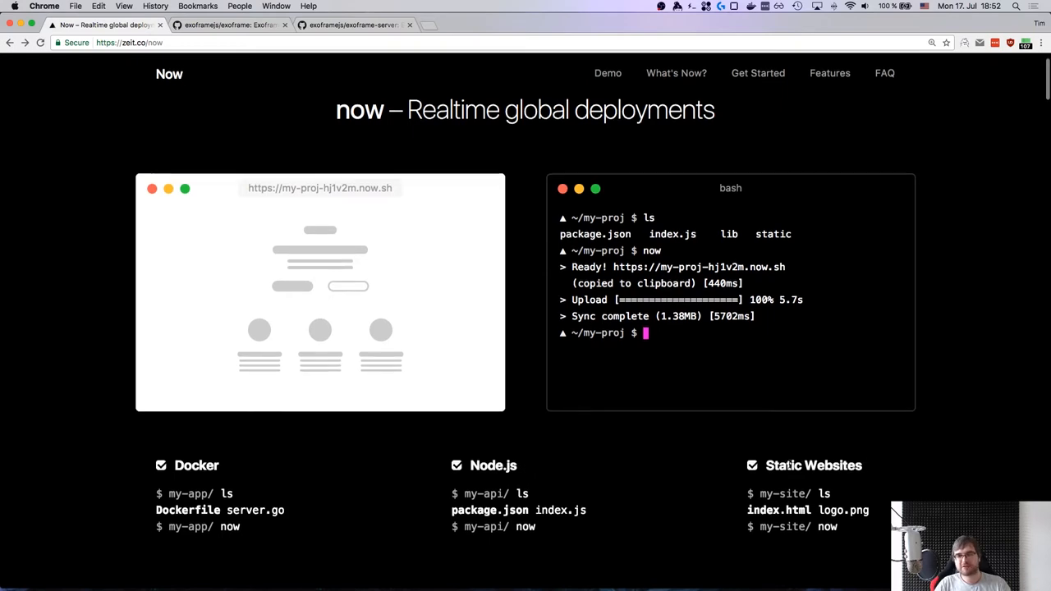
scroll("down", 3)
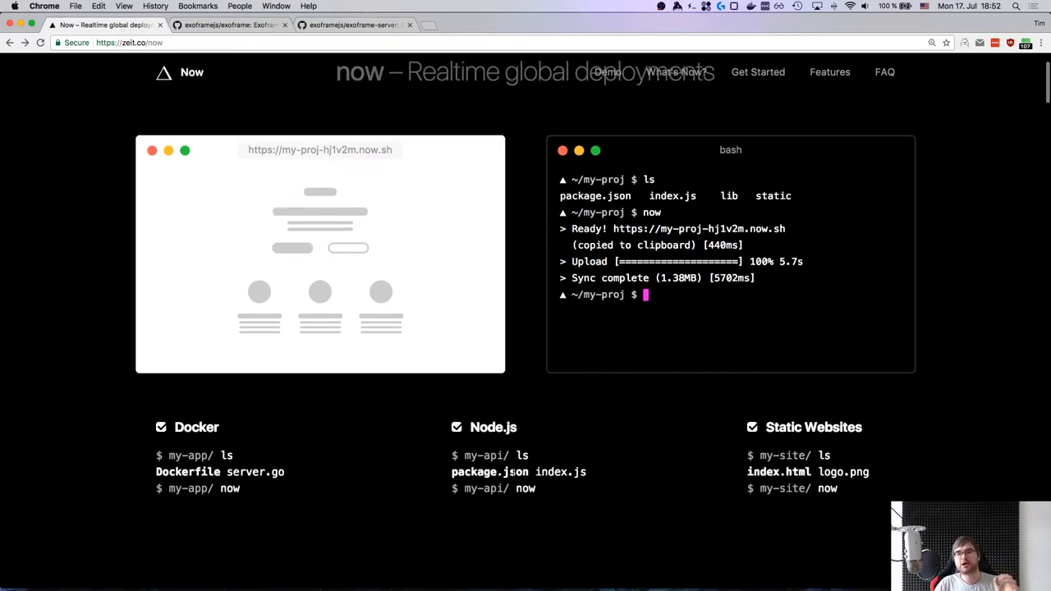
left_click(675, 71)
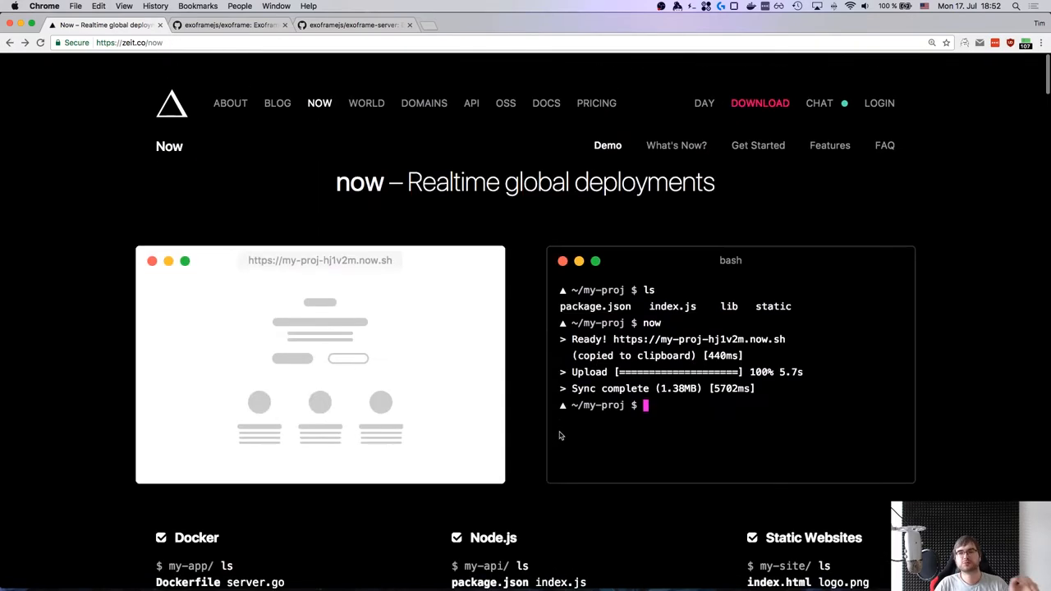
scroll("down", 3)
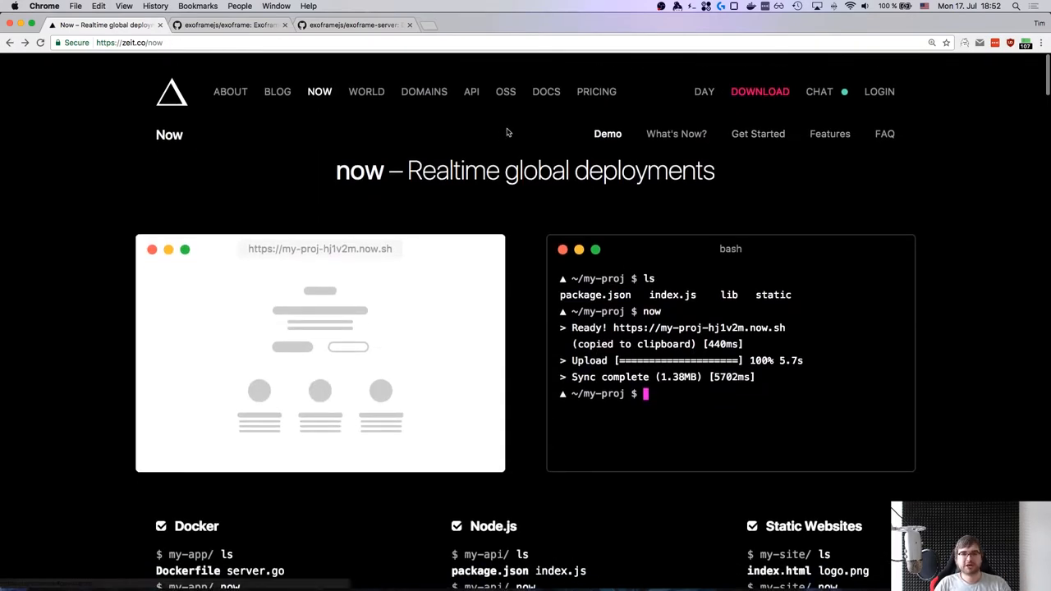
mouse_move(528, 123)
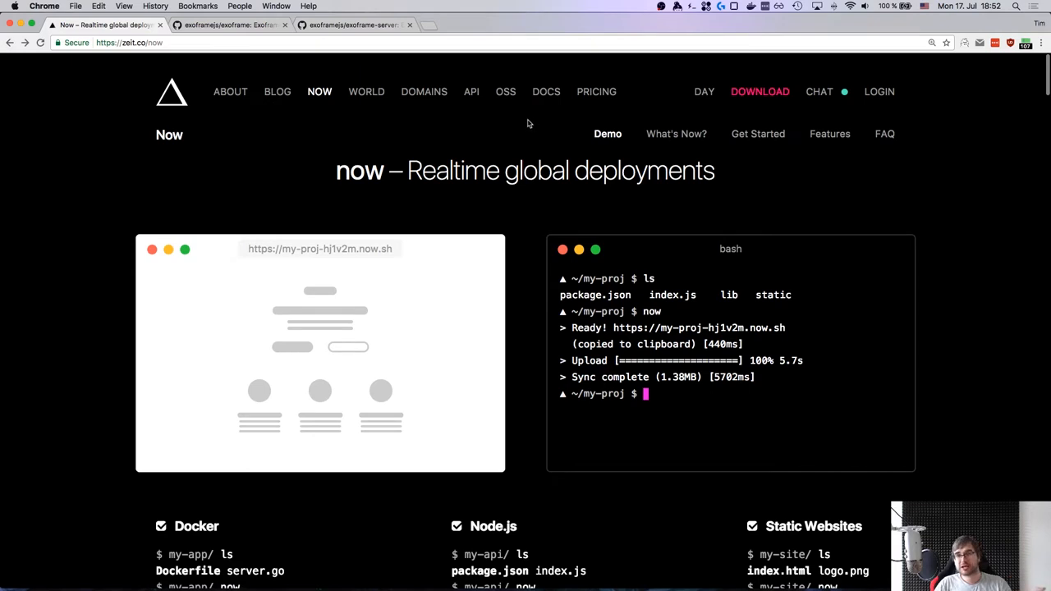
mouse_move(533, 127)
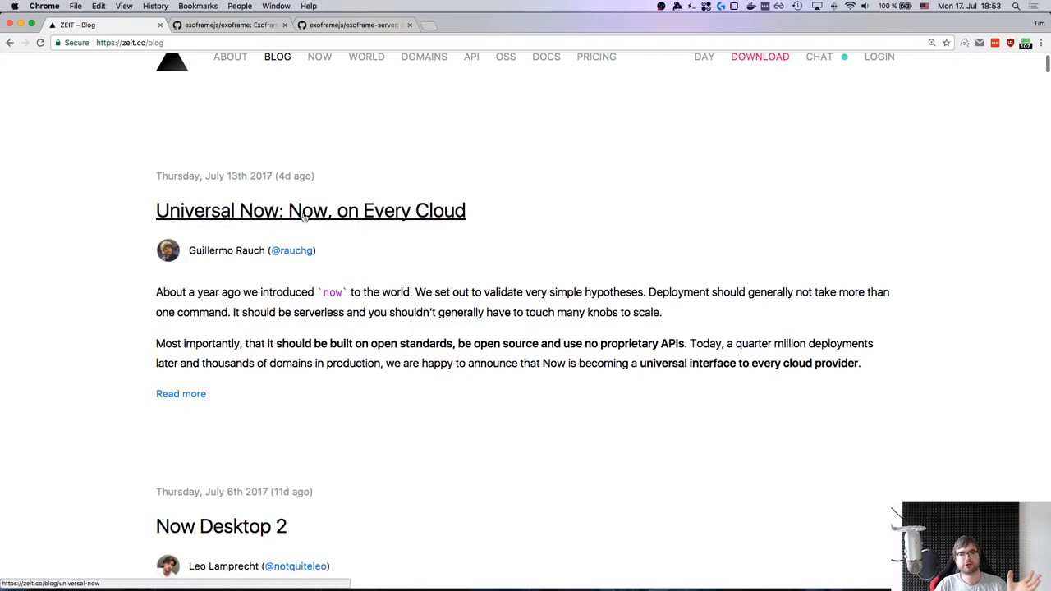
left_click(310, 211)
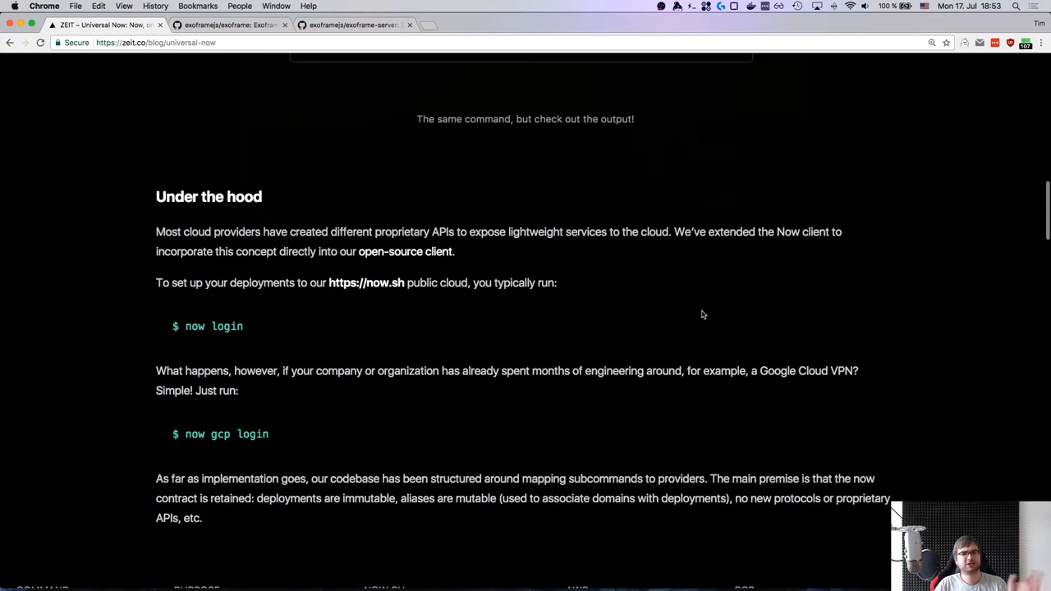
mouse_move(635, 250)
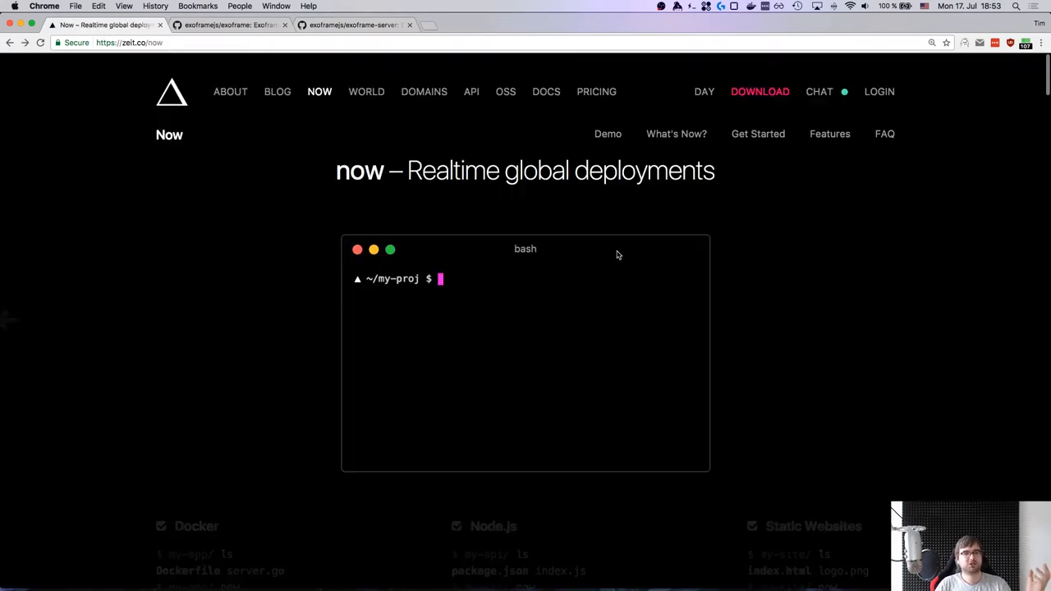
type("ls")
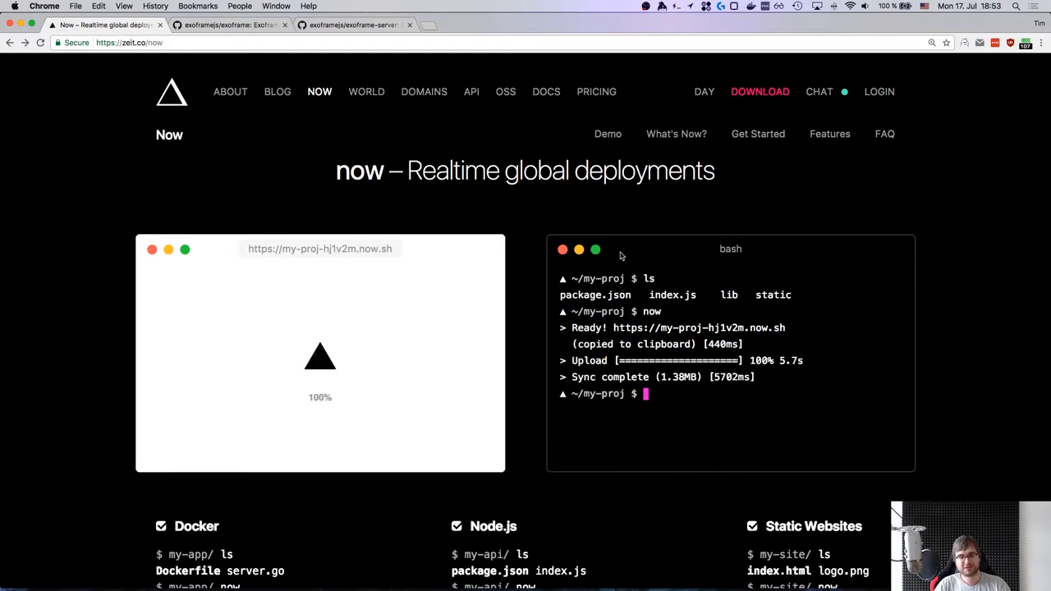
- Switch to the exoframe-server repository and scroll down to Installation and Usage
left_click(226, 25)
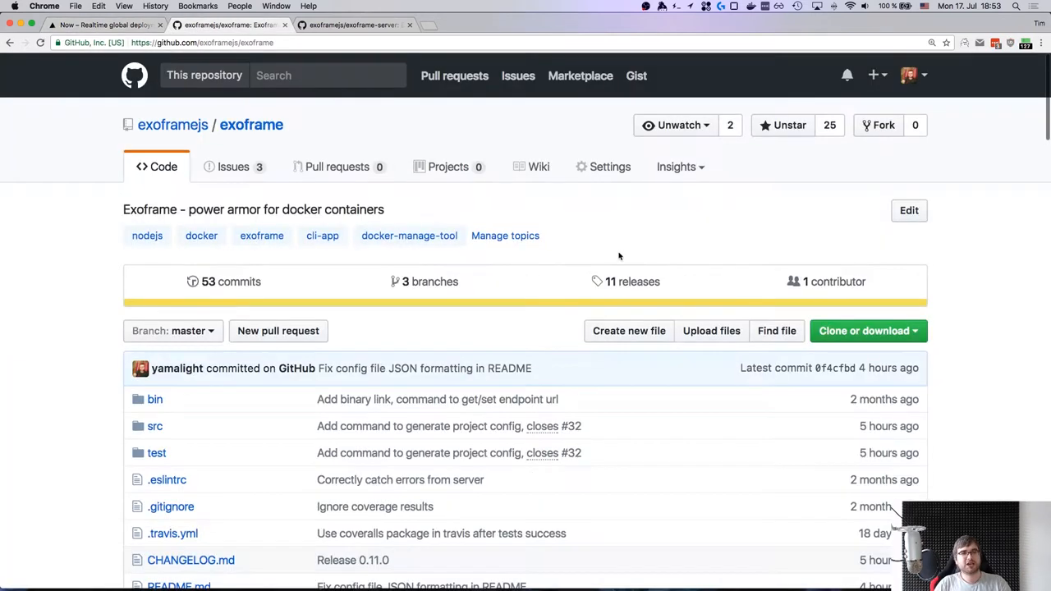
scroll("down", 3)
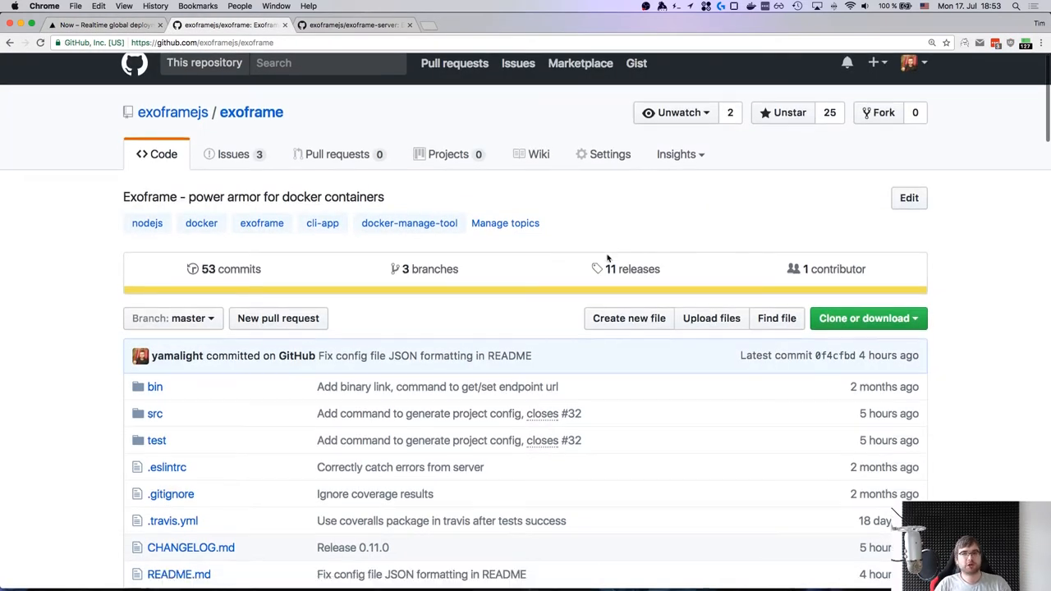
scroll("down", 3)
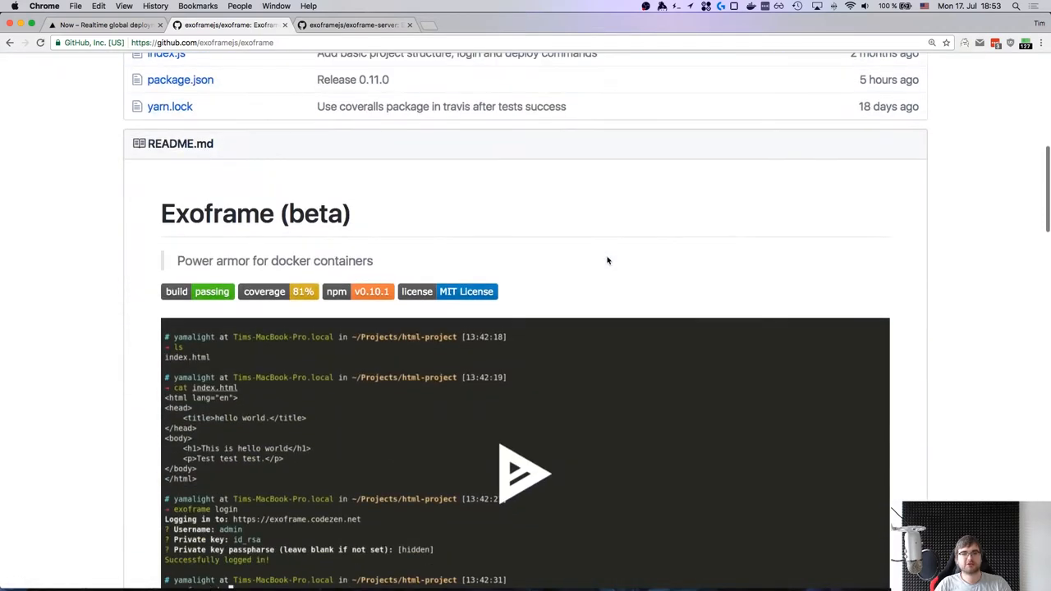
scroll("down", 3)
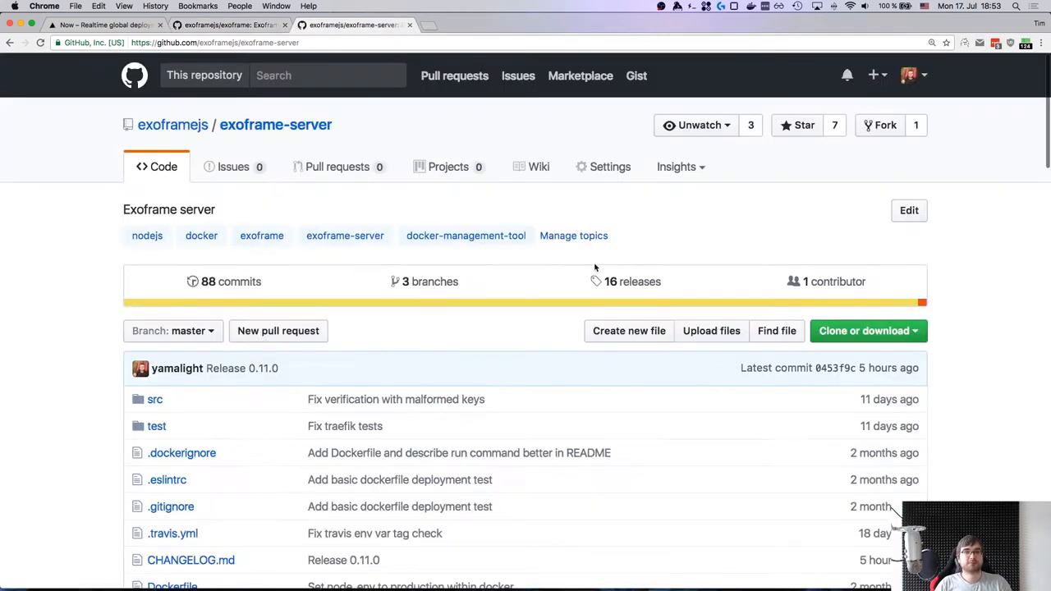
scroll("down", 3)
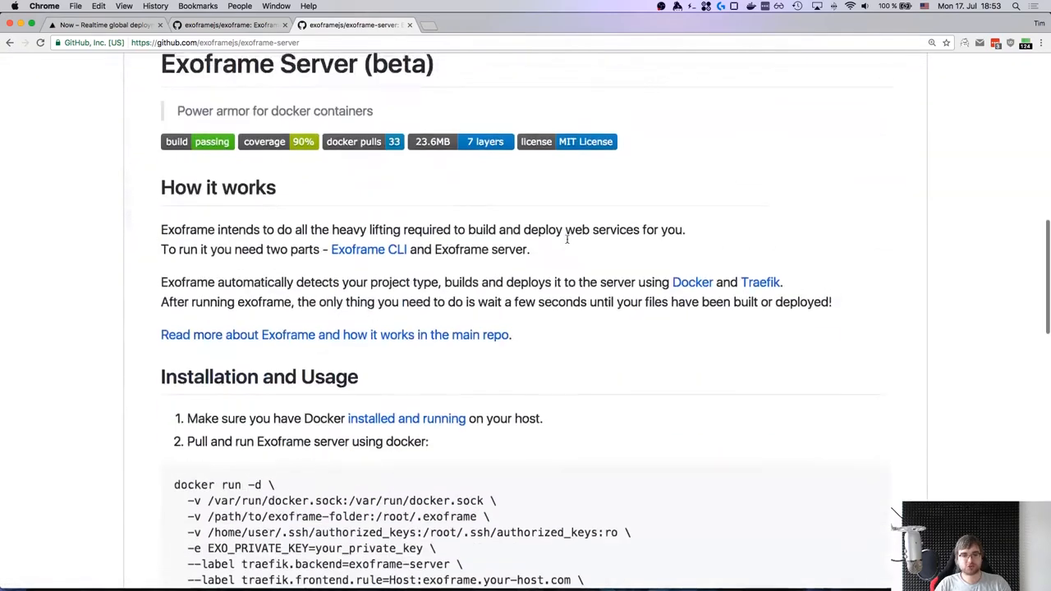
scroll("down", 3)
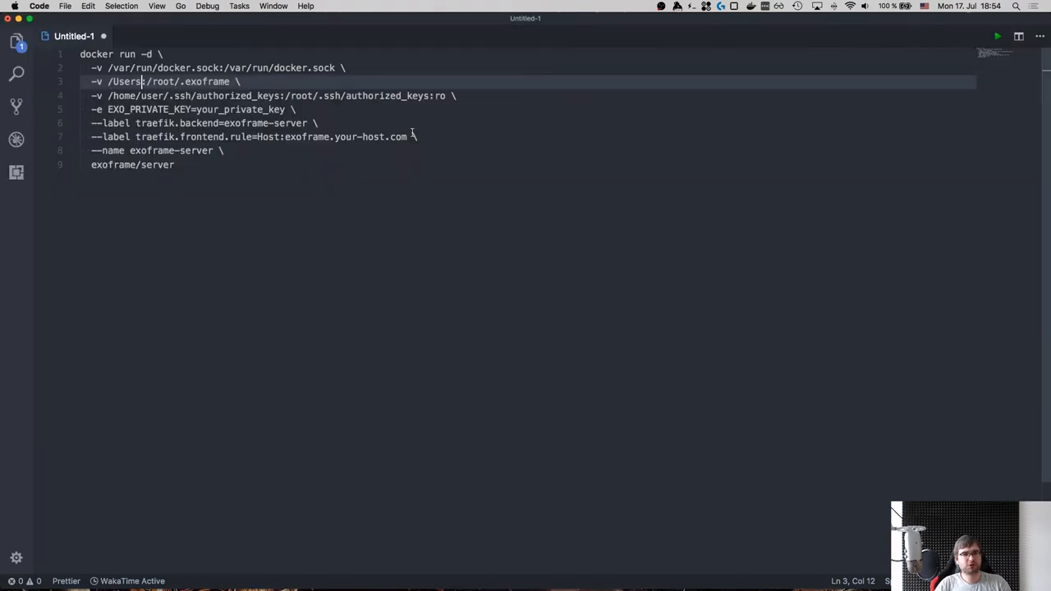
- Point the .exoframe and authorized_keys mounts at /Users/yamalight paths, with host exoframe.dev
type("yamalight/.exoframe:")
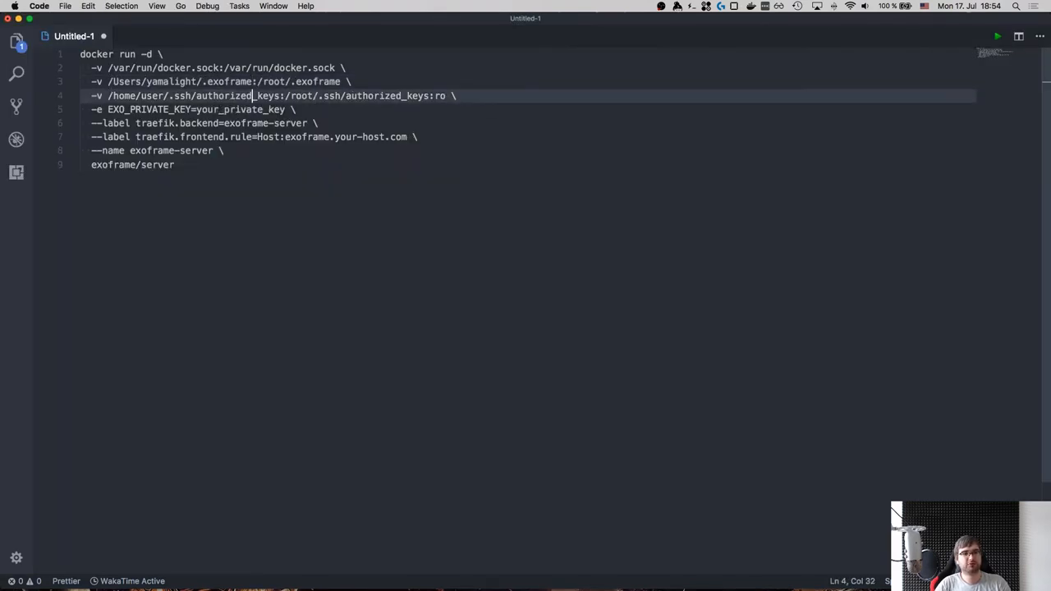
left_click(175, 95)
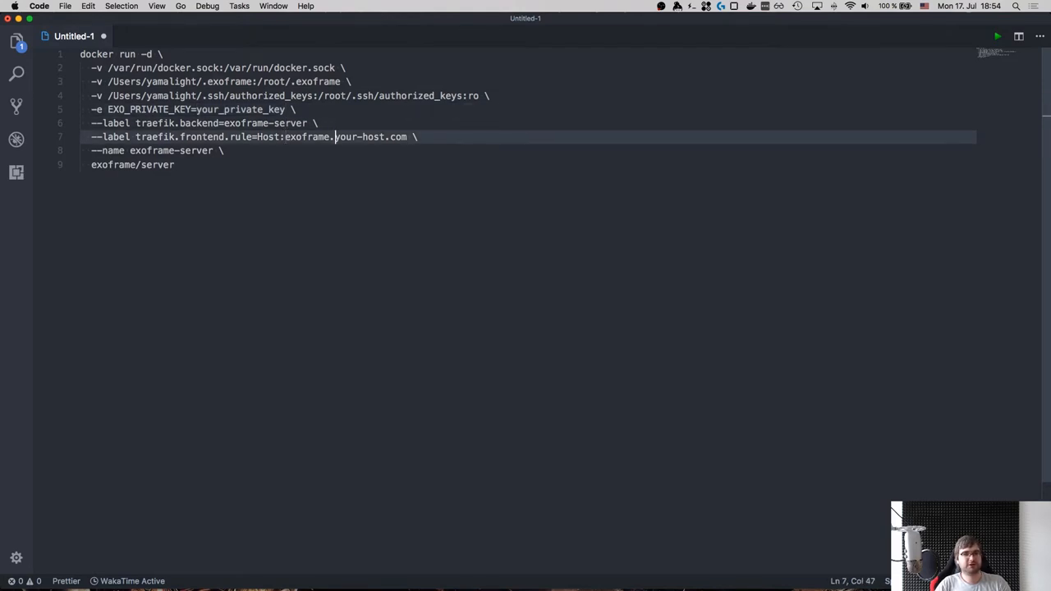
type("dev")
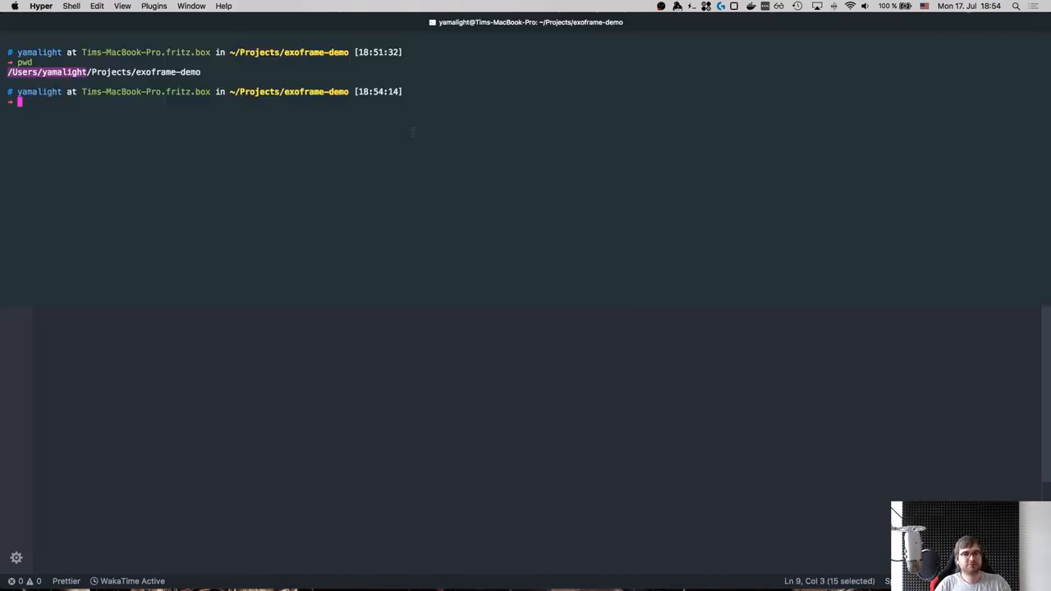
- Pull exoframe/server, run the container command, and confirm exoframe-server and traefik with docker ps
type("docker pull")
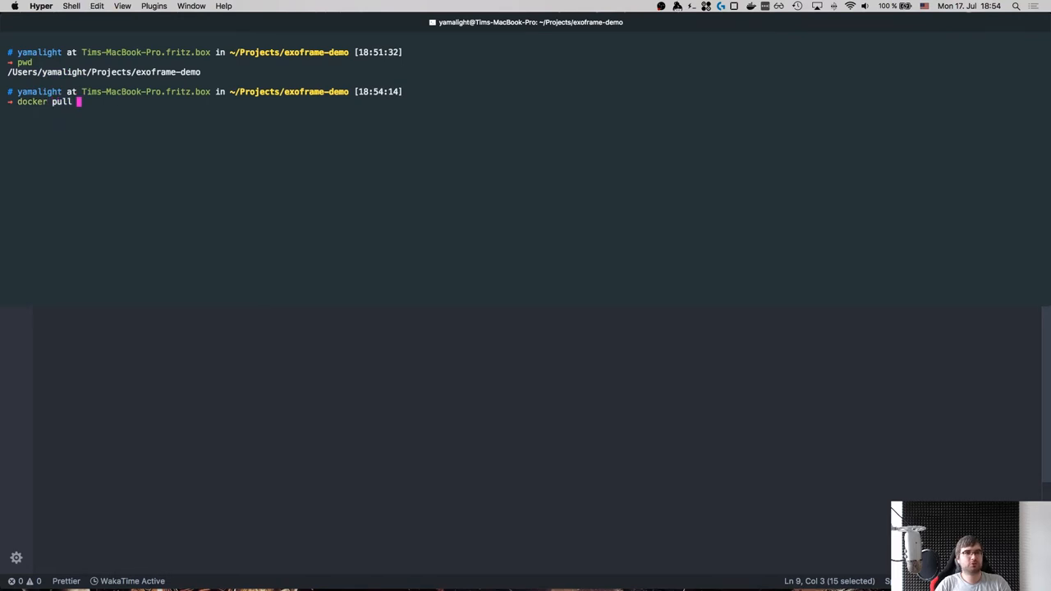
type("exoframe/server")
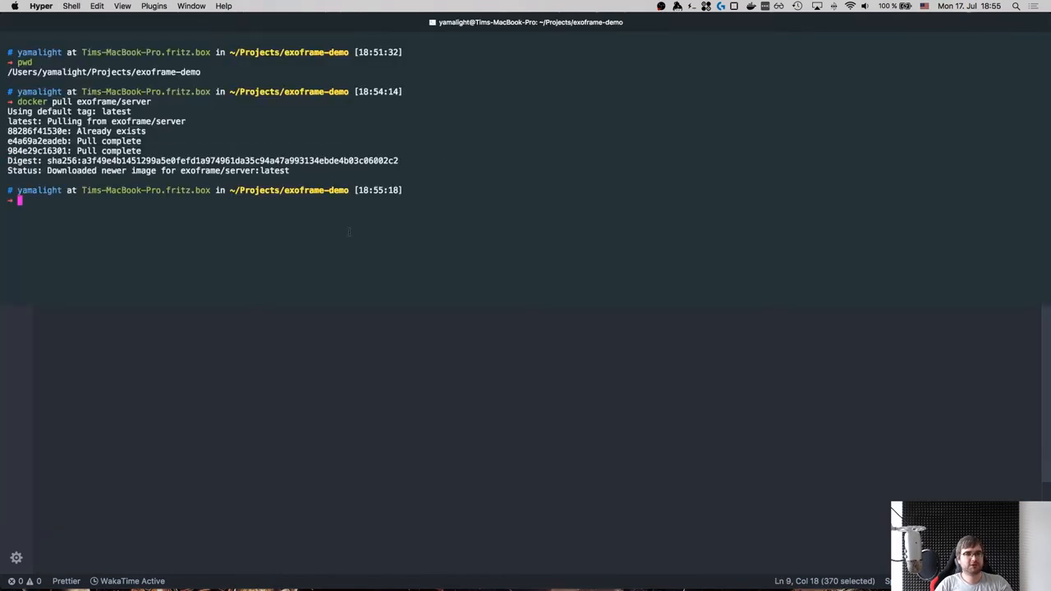
type("docker ps")
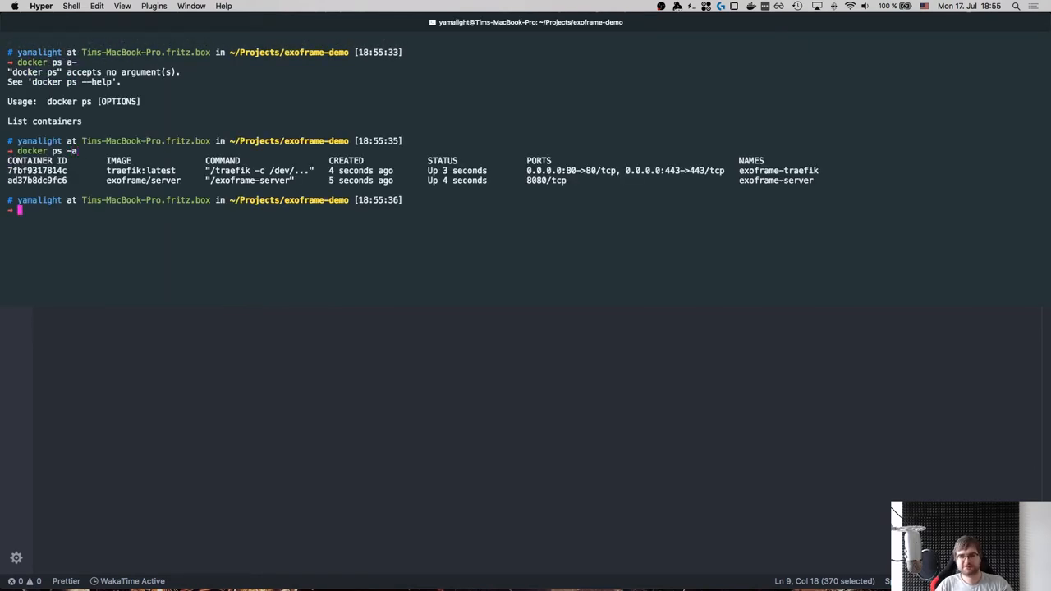
type("xl")
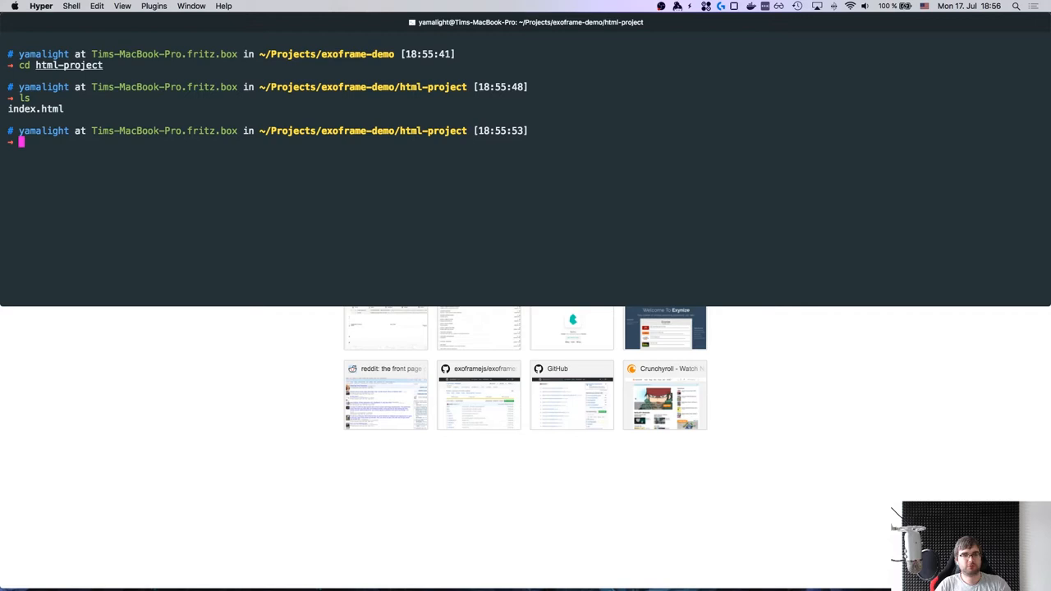
- Inspect index.html and set the Exoframe endpoint to exoframe.dev
type("cat index.html")
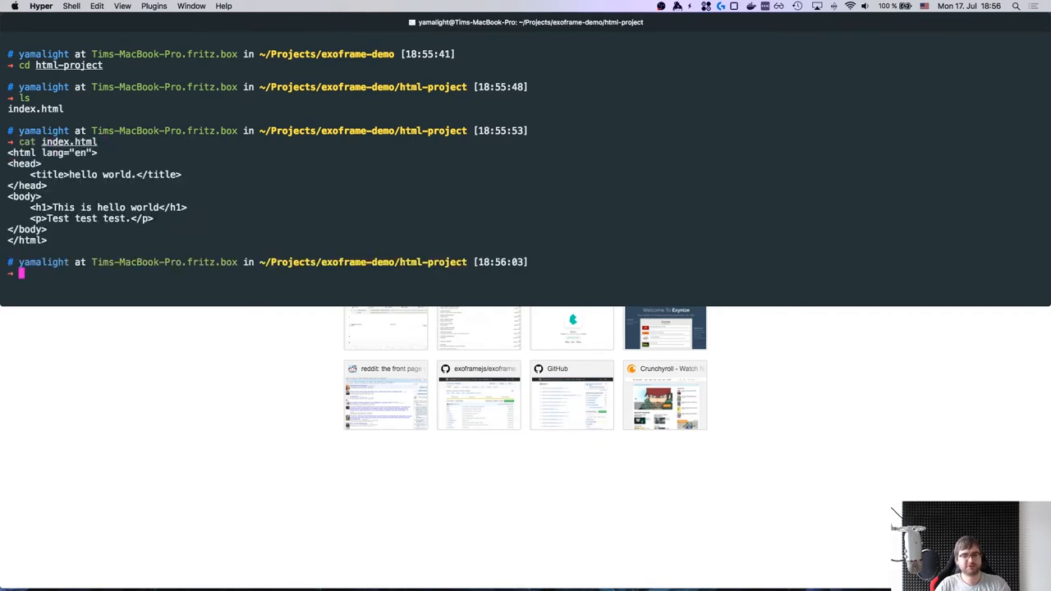
type("exoframe endpoint http:/")
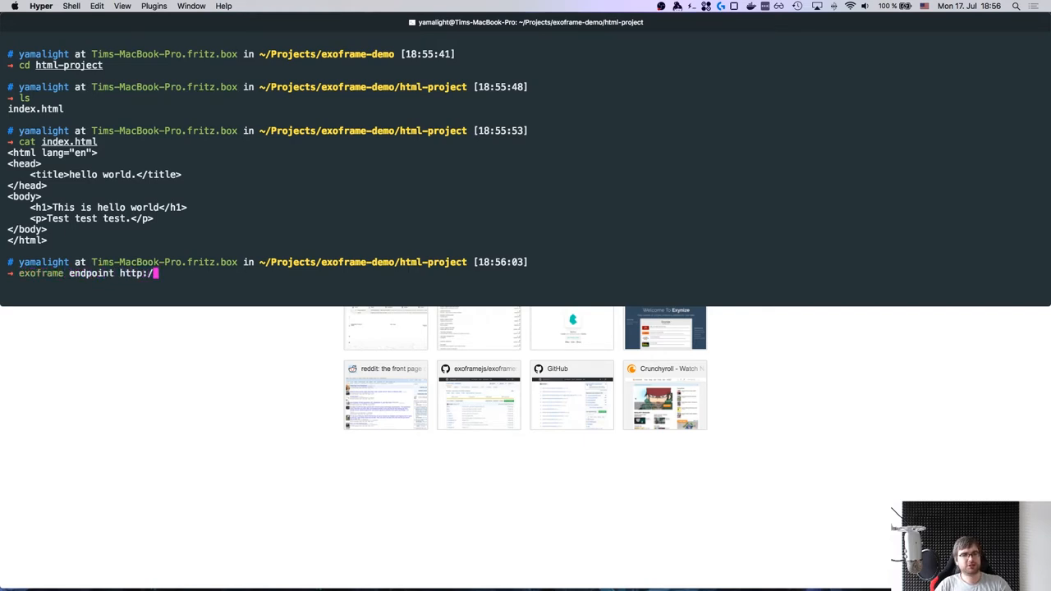
type("exoframe.d")
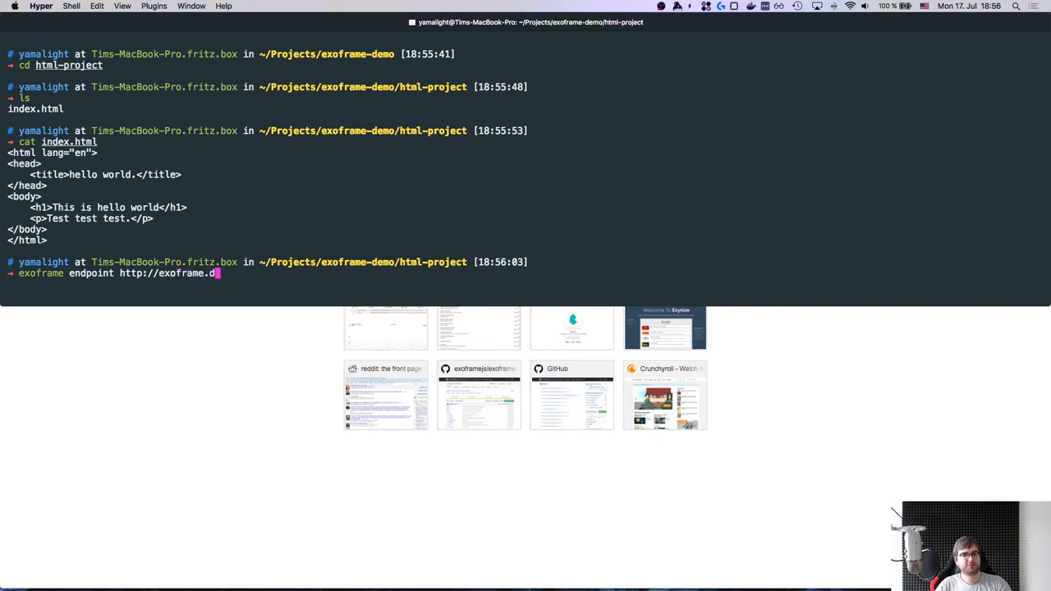
key("enter")
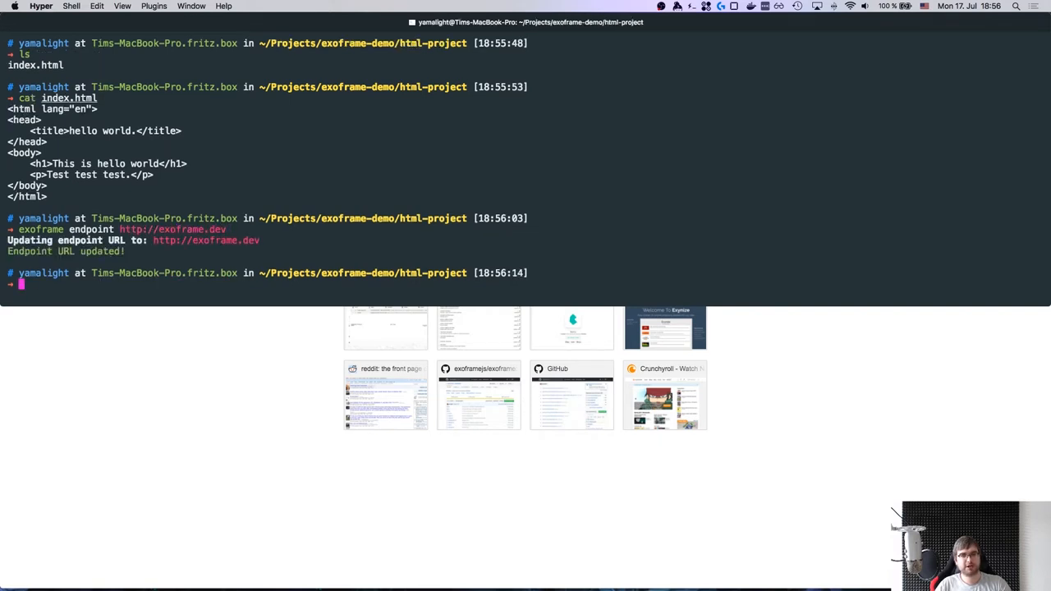
- Log in as yamalight, deploy html-project with exoframe, and move into node-project
type("exo")
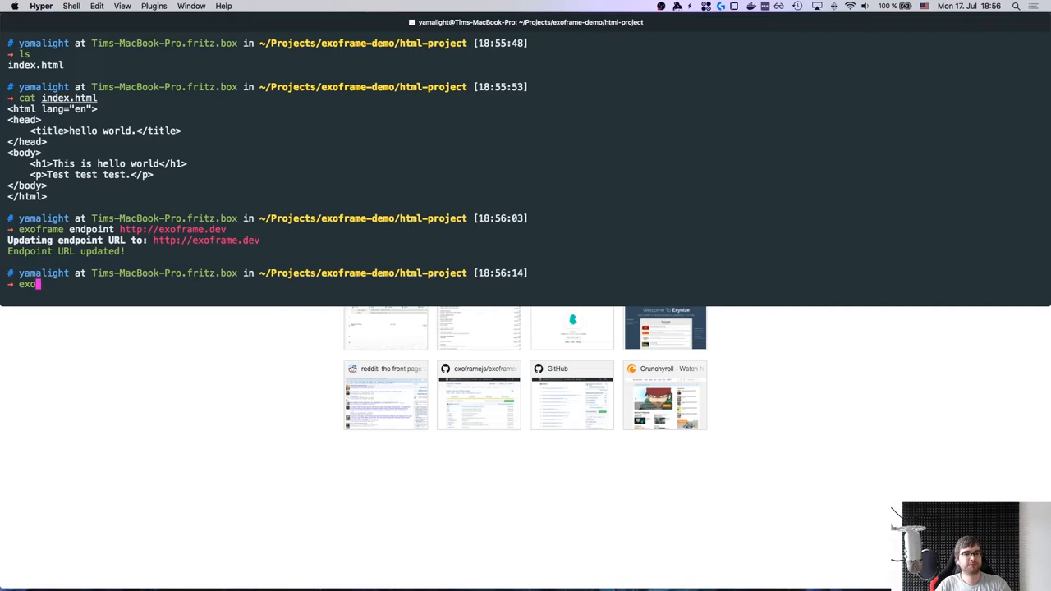
type("login")
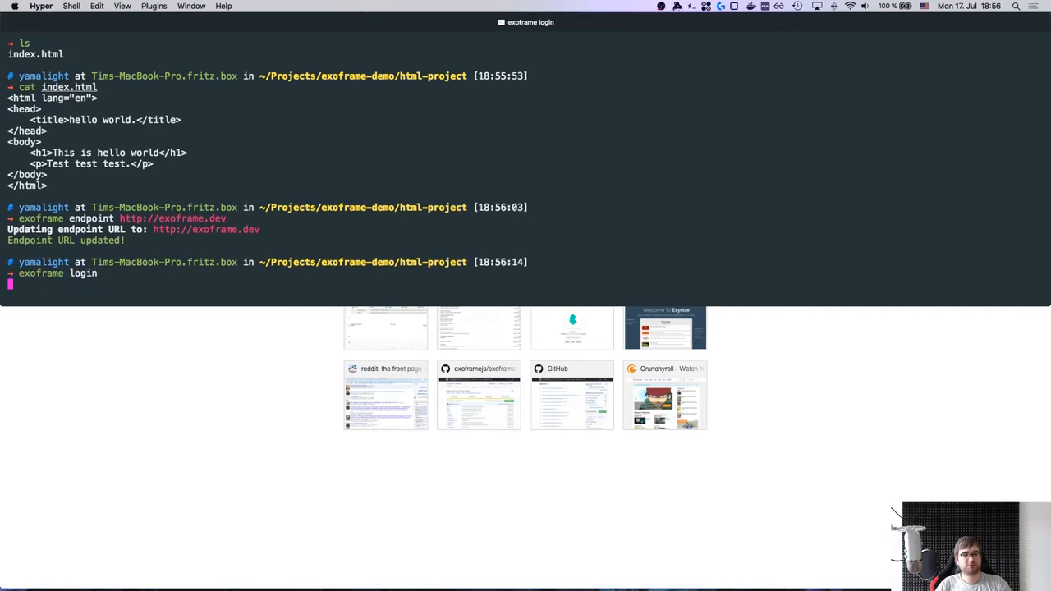
type("yamalight")
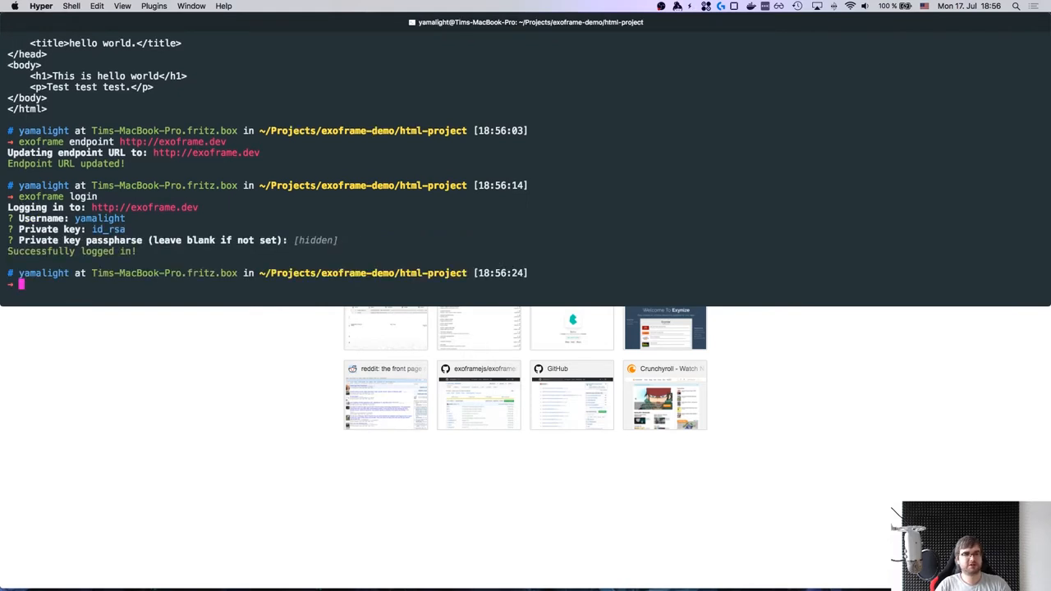
type("e")
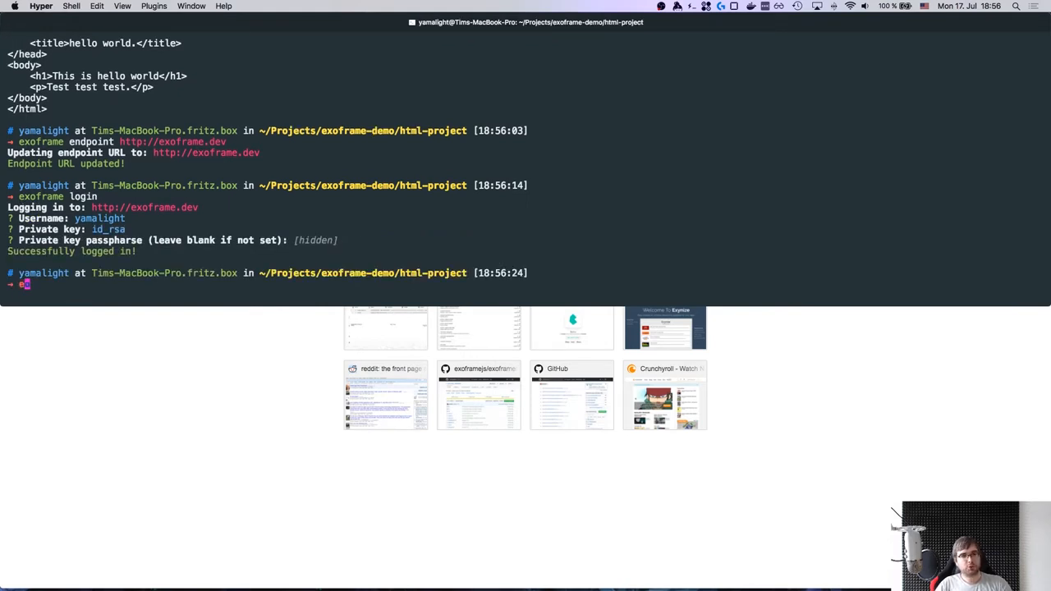
type("xoframe")
type("ls")
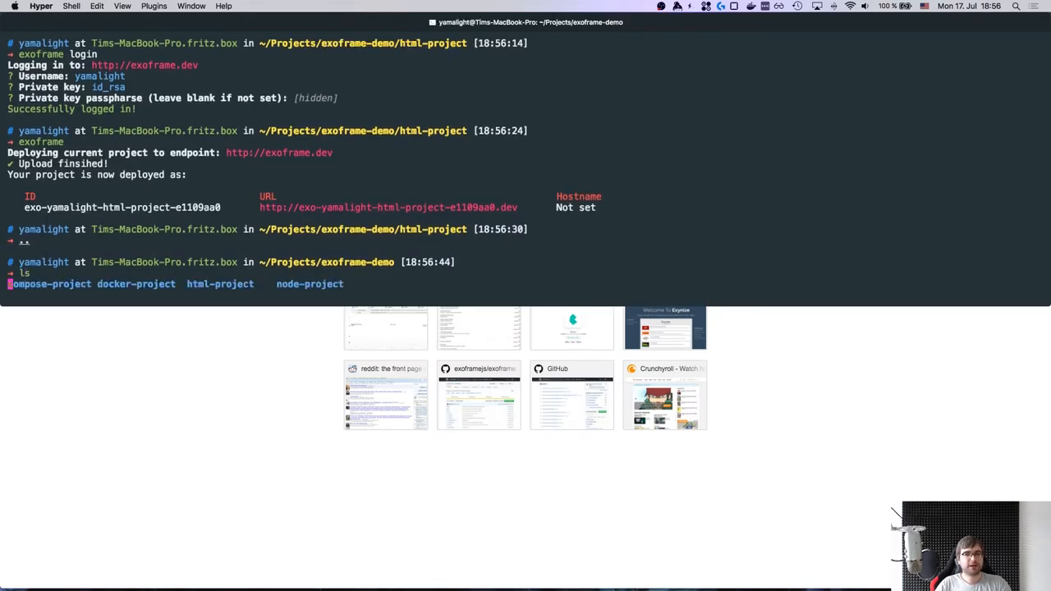
type("cd node-project")
type("code .")
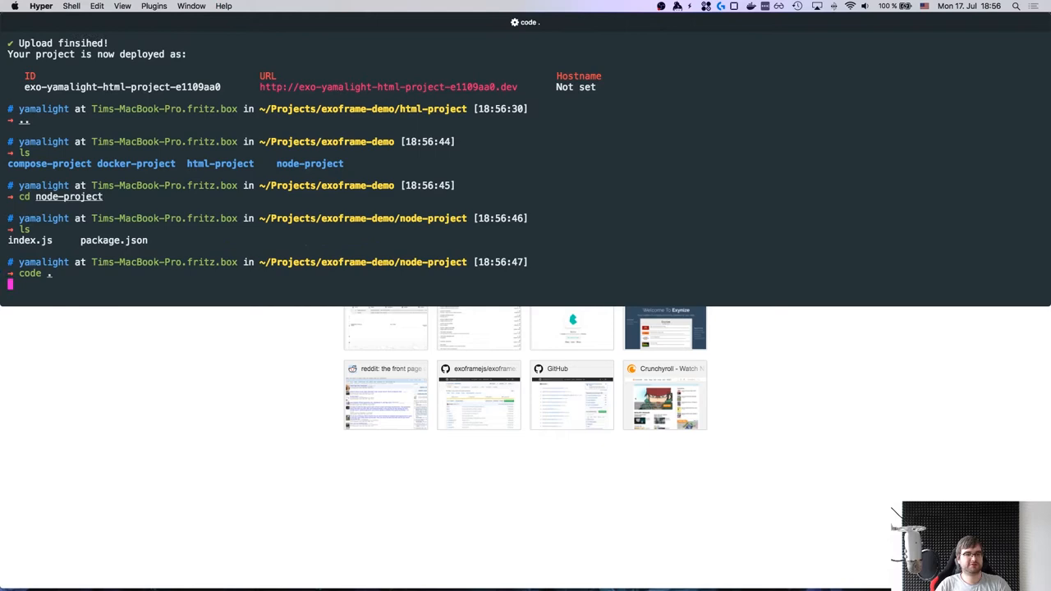
- Review node-project's package.json in VS Code, highlighting the express dependency
key("enter")
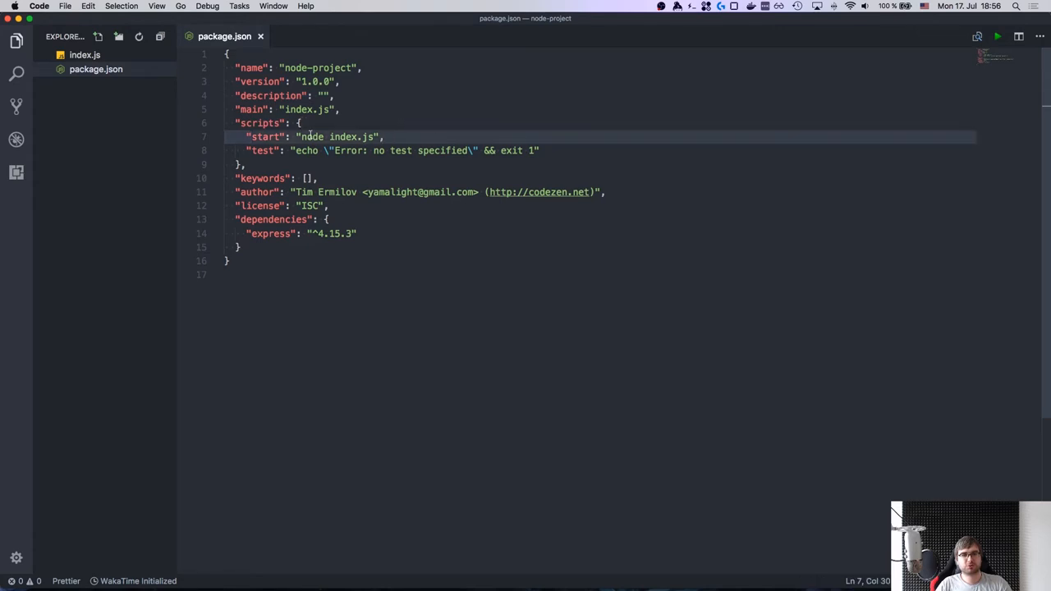
double_click(271, 233)
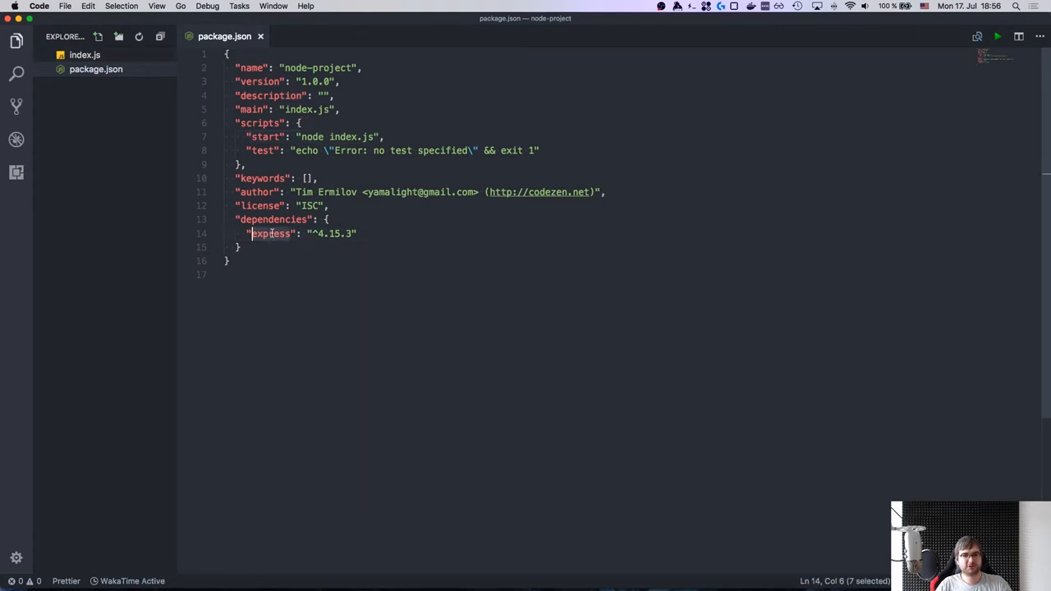
left_click(85, 54)
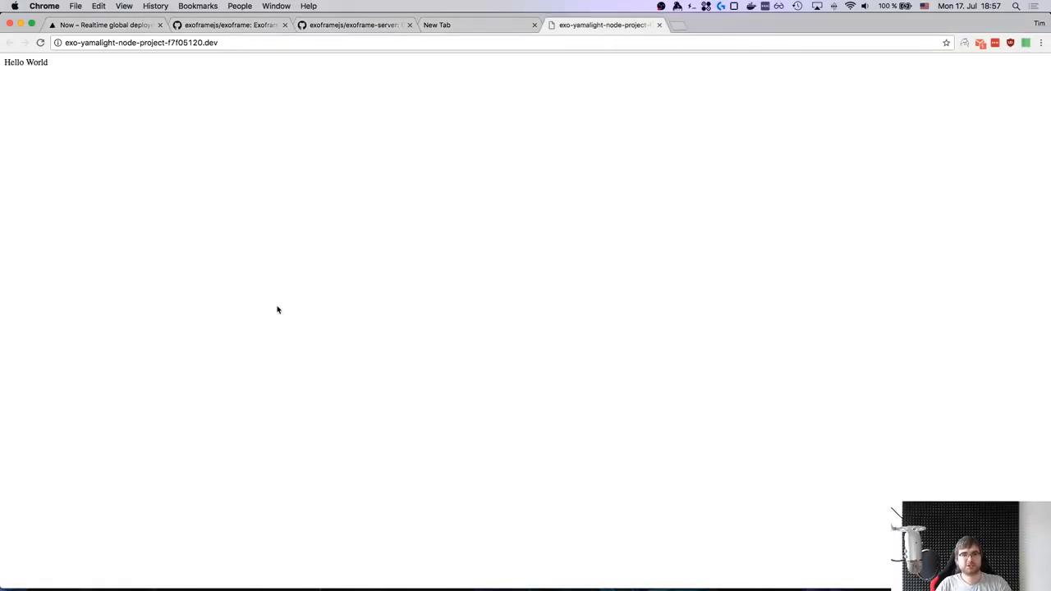
mouse_move(275, 178)
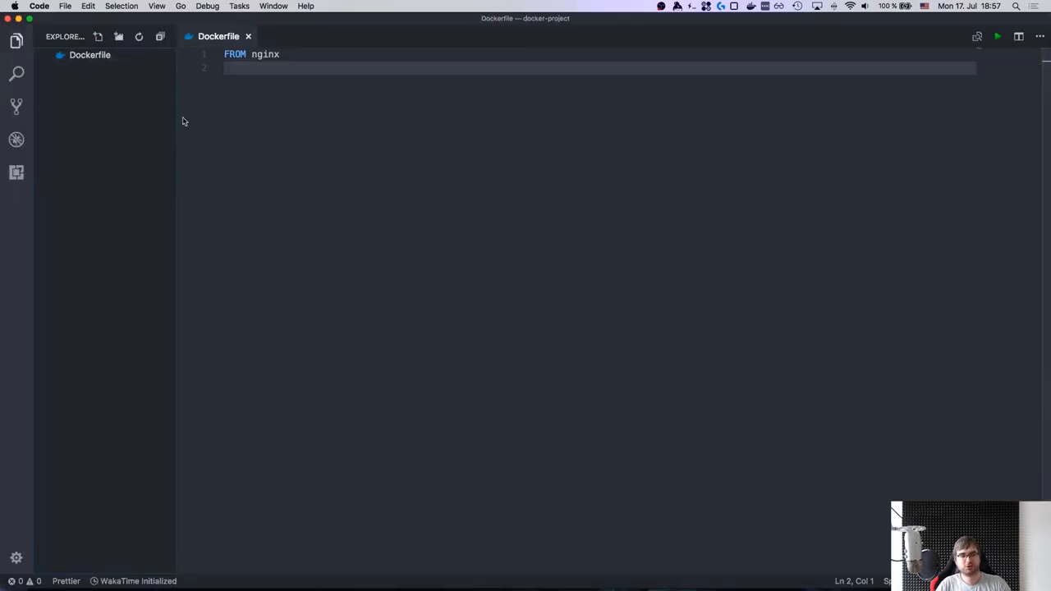
mouse_move(115, 134)
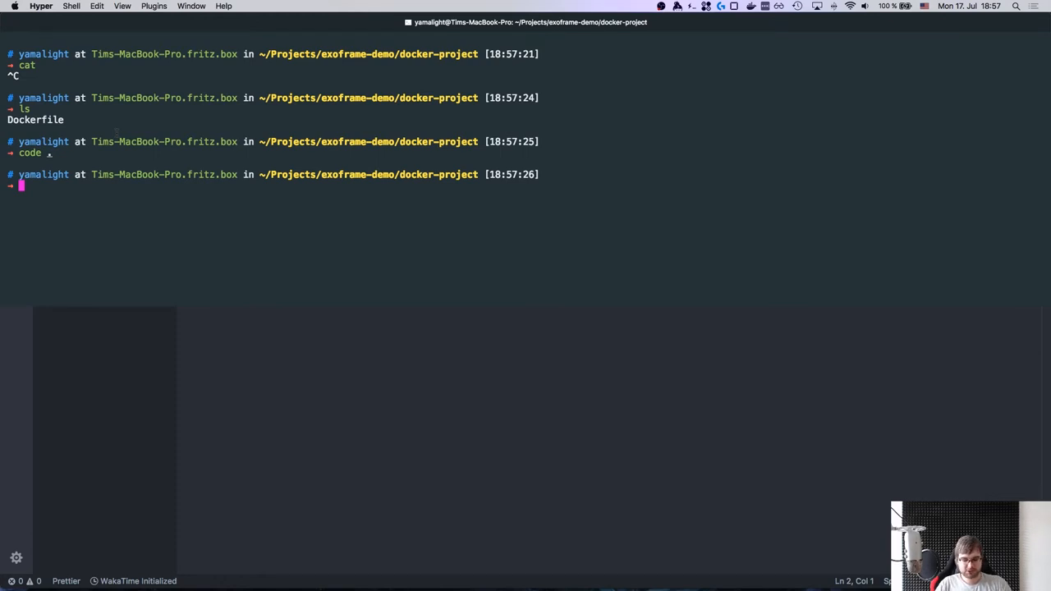
- Configure docker-project with domain nginx.dev, env HELLO=world, empty hostname and restart policy no
type("exoframe config")
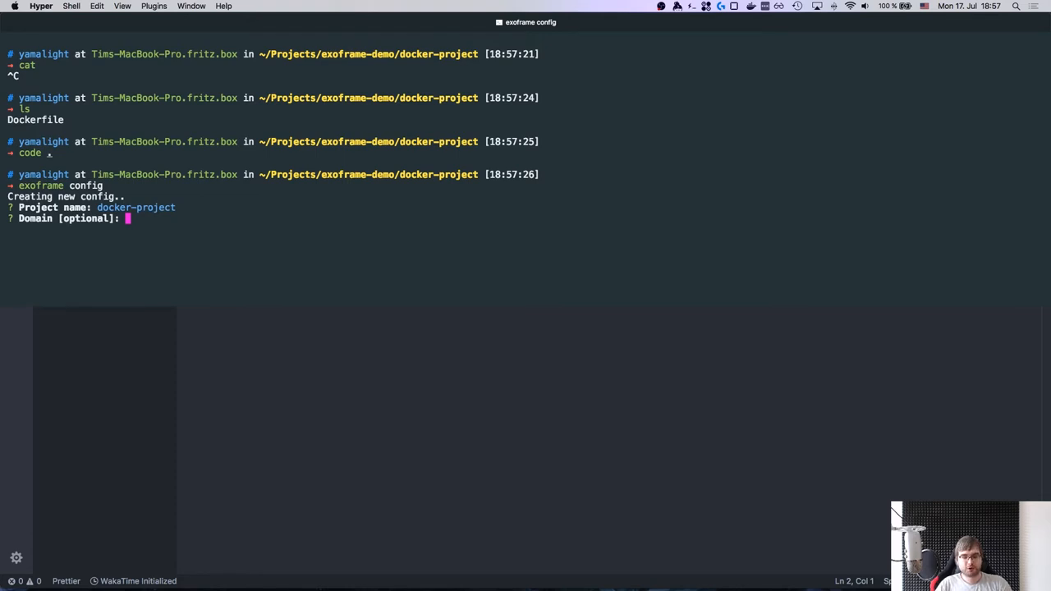
type("nginx.")
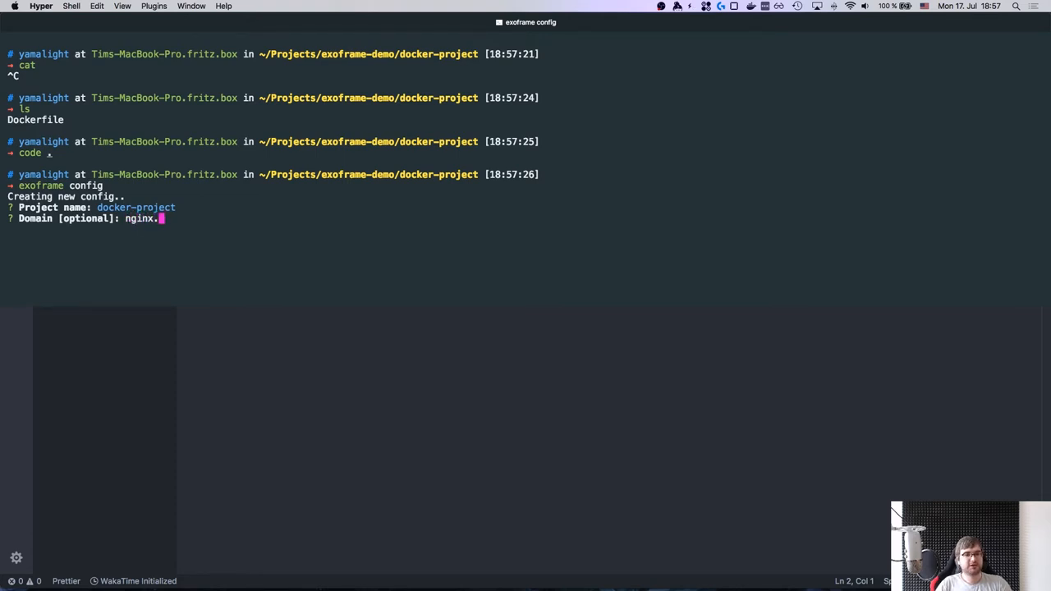
type("dev")
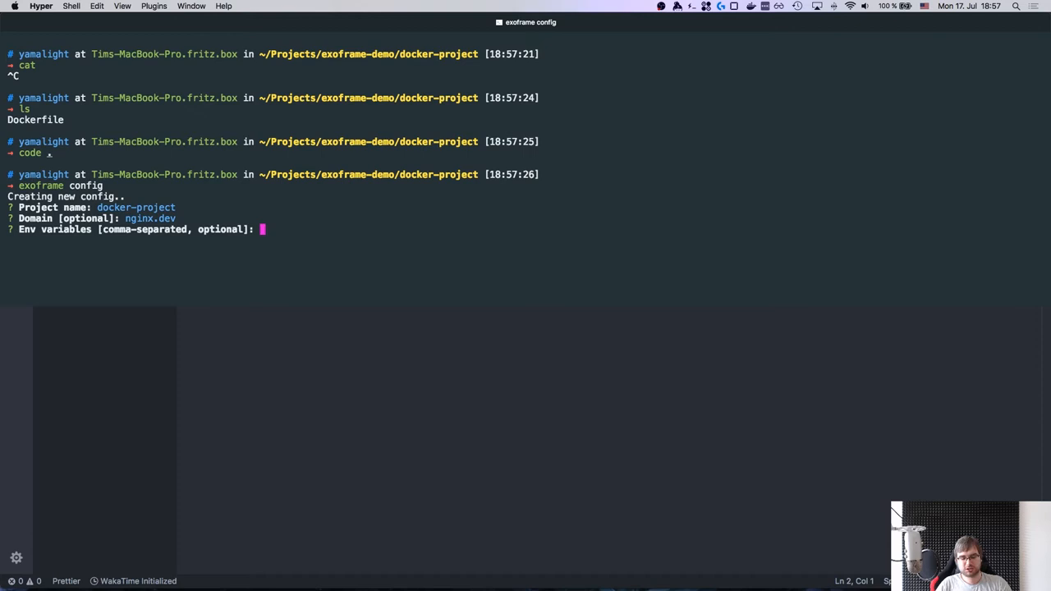
type("HELLO=world")
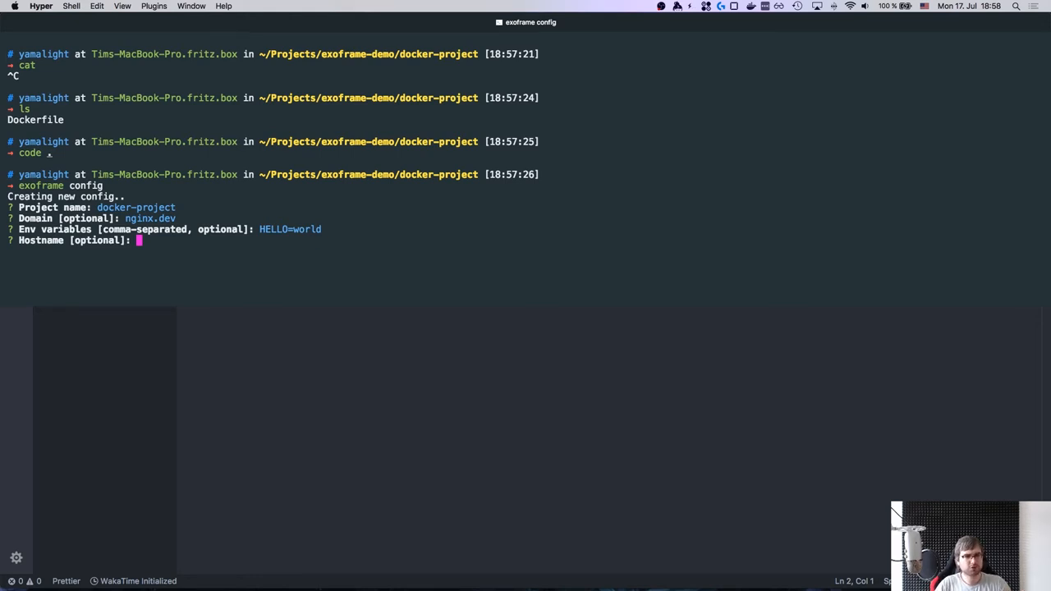
key("enter")
type("exofram")
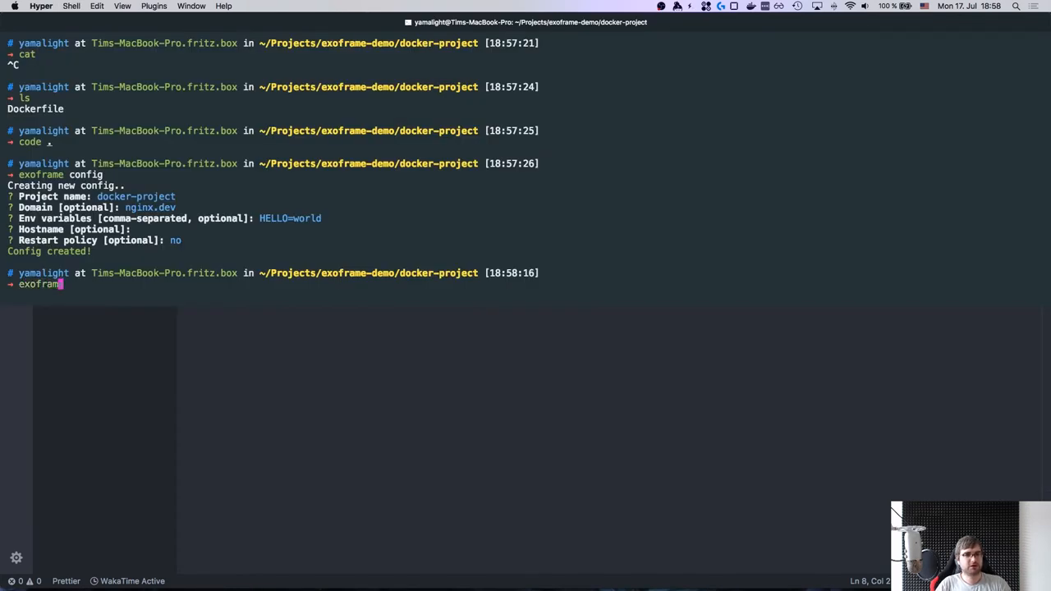
- Deploy docker-project to nginx.dev and list the three running deployments with exo ls
key("Enter")
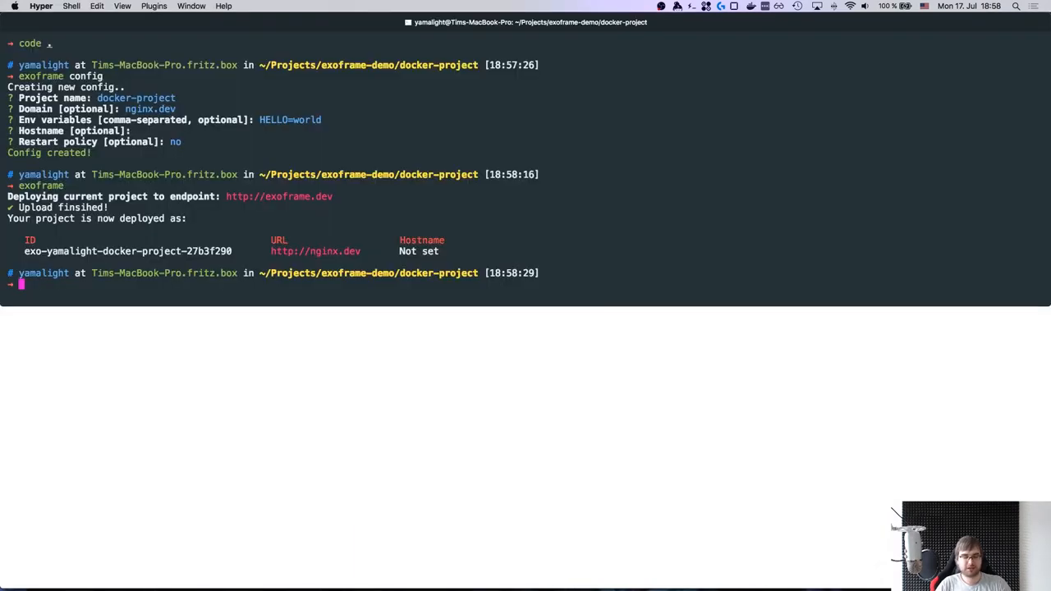
type("exo ls")
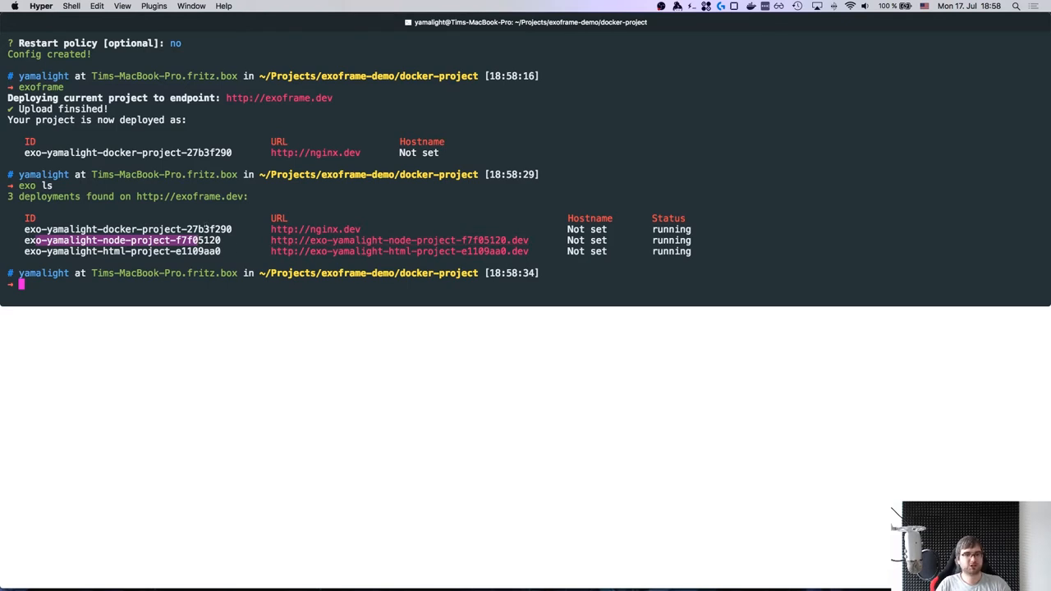
- View logs of exo-yamalight-docker-project-27b3f290, remove it, and list the remaining deployments
type("e")
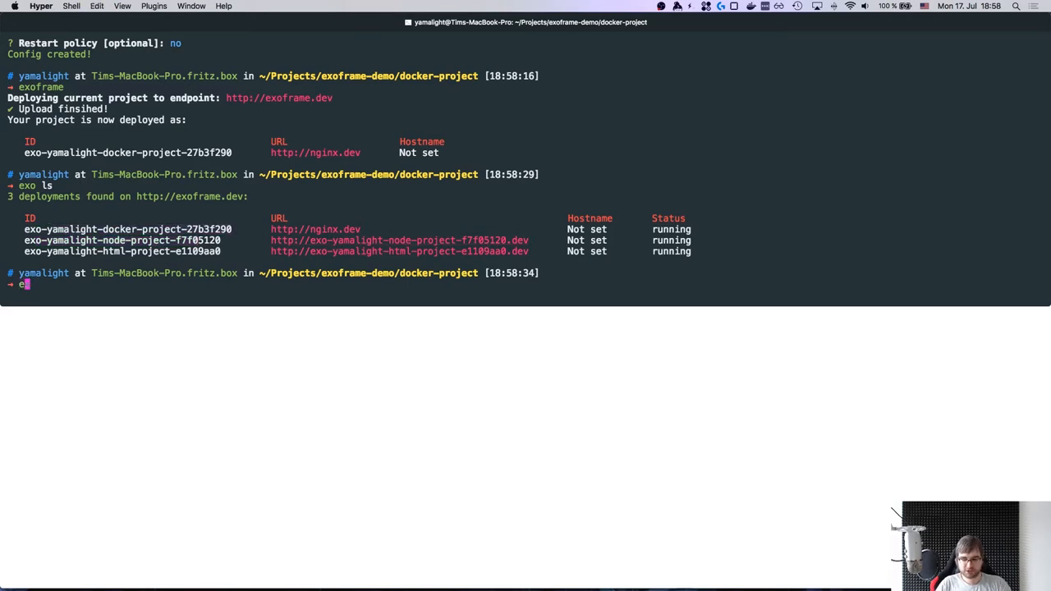
type("xo logs exo-yamalight-docker-project-27b3f290")
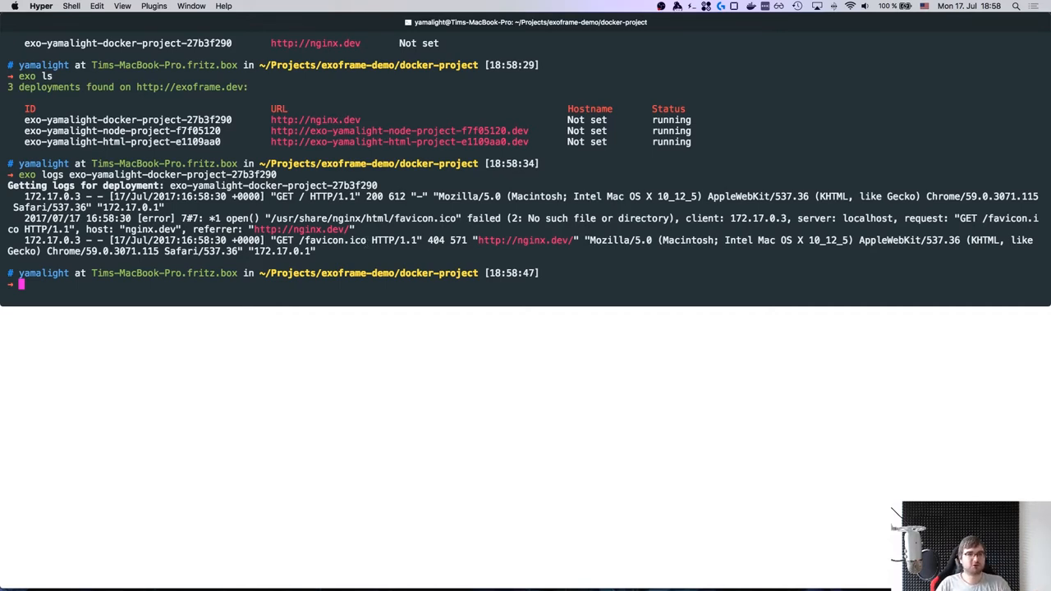
type("exo rm exo-yamalight-docker-project-27b3f290")
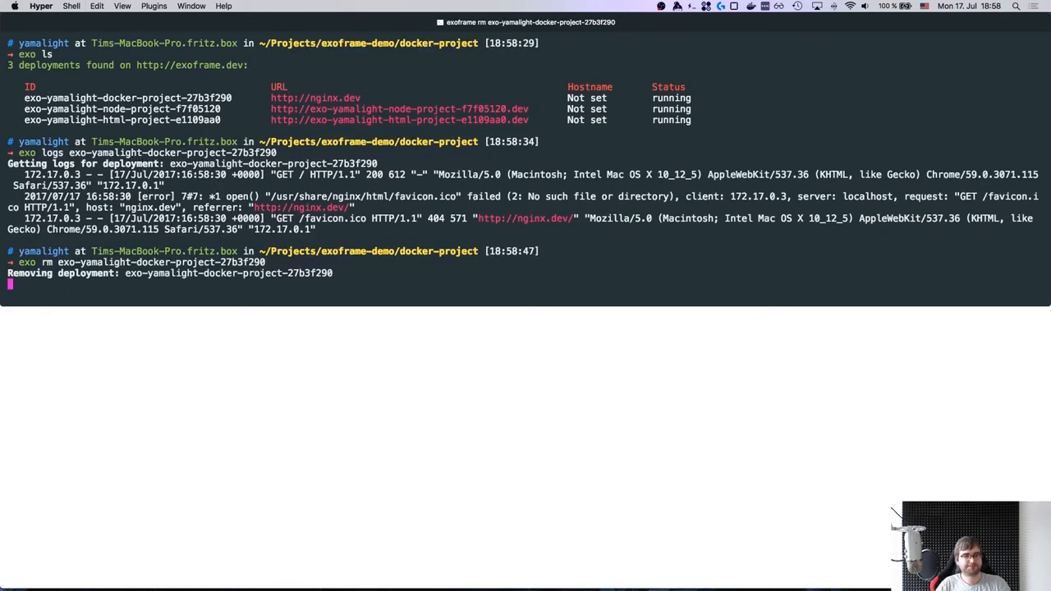
type("exo ls")
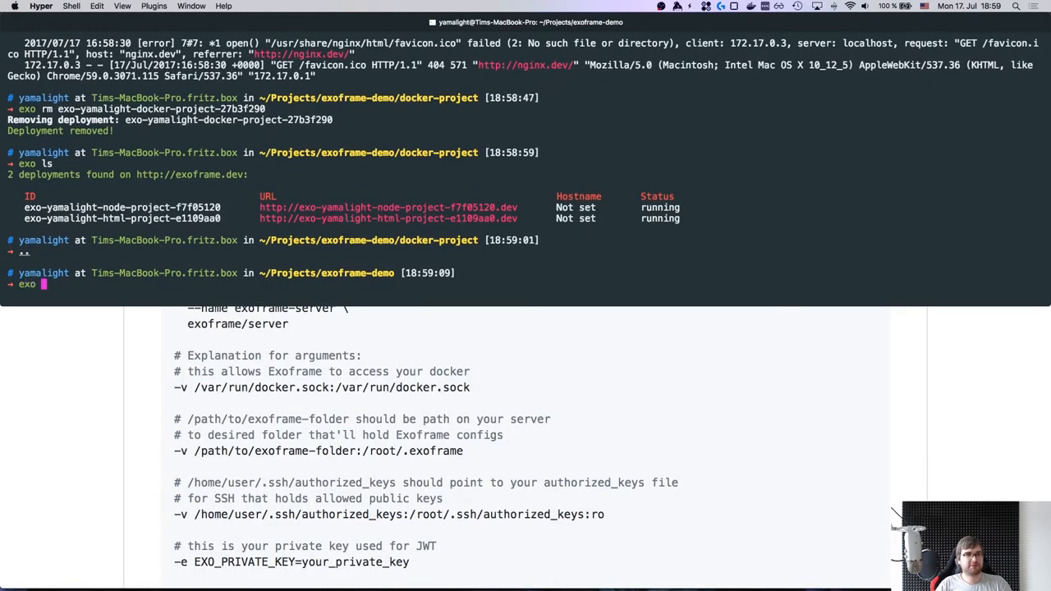
- Remove deployments exo-yamalight-html-project-e1109aa0 and exo-yamalight-node-project-f7f05120, then list files
type("rm")
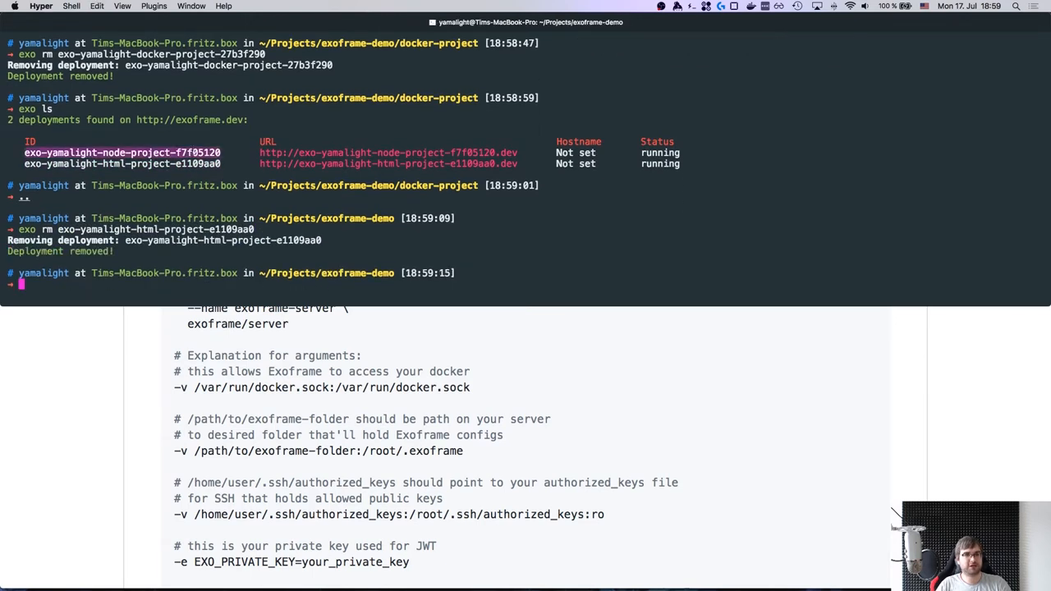
type("exo rm exo-yamalight-node-project-f7f05120")
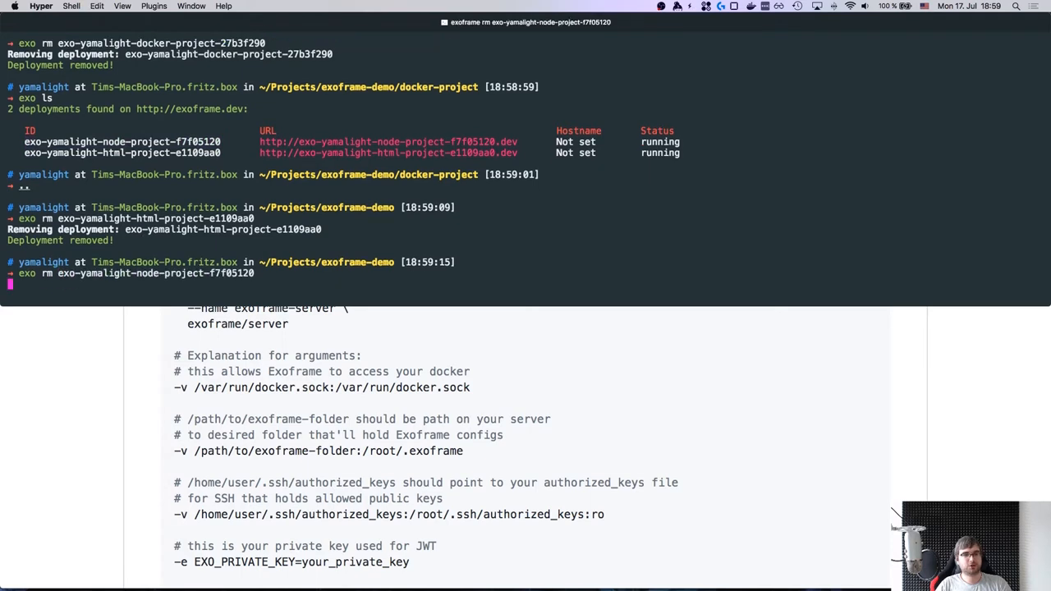
key("enter")
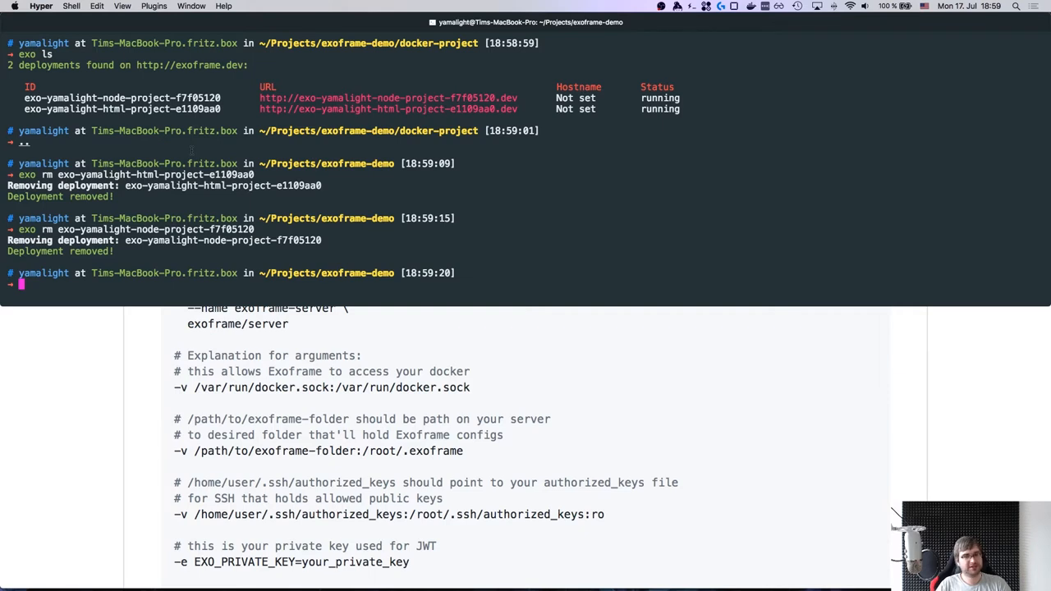
type("alias e")
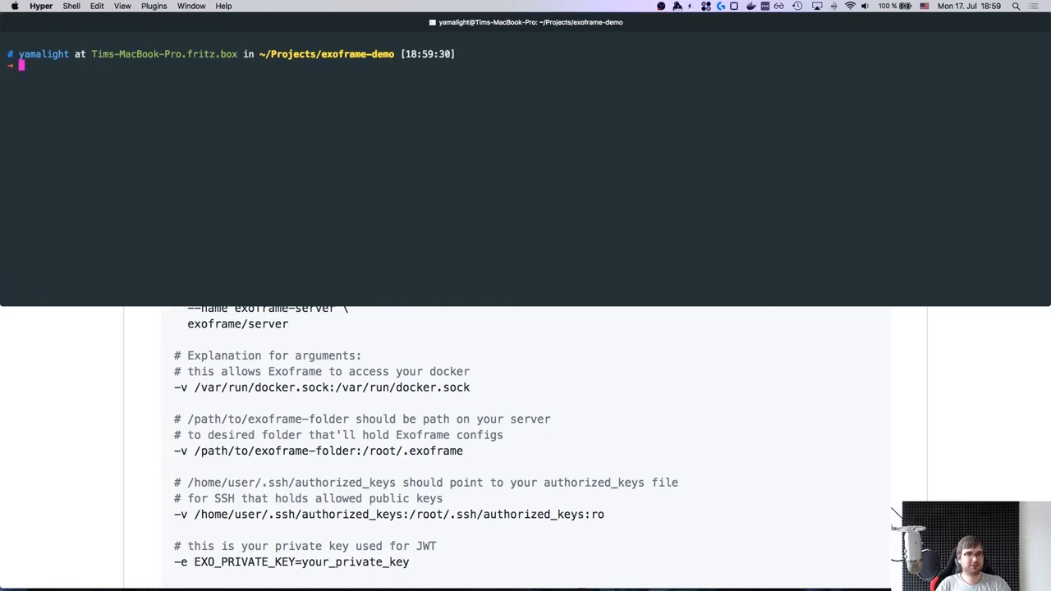
type("ls")
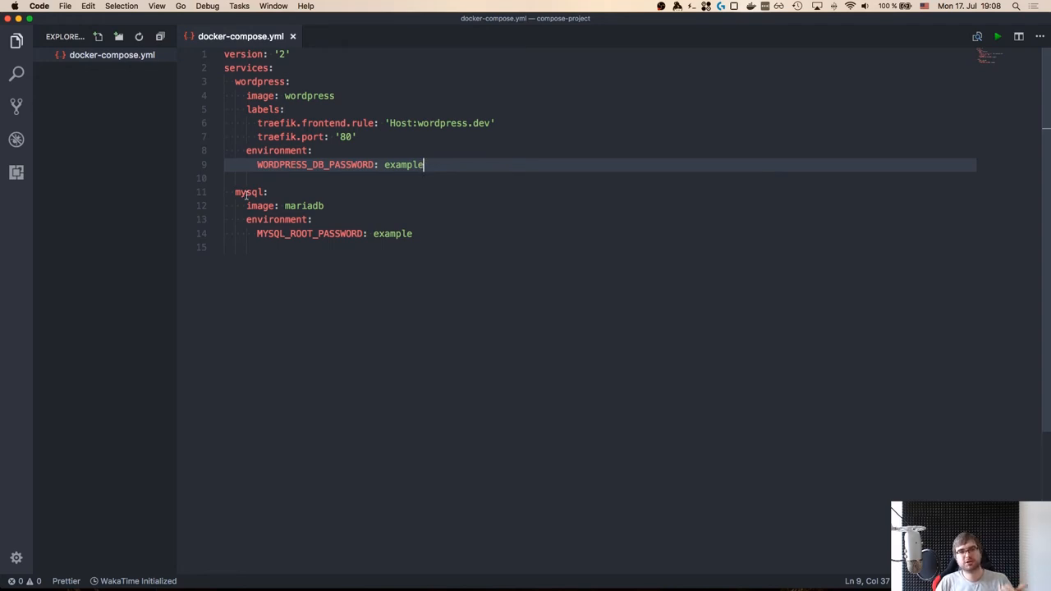
mouse_move(390, 213)
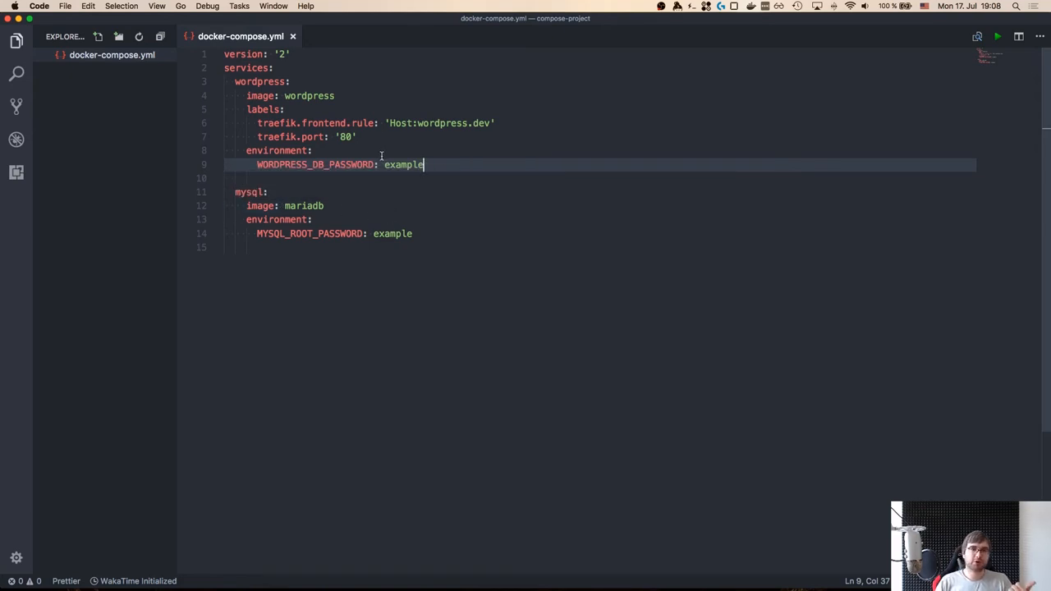
mouse_move(306, 210)
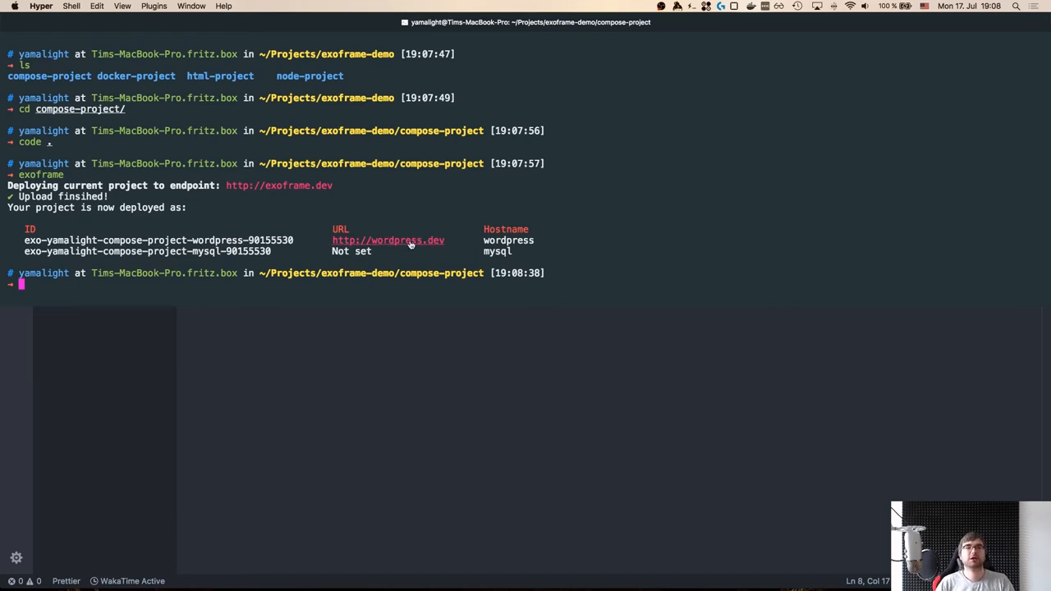
left_click(386, 240)
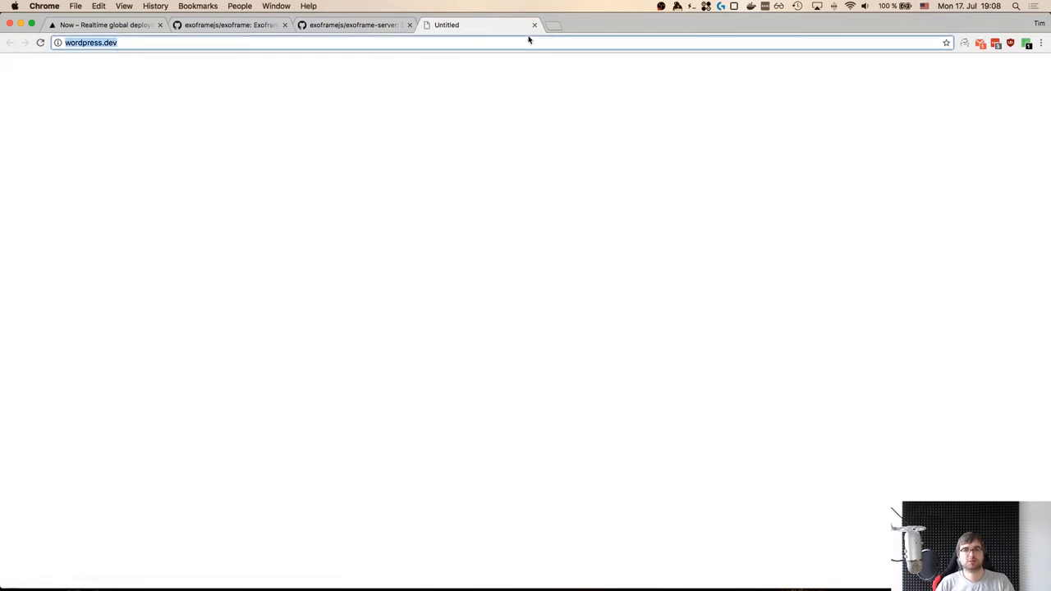
- Load wordpress.dev to reach the WordPress installation language selection page
key("enter")
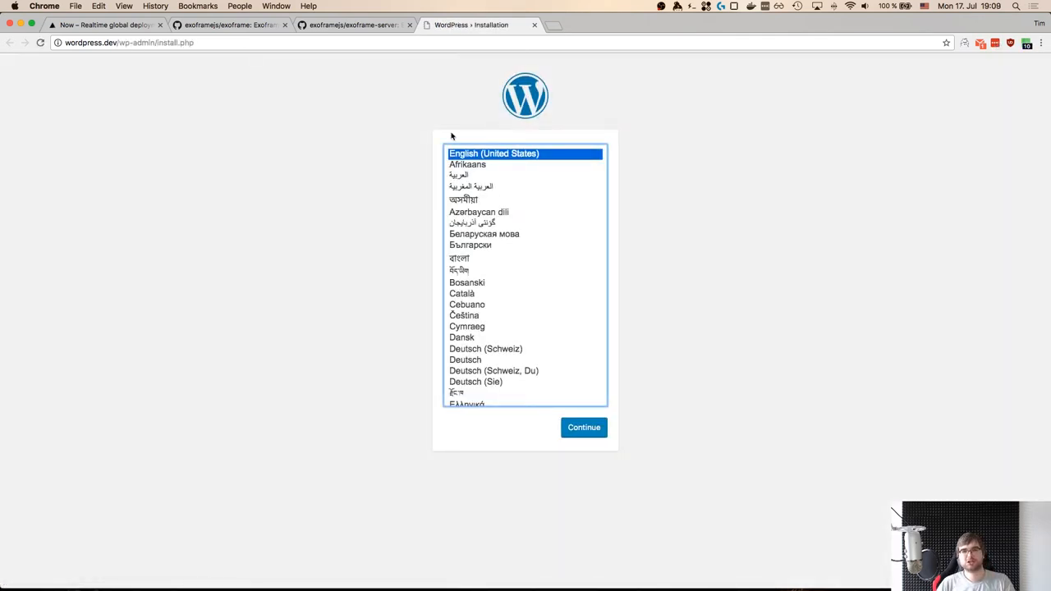
mouse_move(617, 413)
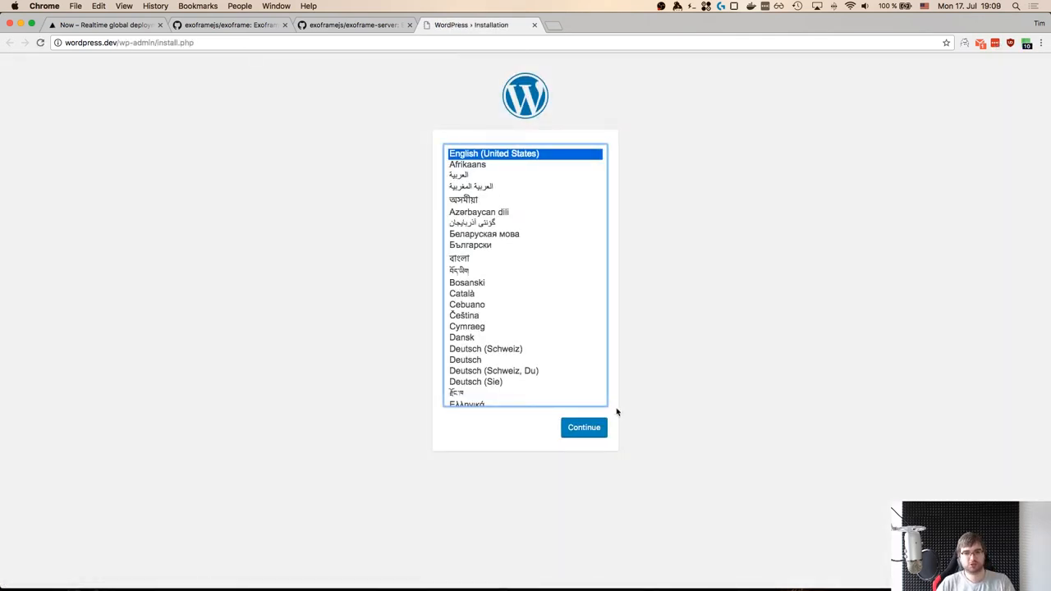
left_click(584, 427)
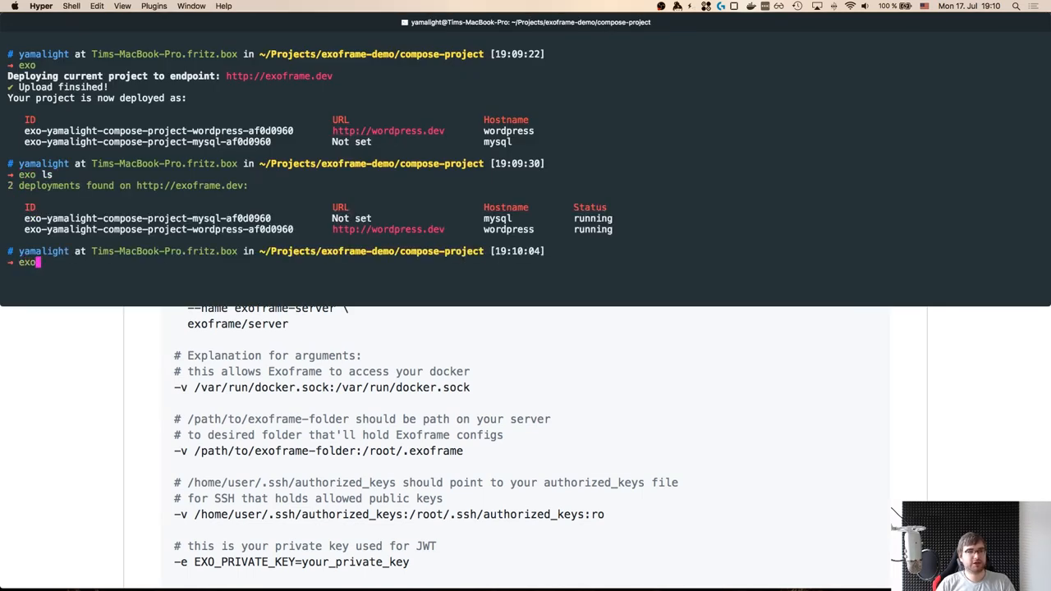
- Type 'logs' to start the exo logs command for the compose deployments
type("logs")
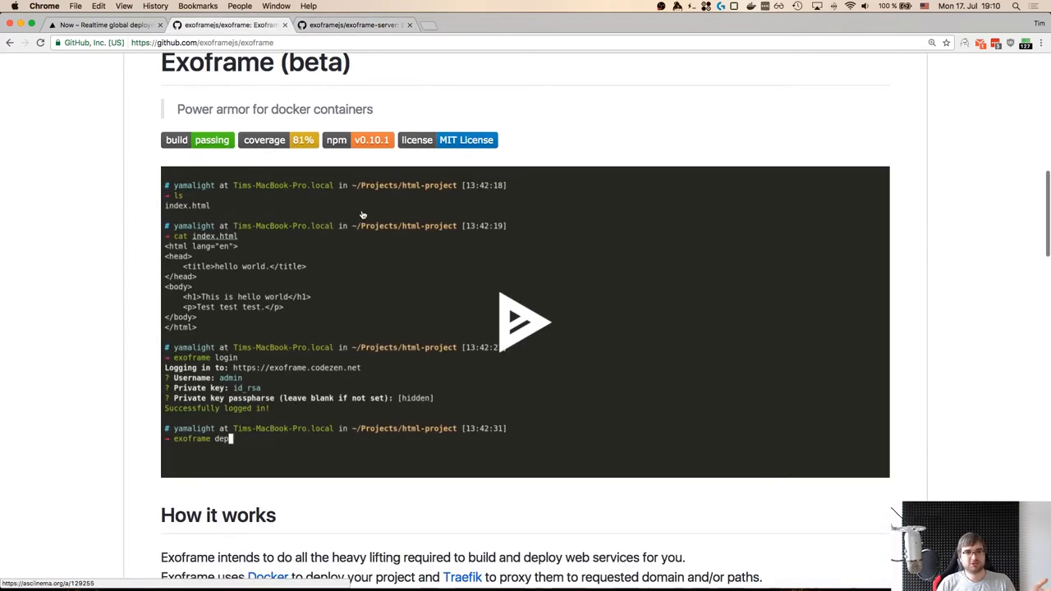
- Scroll the exoframe README to the CLI install steps and Commands table, typing 'help'
scroll("down", 3)
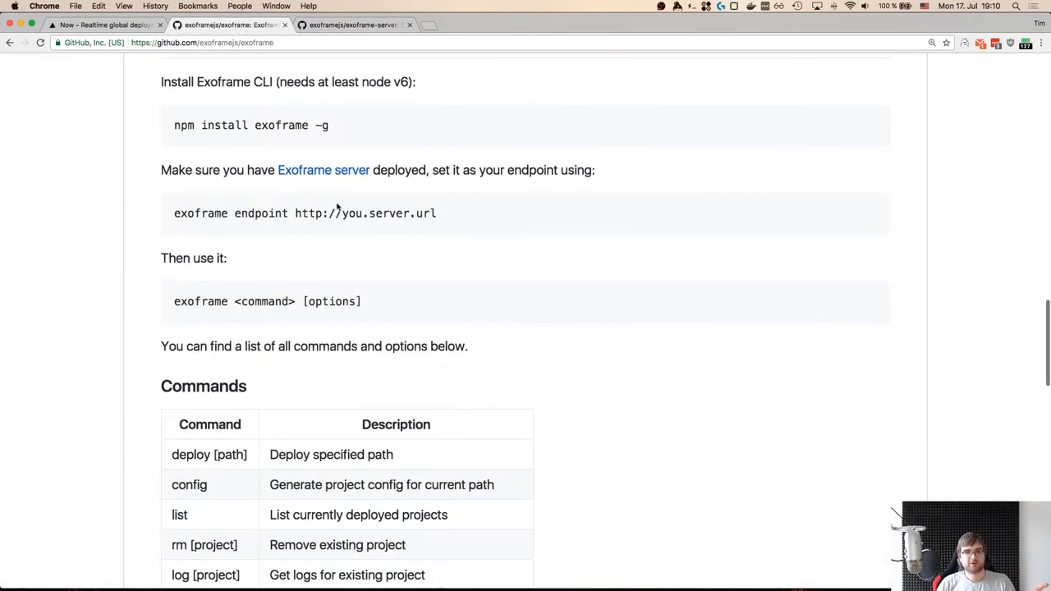
mouse_move(380, 130)
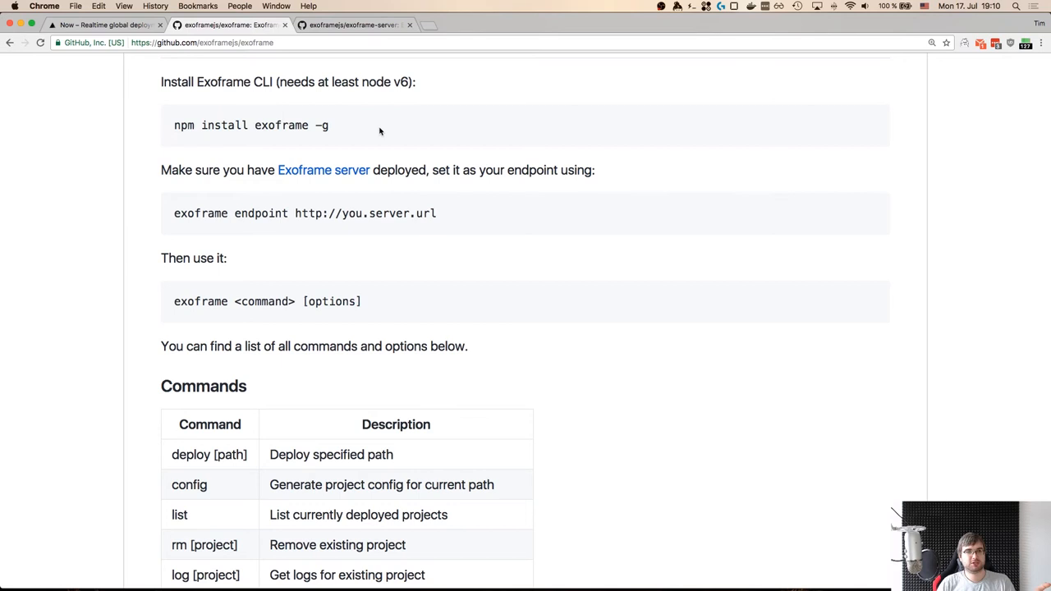
scroll("down", 3)
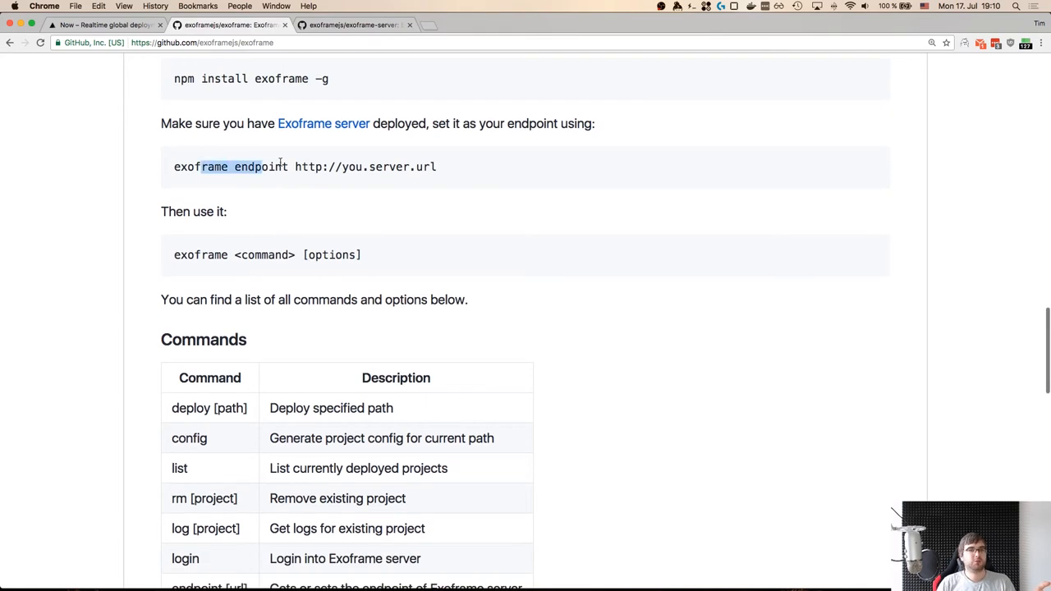
scroll("down", 3)
type("exoframe")
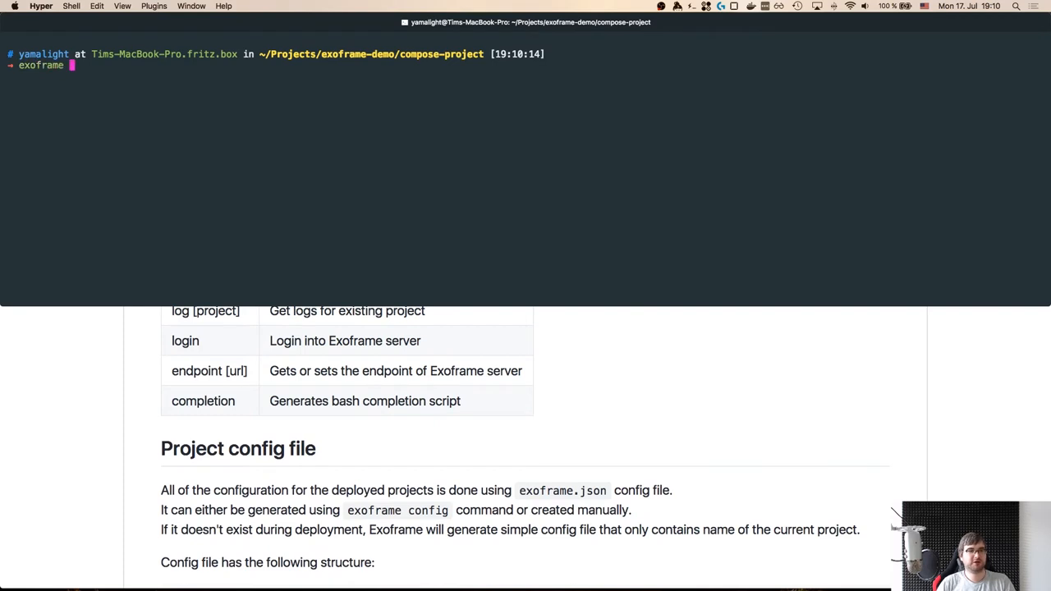
type("help")
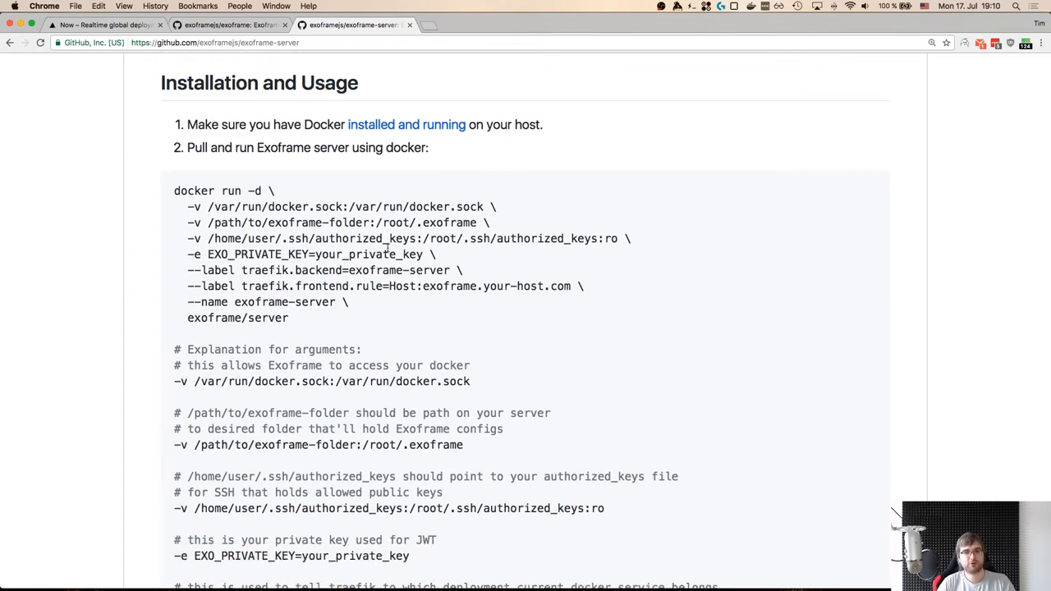
- Scroll the server README's Installation section and highlight the docker socket volume argument
scroll("down", 3)
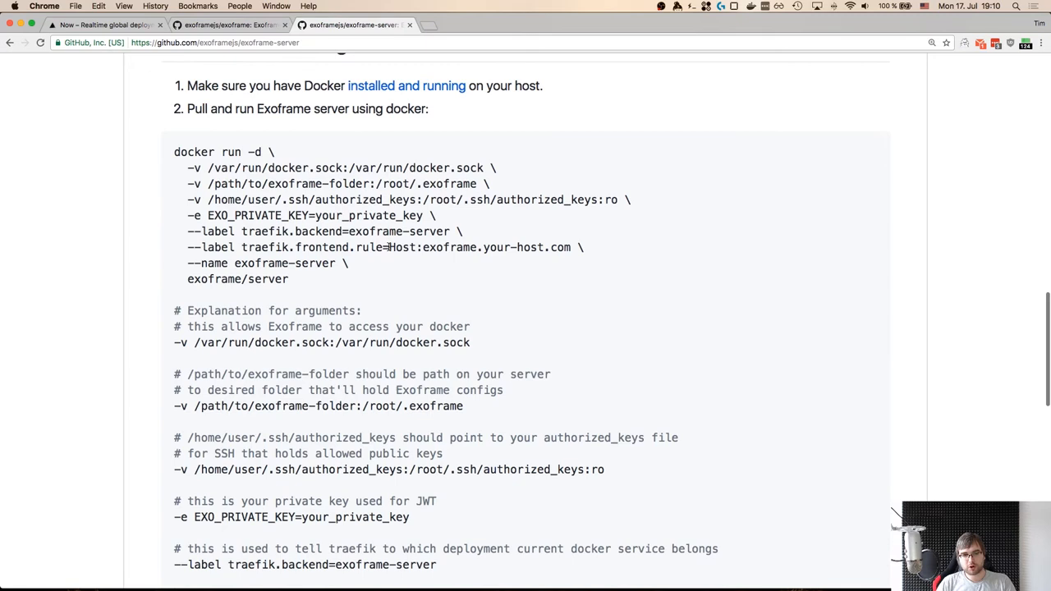
scroll("down", 3)
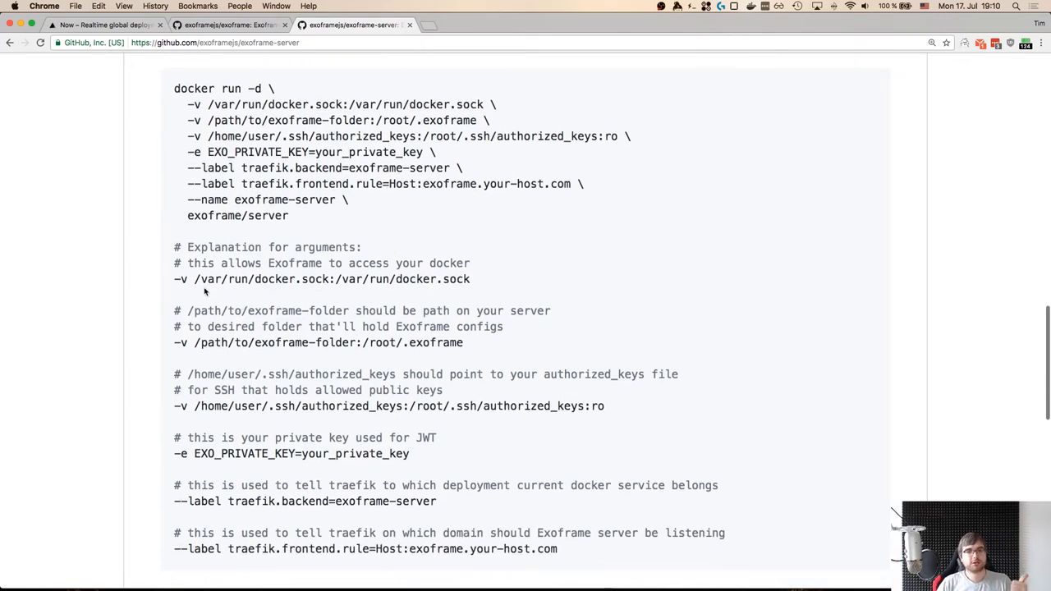
left_click_drag(174, 278, 470, 278)
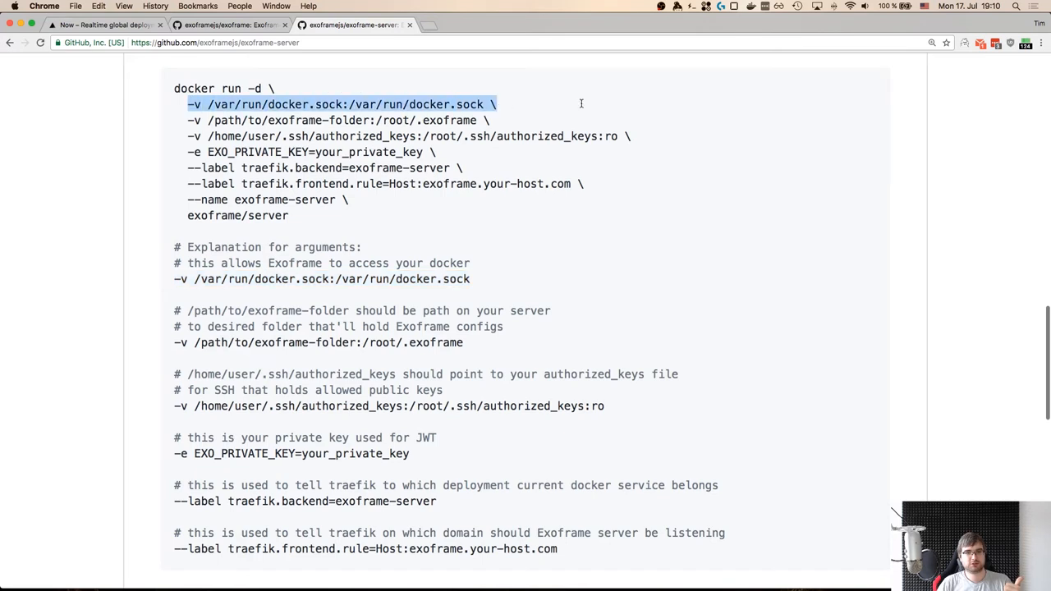
left_click(486, 228)
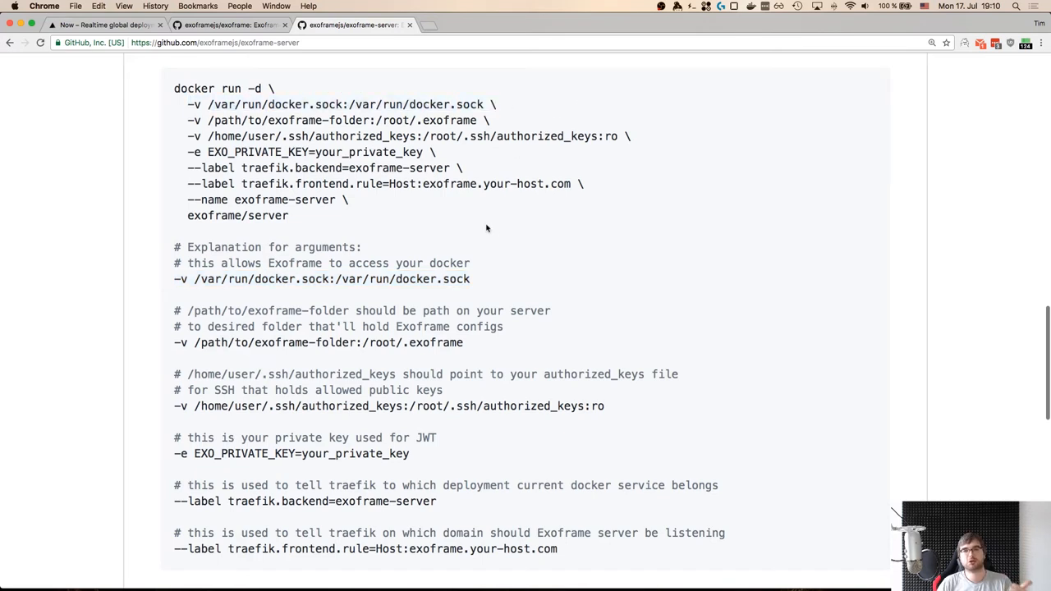
mouse_move(479, 238)
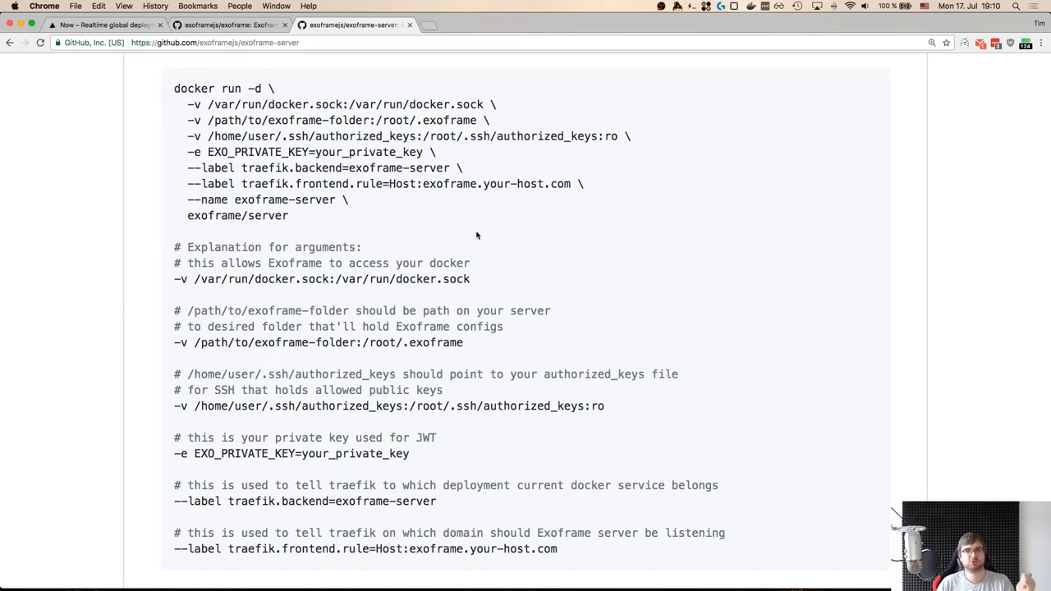
mouse_move(468, 237)
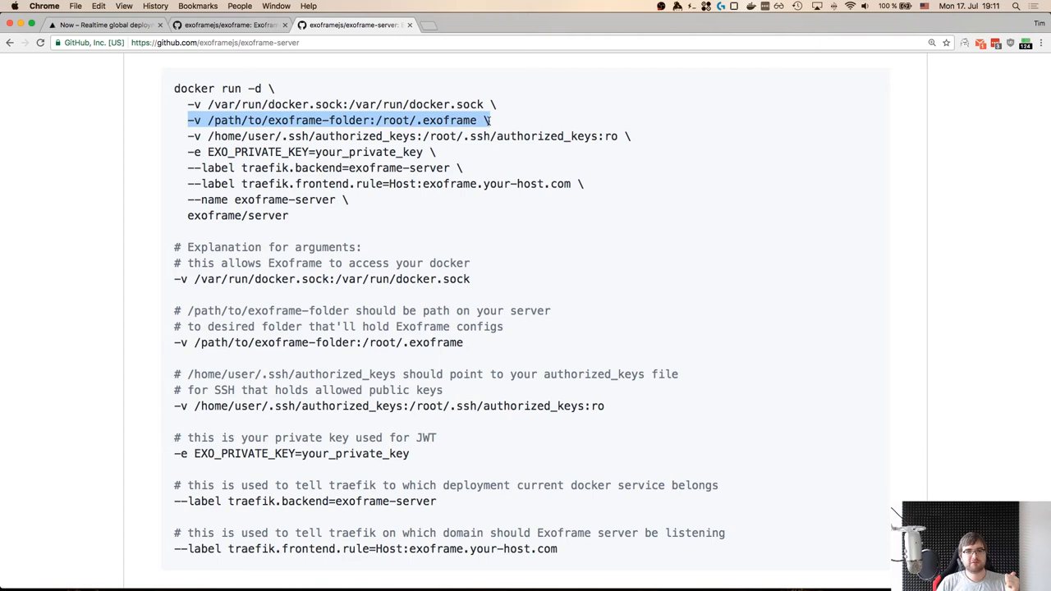
- Highlight the authorized keys, your_private_key placeholder and Traefik frontend host rule arguments
scroll("down", 3)
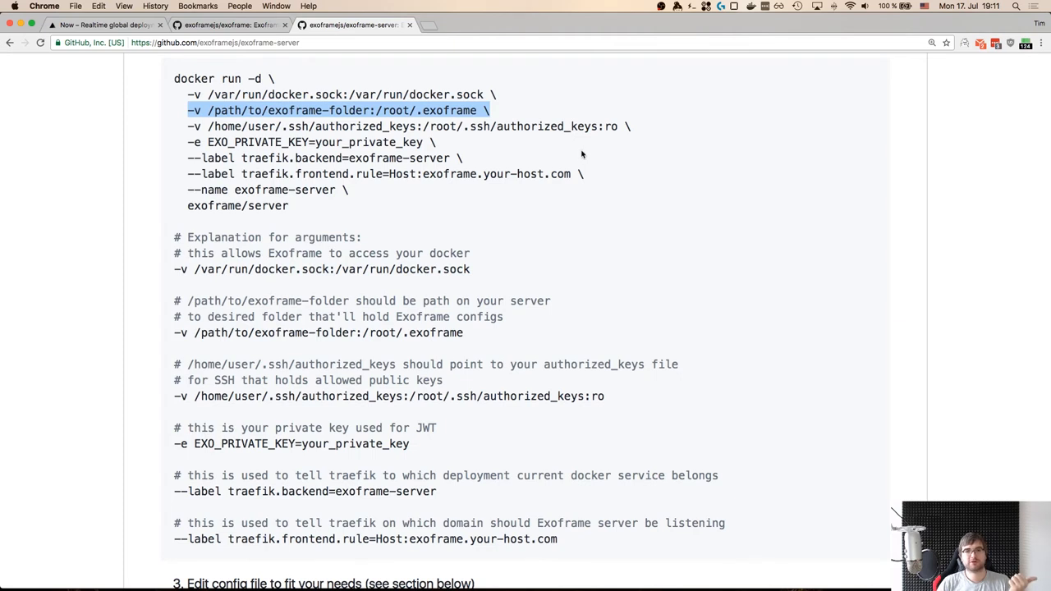
mouse_move(414, 318)
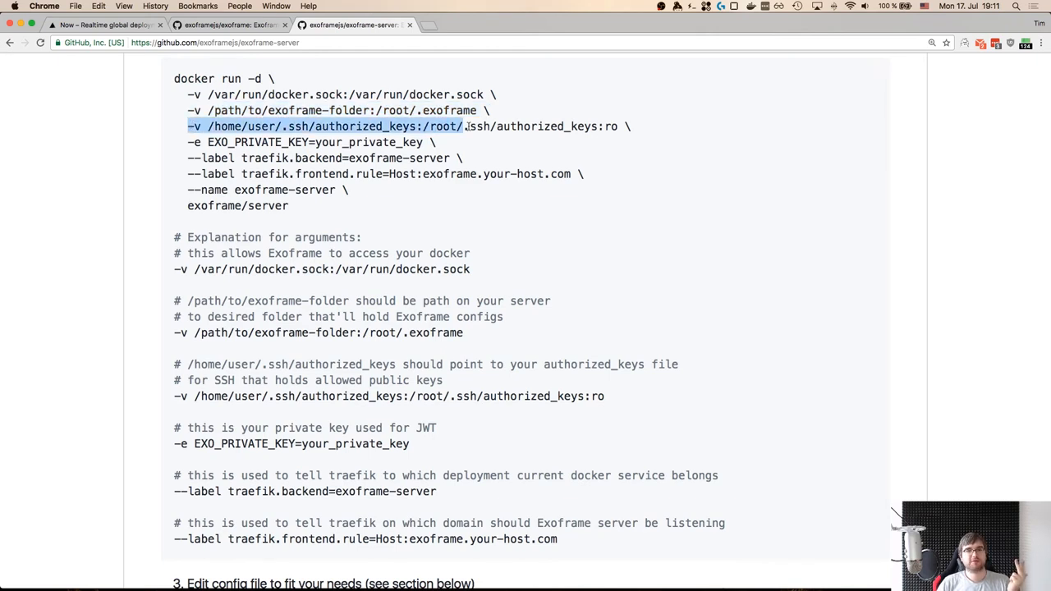
double_click(557, 127)
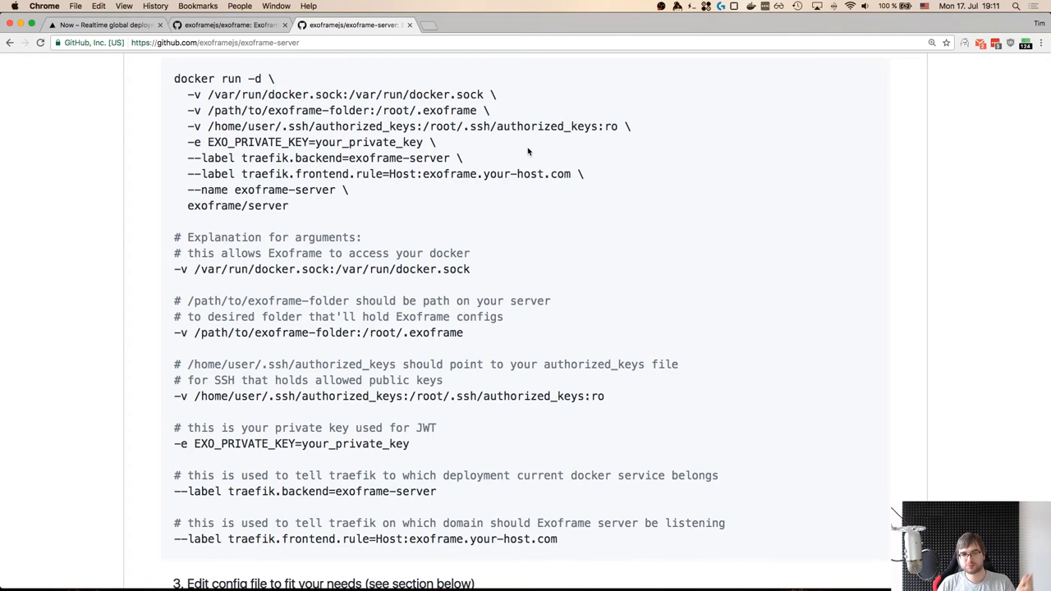
scroll("down", 3)
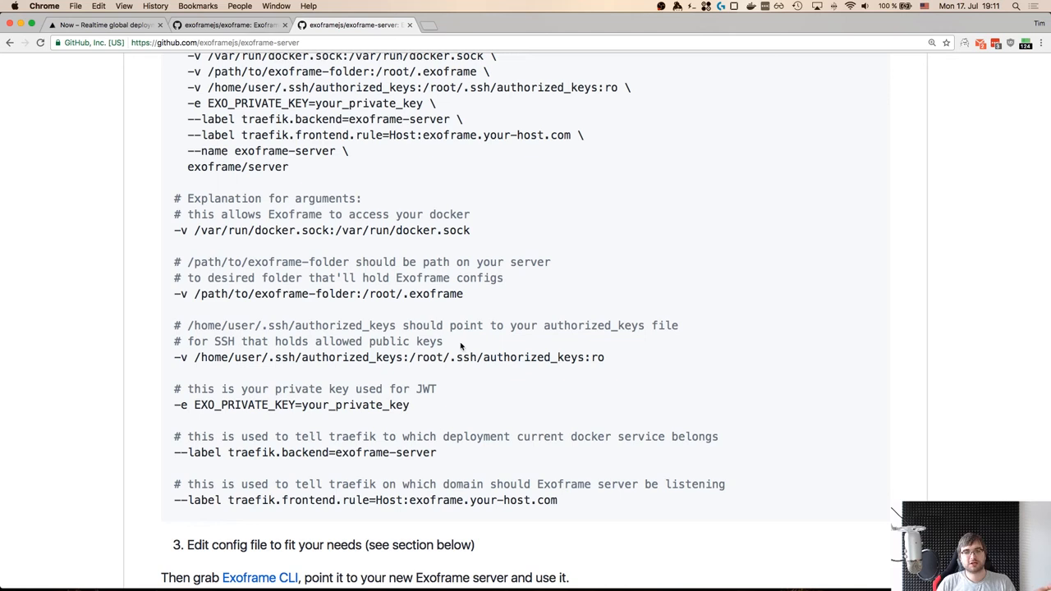
mouse_move(451, 345)
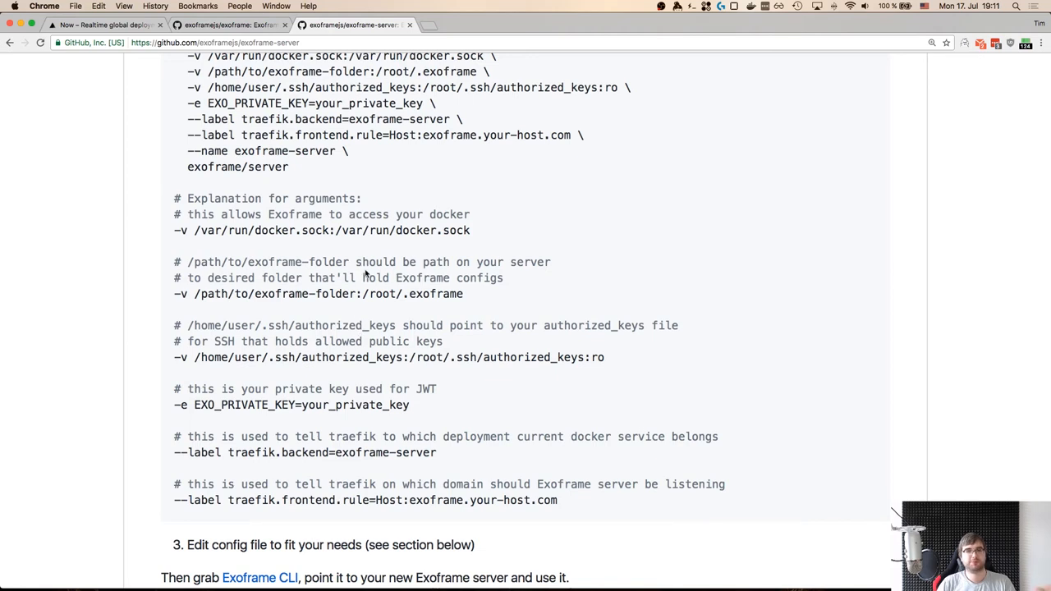
mouse_move(441, 201)
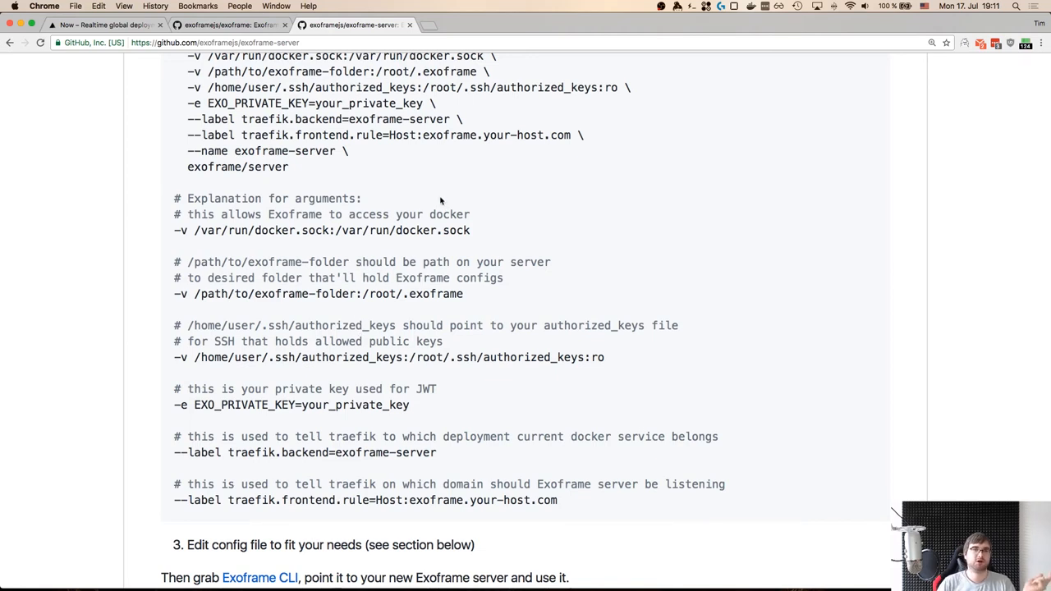
mouse_move(306, 164)
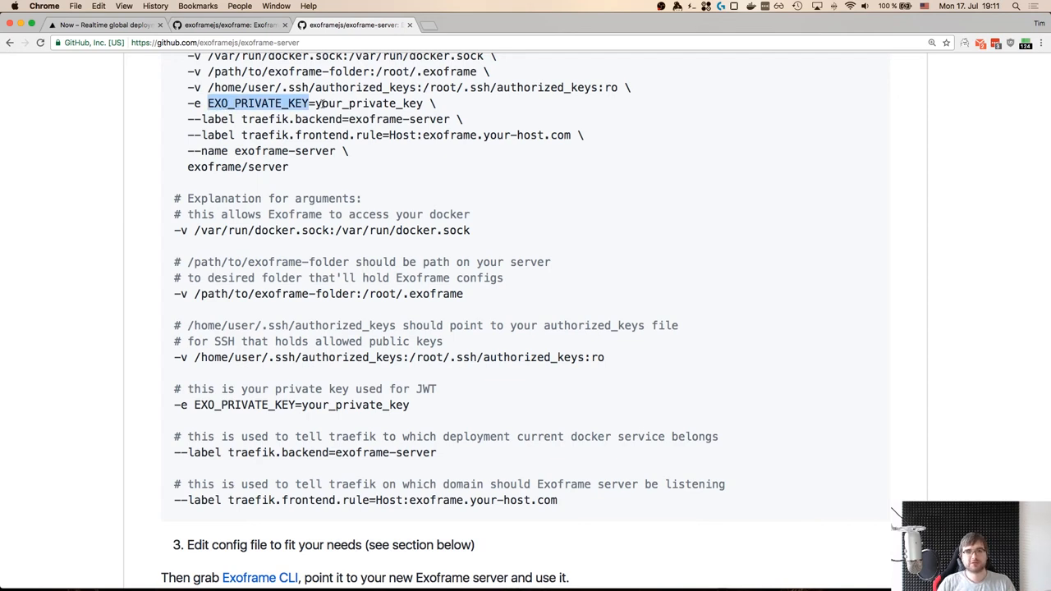
double_click(368, 103)
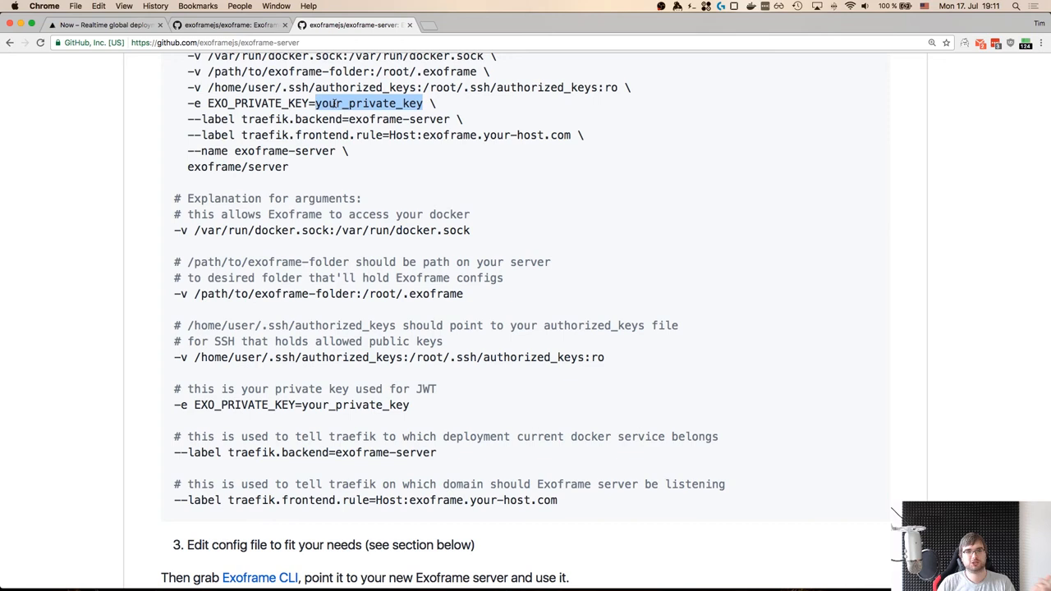
mouse_move(325, 172)
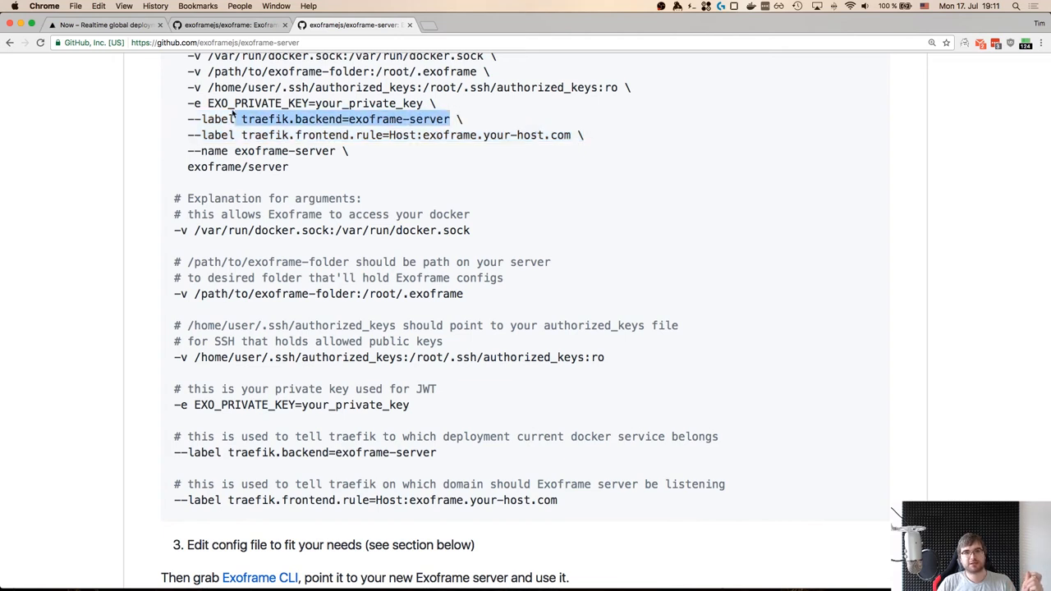
left_click(411, 134)
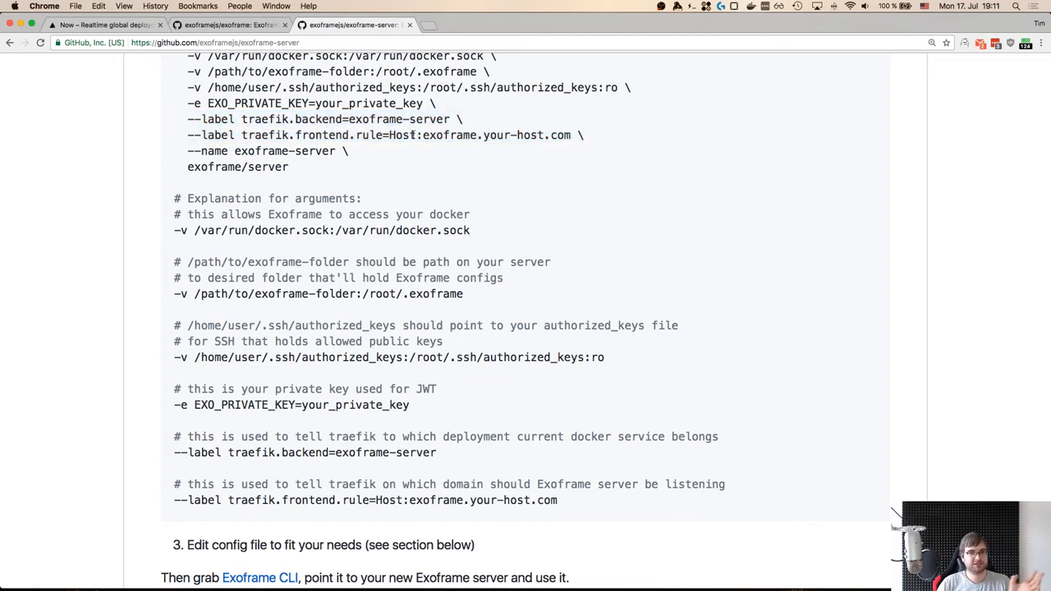
double_click(337, 134)
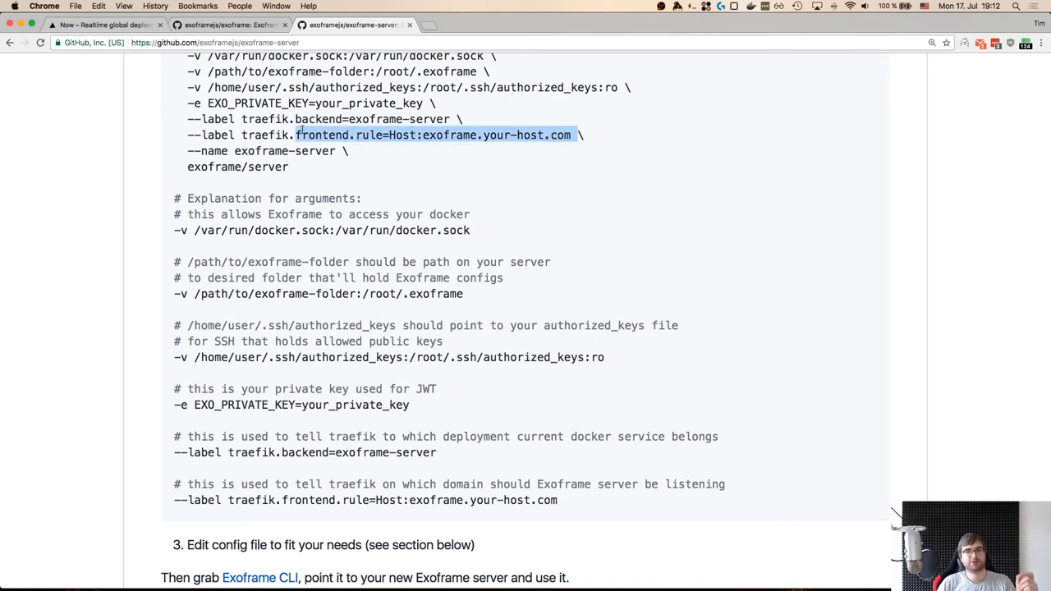
left_click(495, 160)
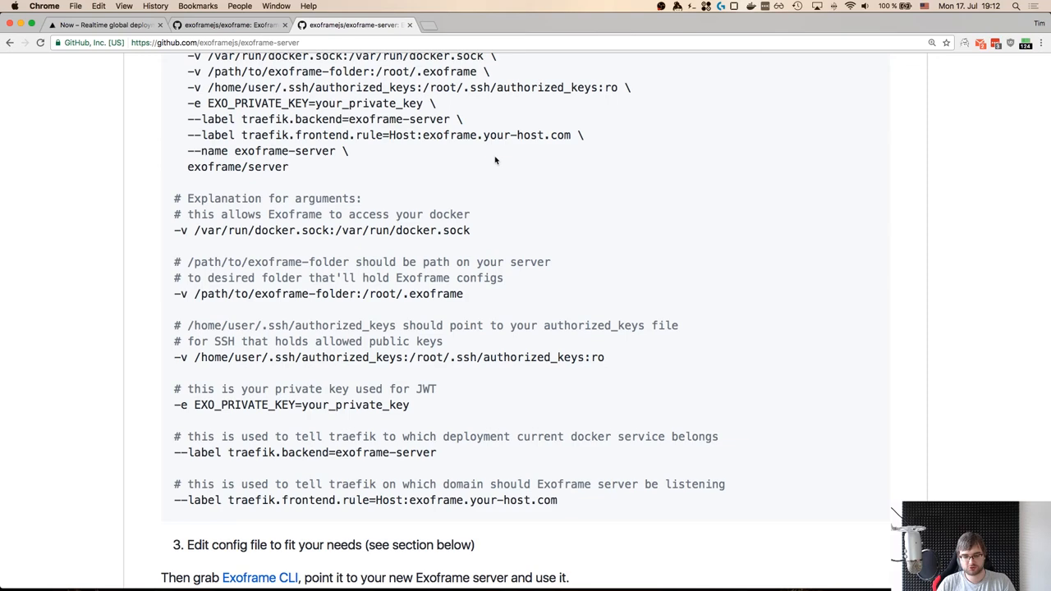
- Briefly visit exoframe.dev, then scroll the server README toward Configuration and type 'trafe'
type("exoframe.dev")
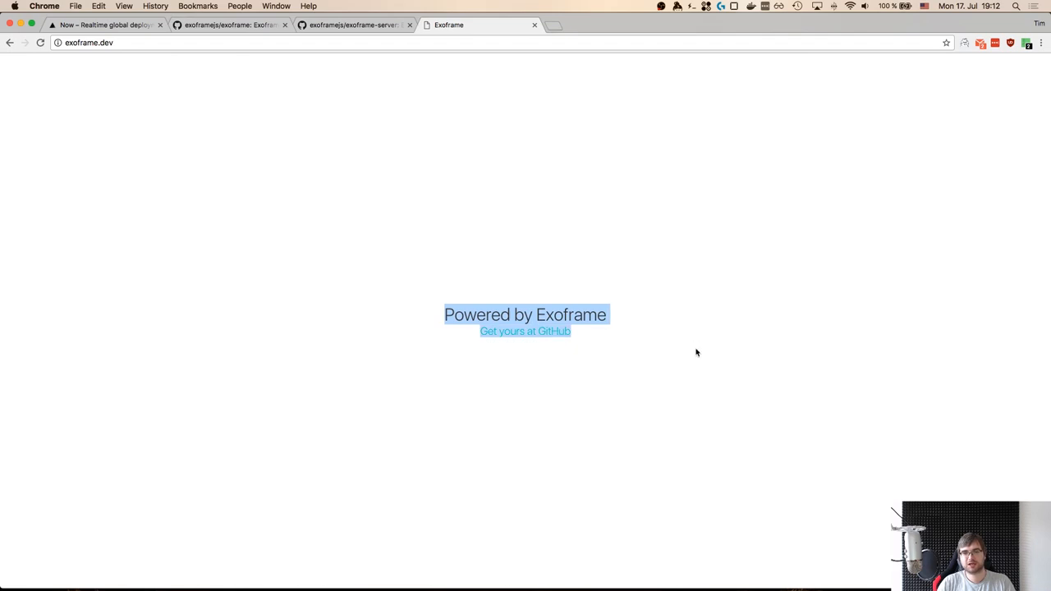
left_click(353, 24)
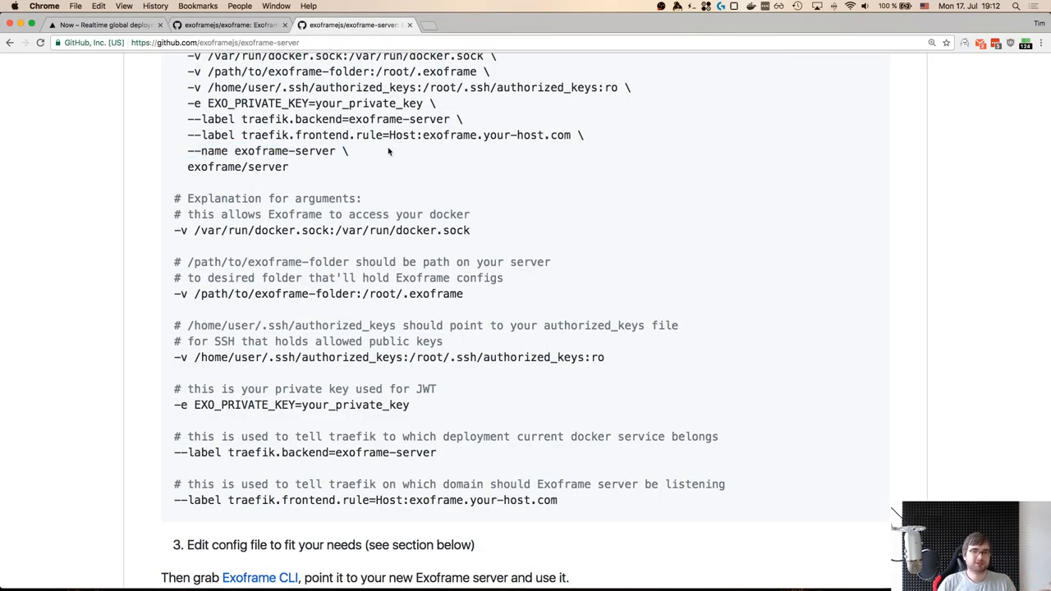
scroll("down", 3)
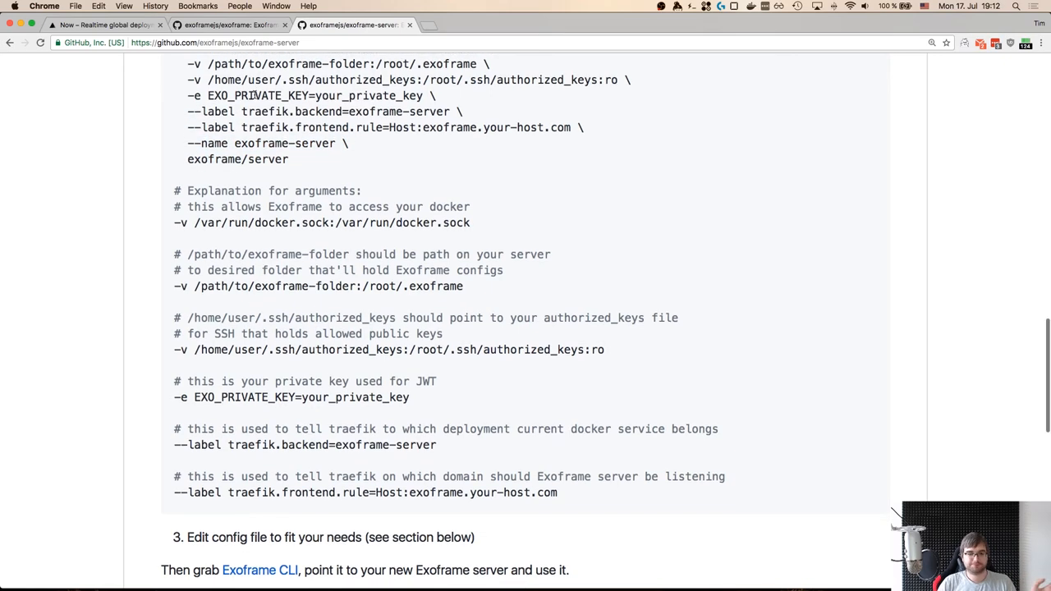
scroll("down", 3)
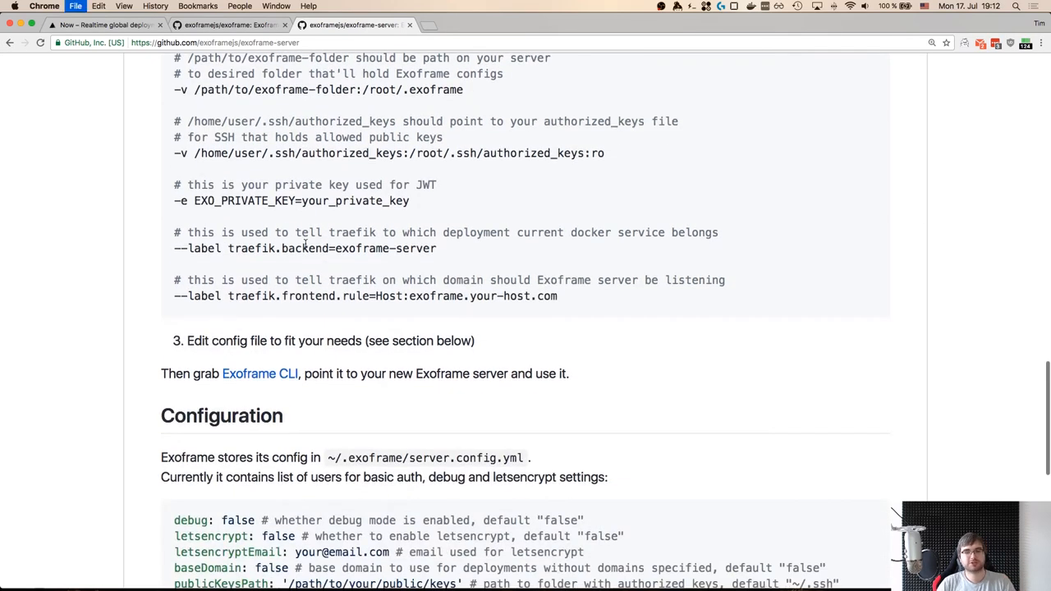
type("trafe")
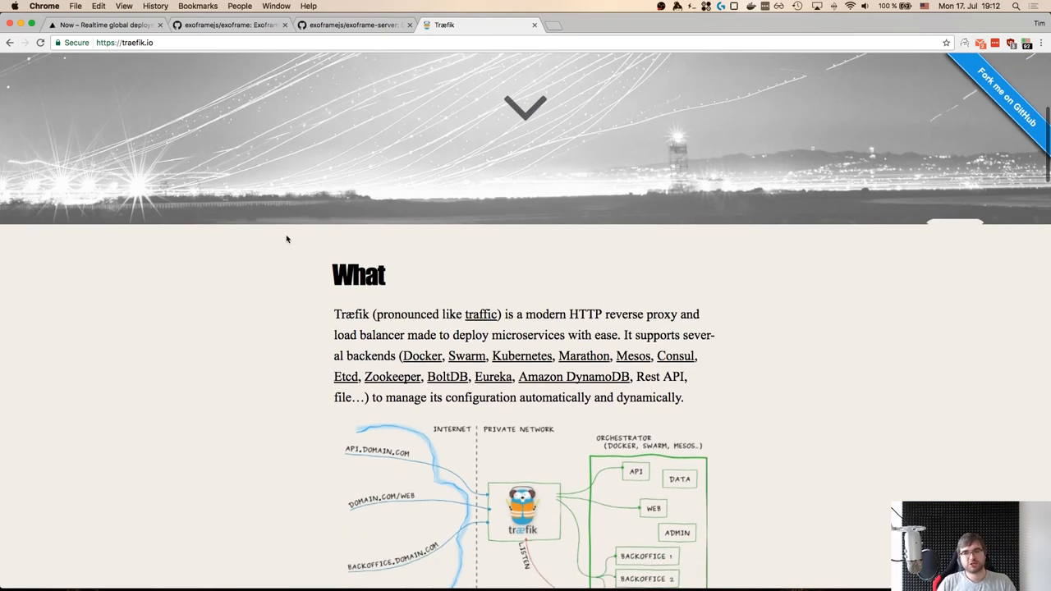
- Scroll through Traefik's What and Features sections, then back to the top banner
scroll("down", 3)
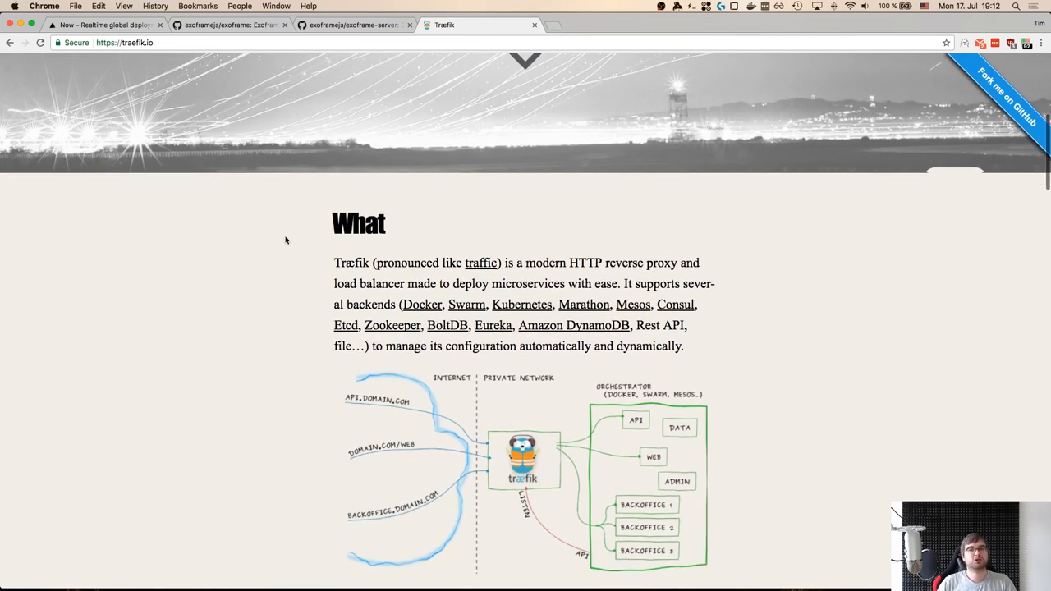
scroll("down", 3)
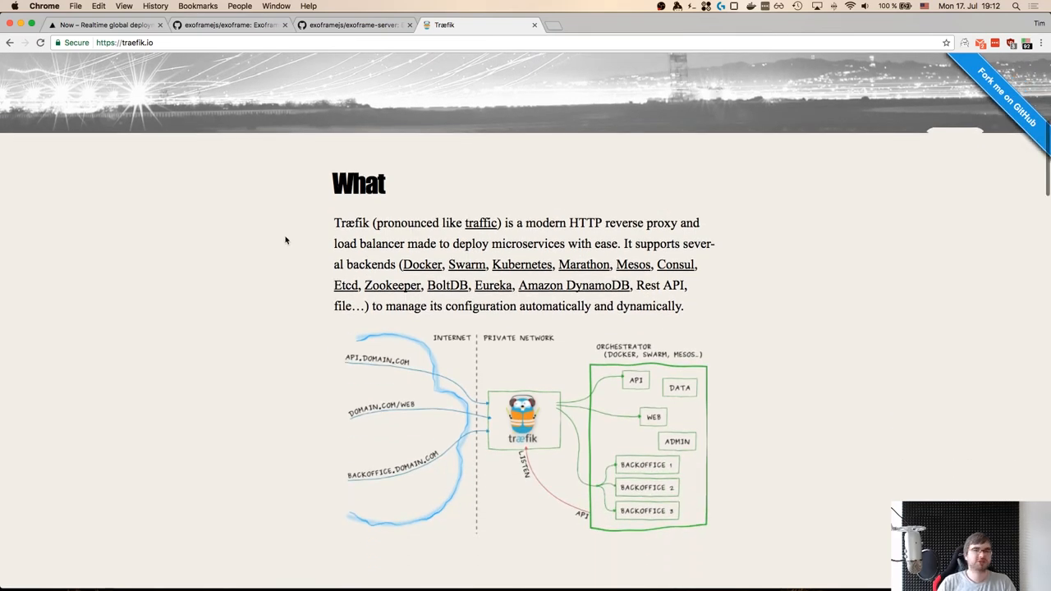
scroll("down", 3)
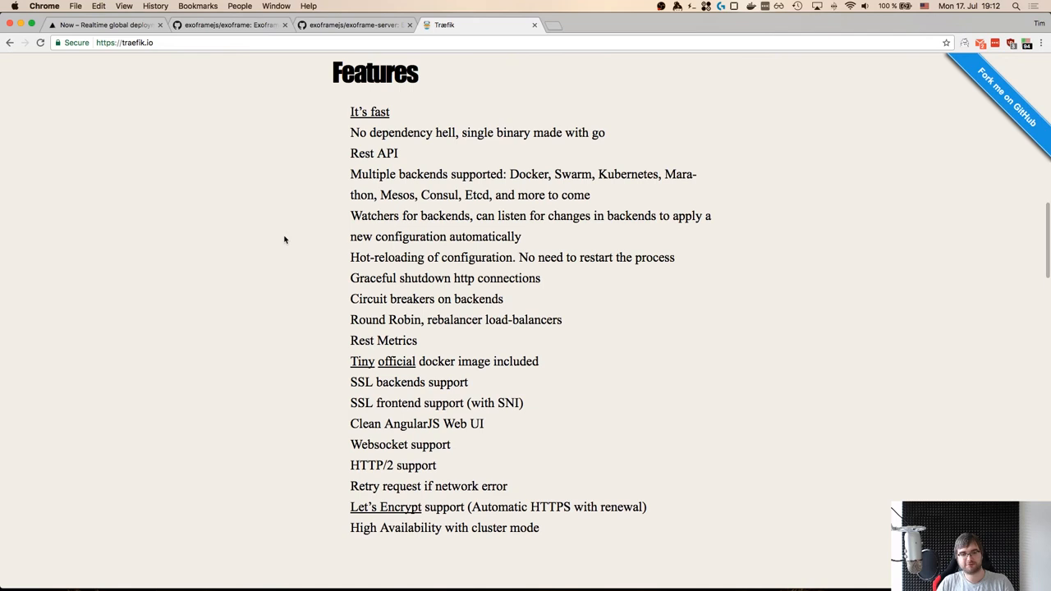
mouse_move(317, 239)
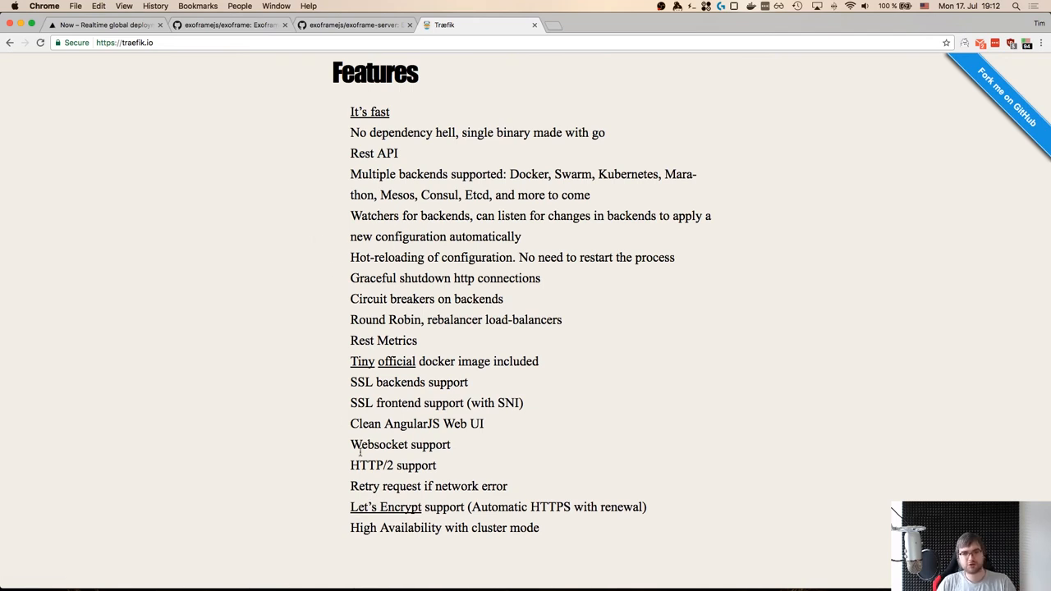
mouse_move(411, 464)
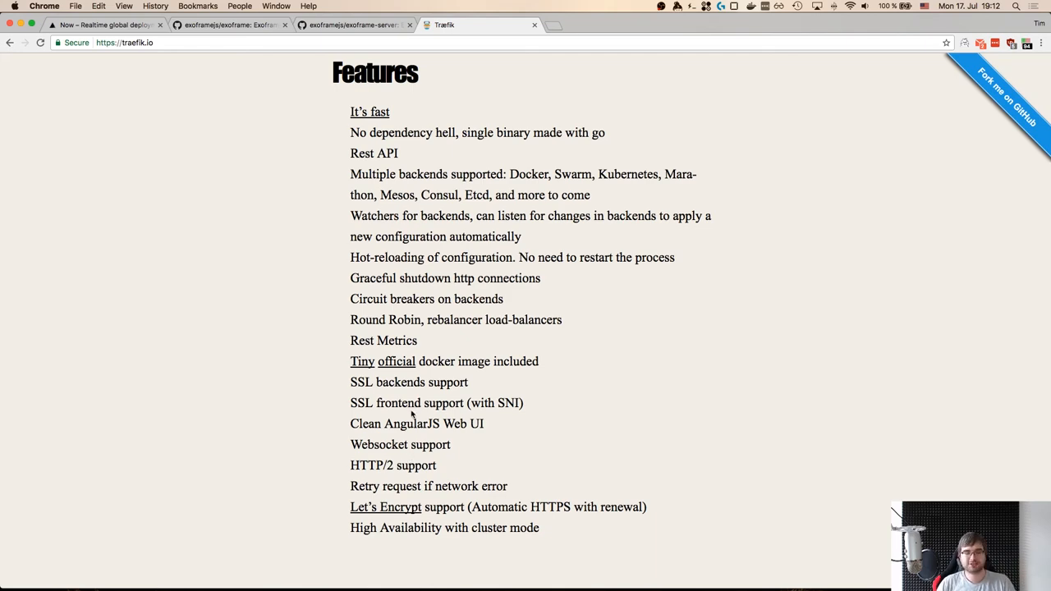
scroll("up", 3)
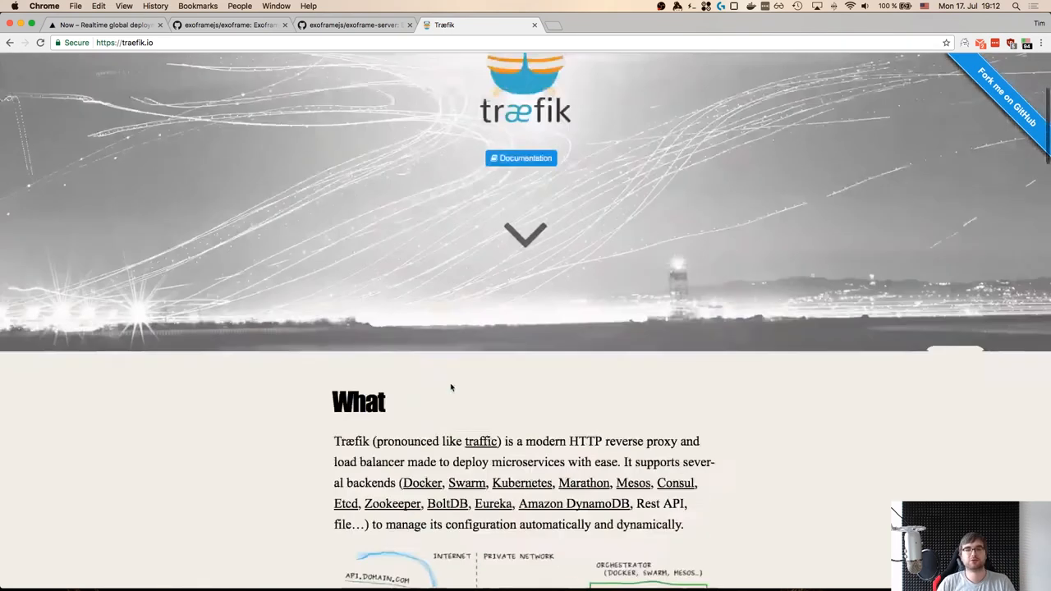
- Open Traefik's documentation, scroll the Overview diagram, then open the Basics concepts page
left_click(521, 157)
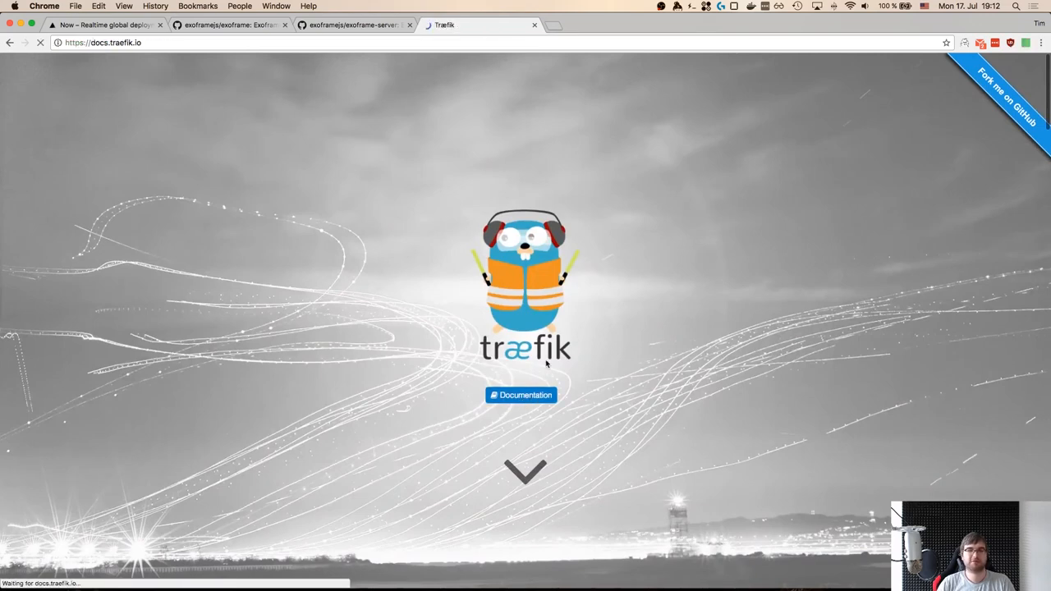
left_click(521, 395)
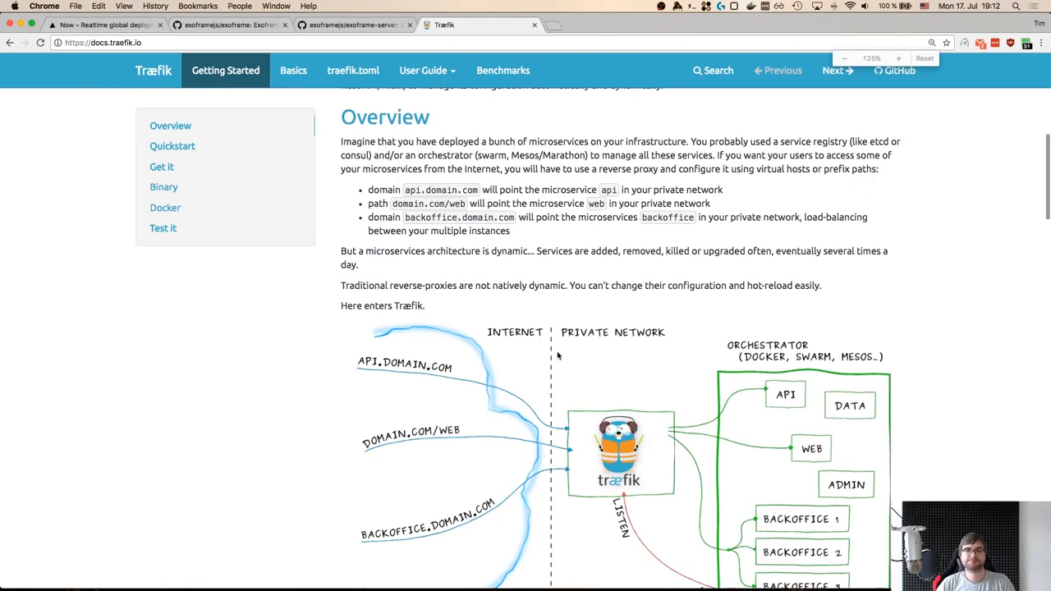
scroll("down", 3)
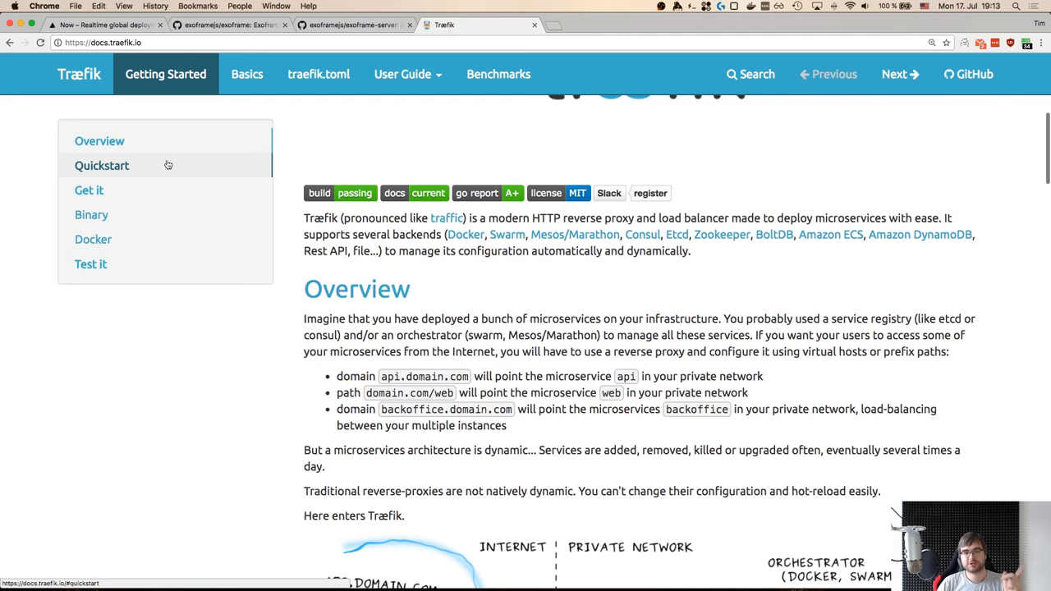
scroll("down", 3)
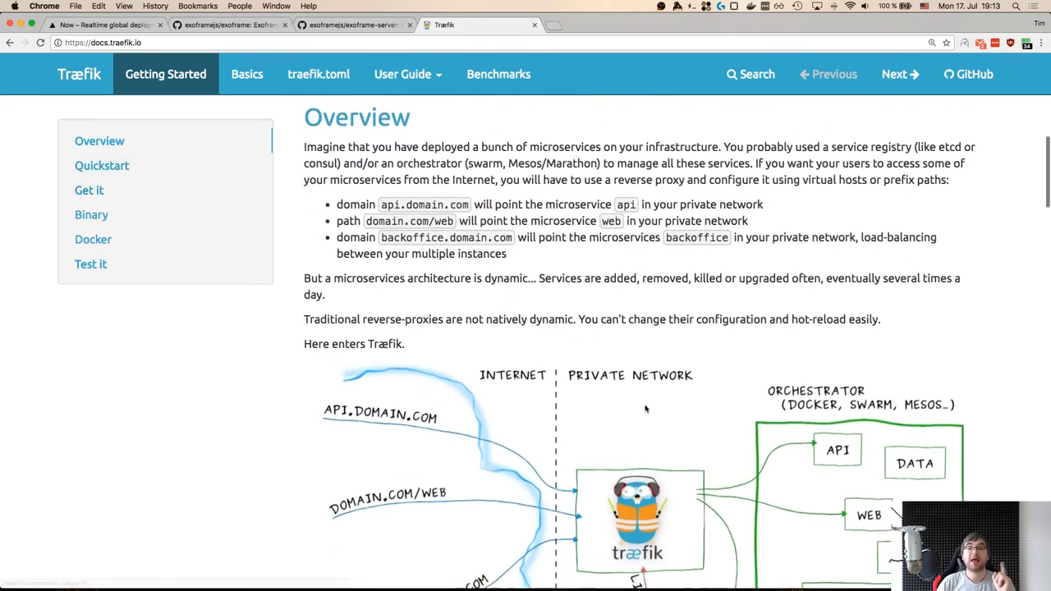
scroll("down", 3)
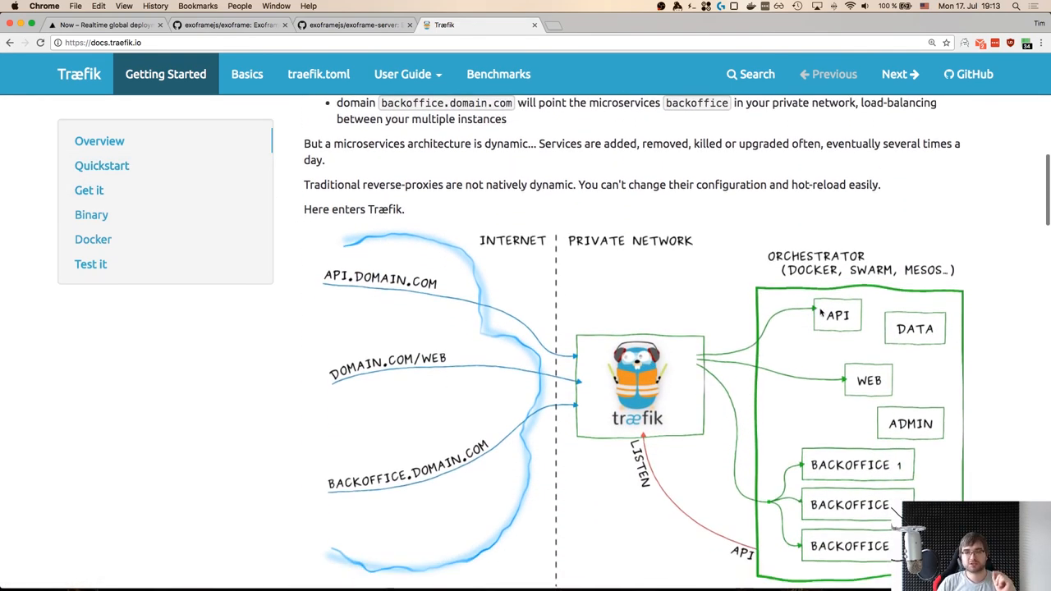
scroll("down", 3)
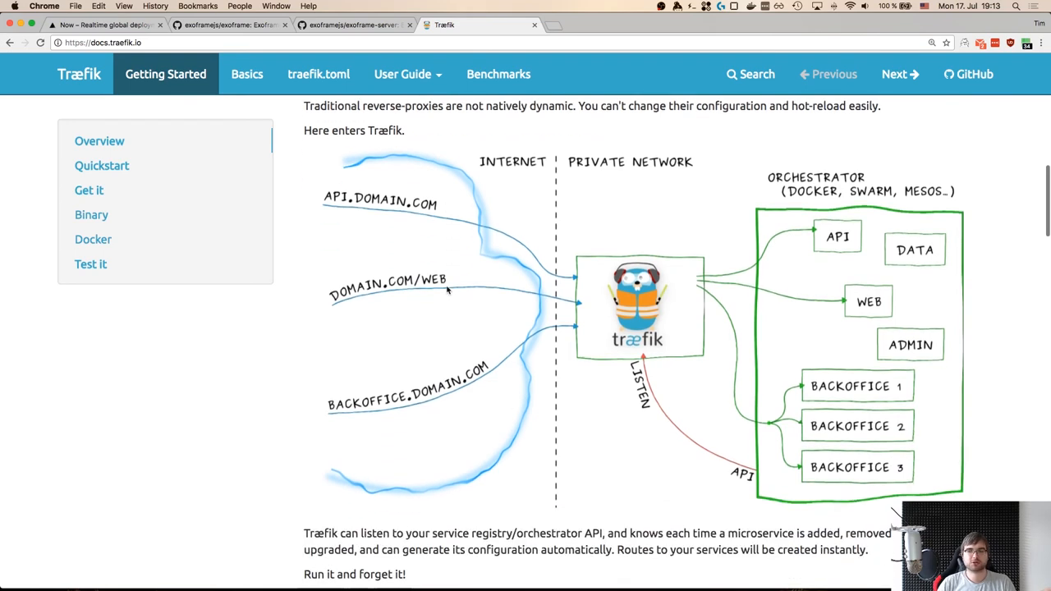
scroll("down", 3)
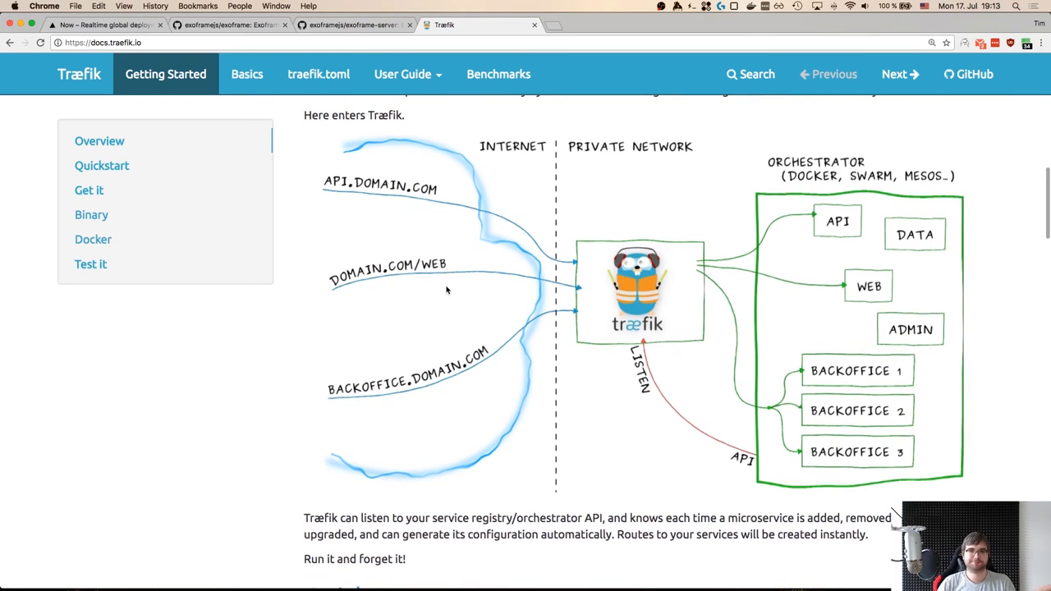
left_click(246, 74)
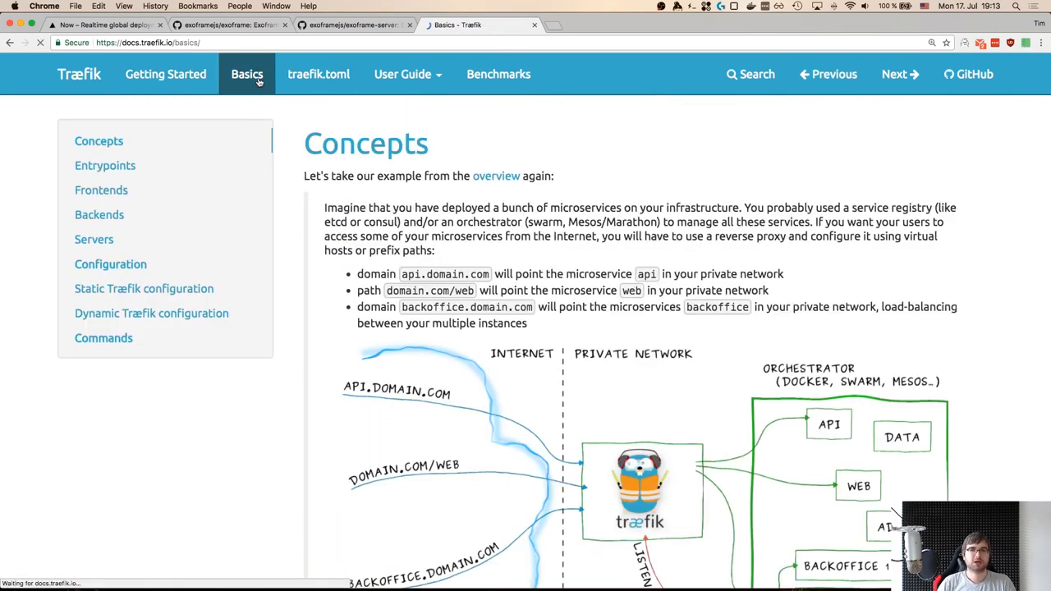
left_click(353, 24)
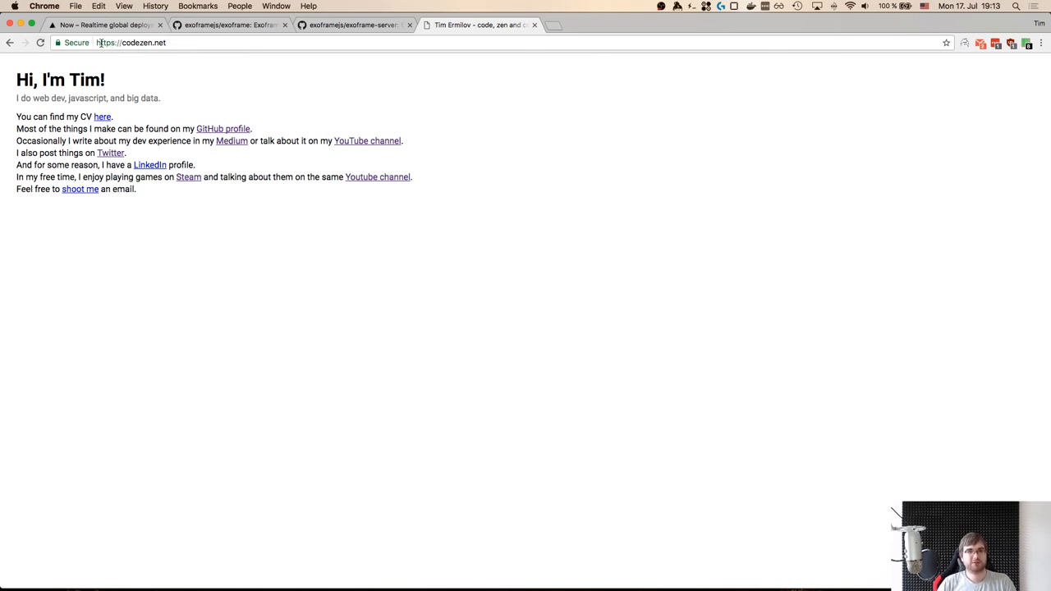
- View codezen.net's secure connection and site permission details
left_click(74, 43)
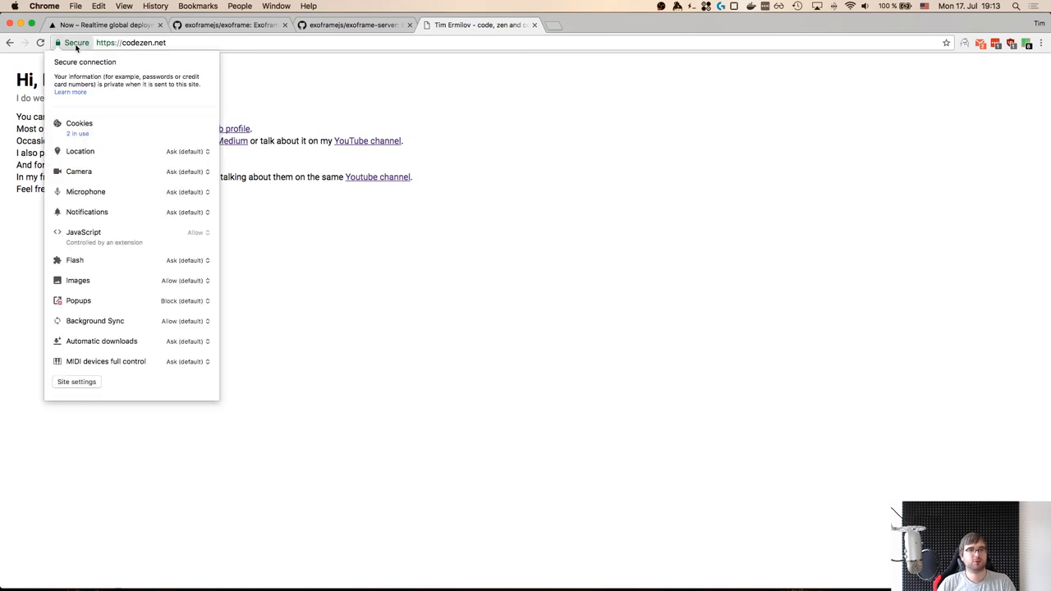
mouse_move(357, 96)
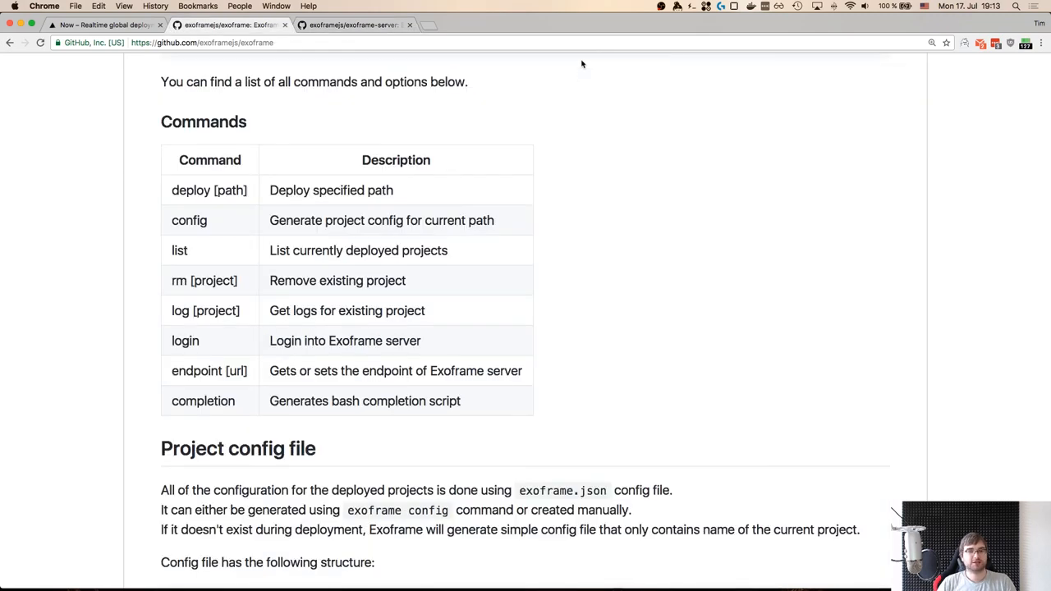
- Scroll the exoframe-server README to Configuration and select the server.config.yml file name
scroll("down", 3)
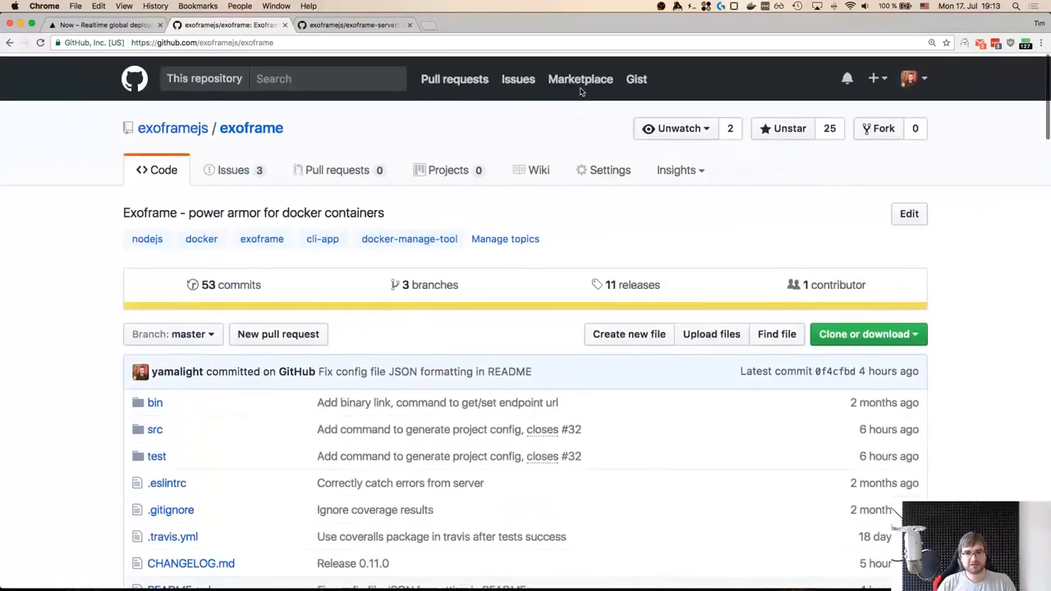
scroll("down", 3)
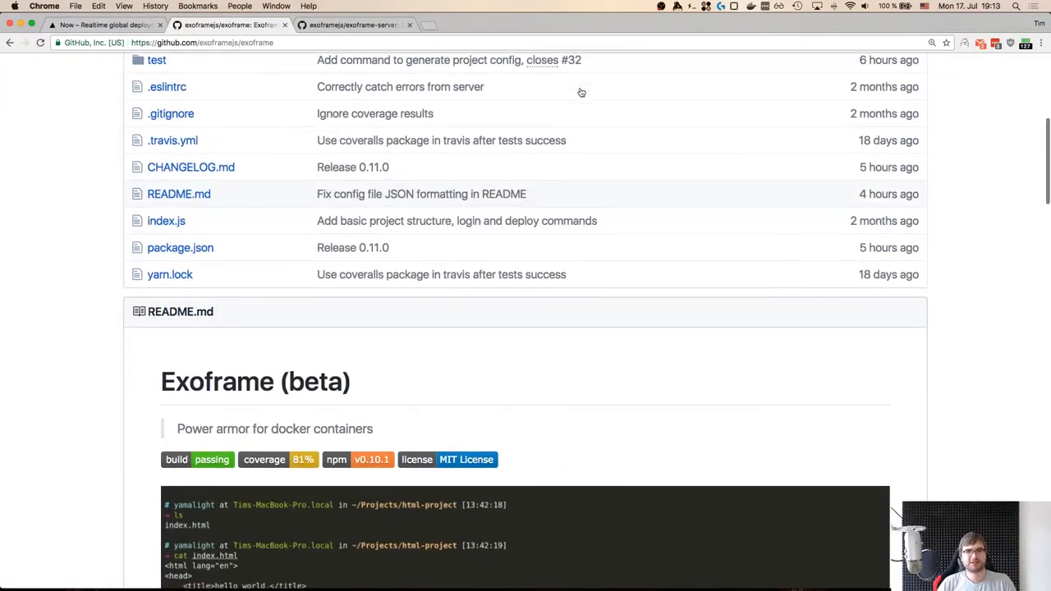
scroll("down", 3)
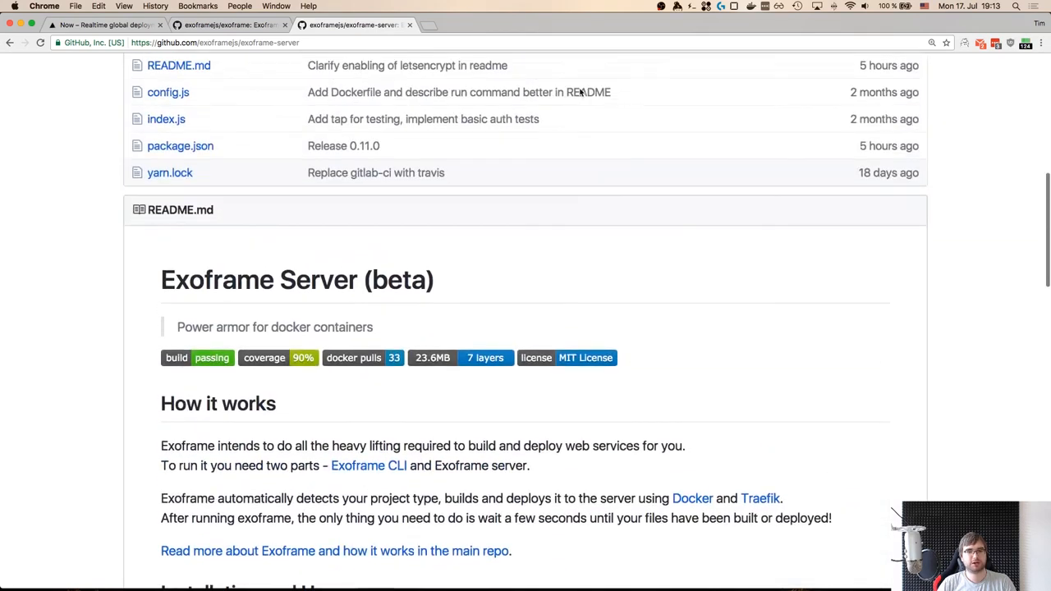
scroll("down", 3)
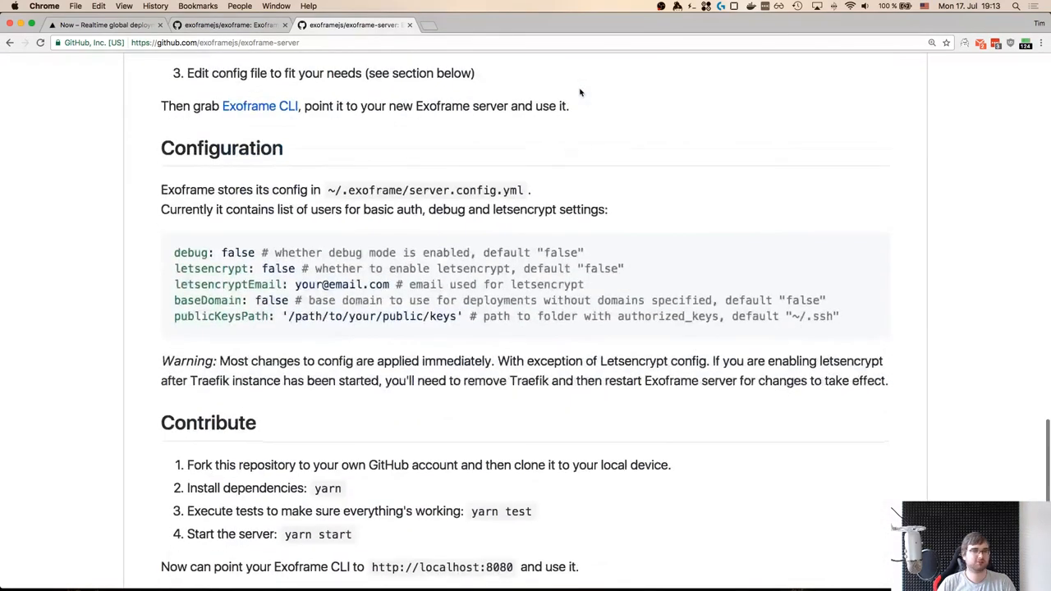
scroll("down", 3)
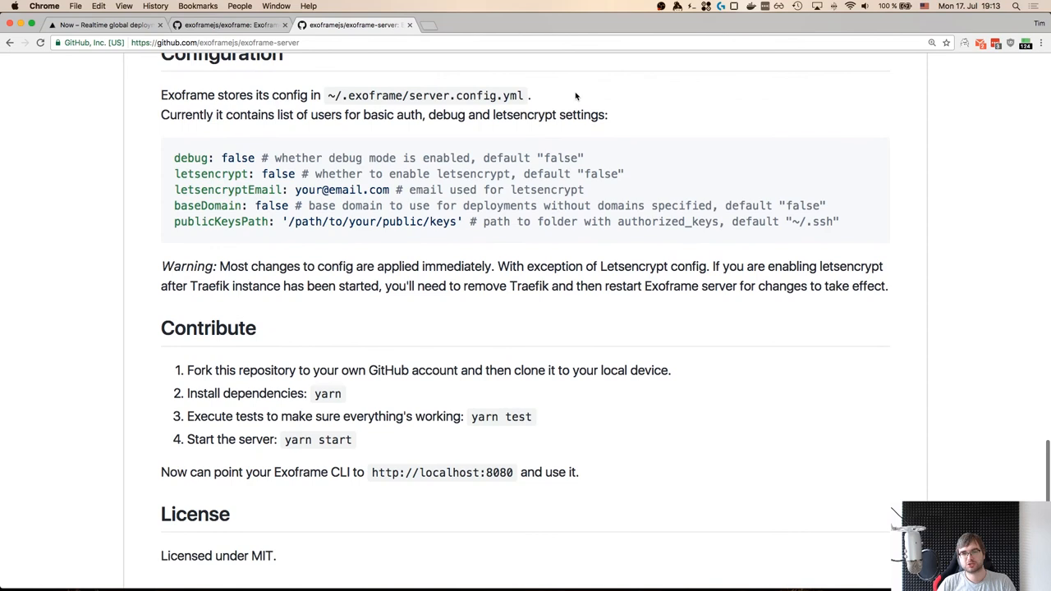
scroll("up", 3)
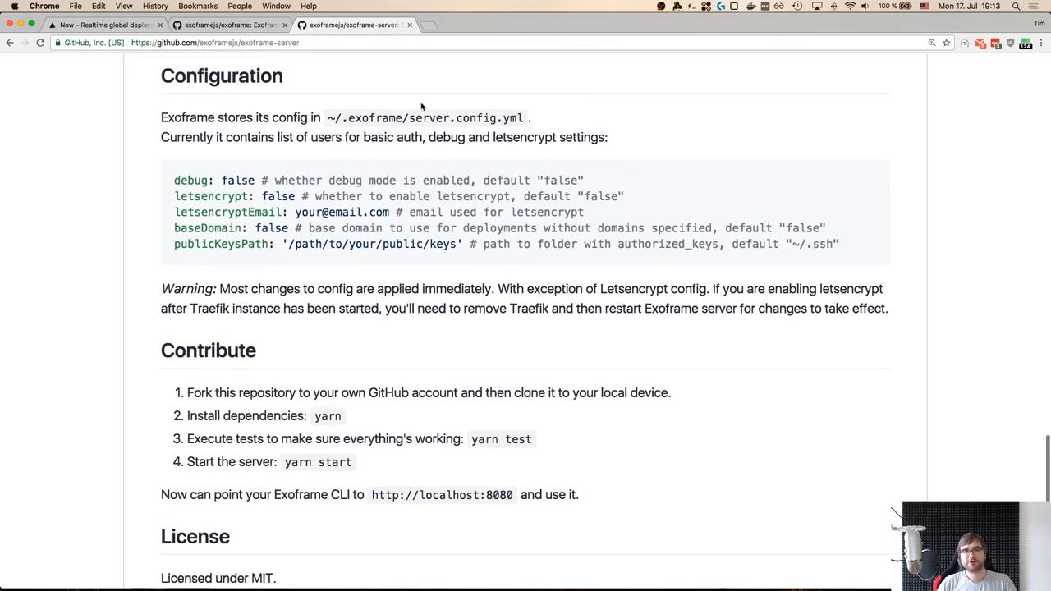
double_click(466, 117)
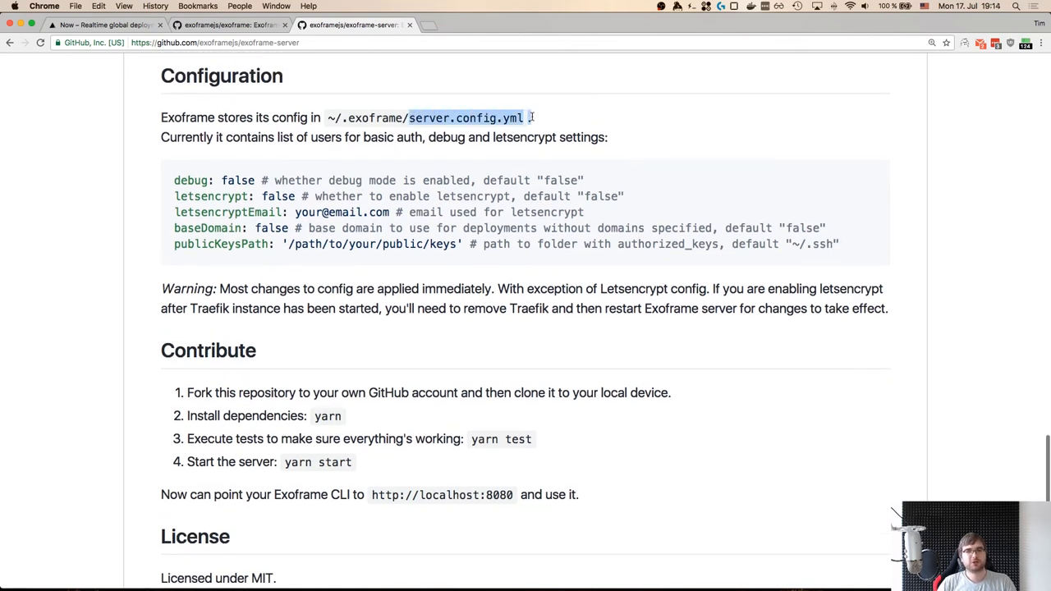
left_click(417, 264)
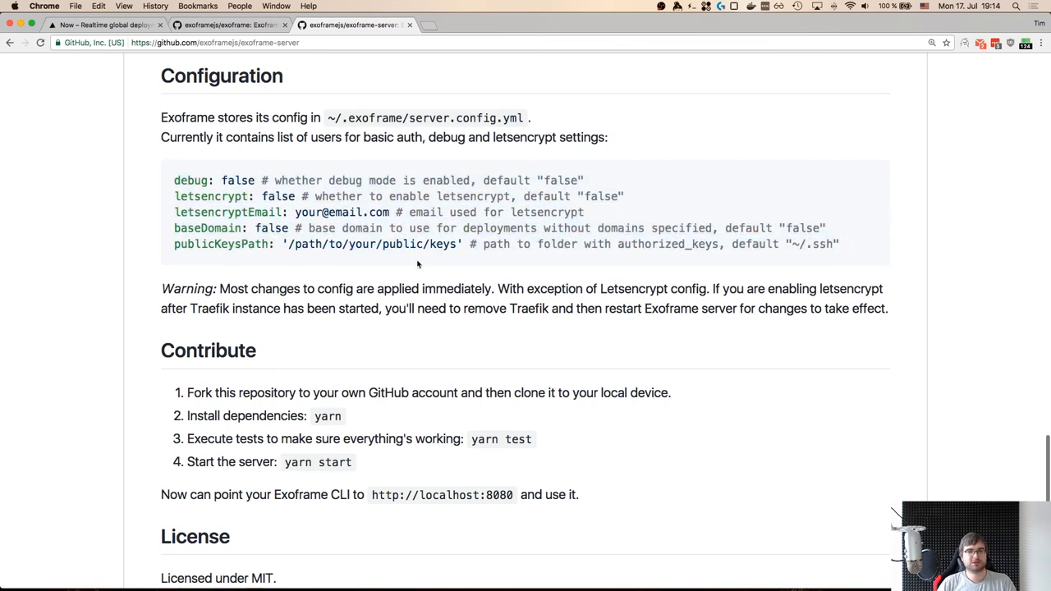
mouse_move(173, 170)
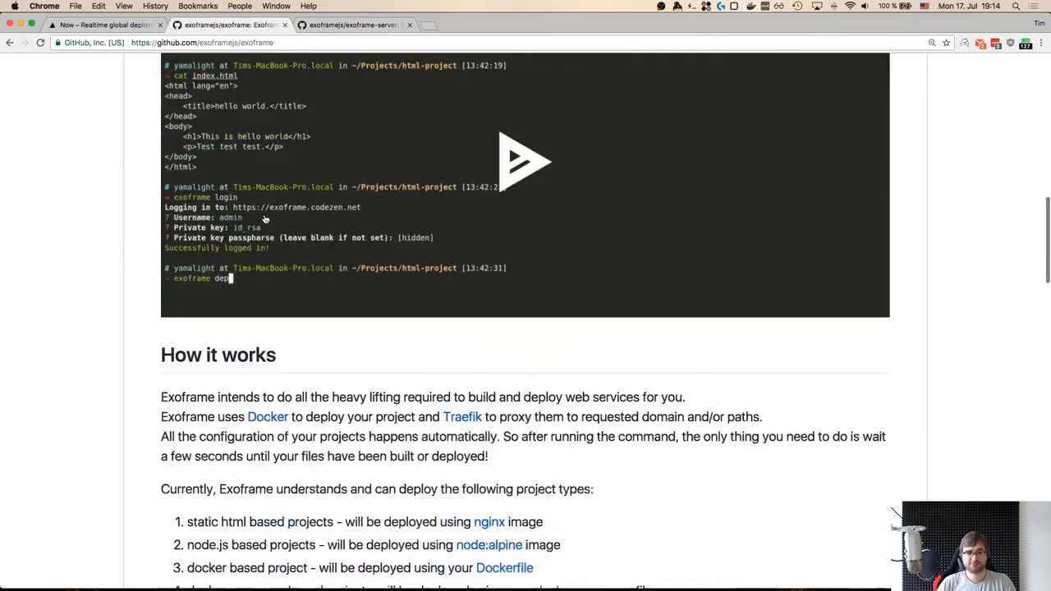
- Scroll the exoframe project config section, then return to the exoframe-server docker run arguments
scroll("up", 3)
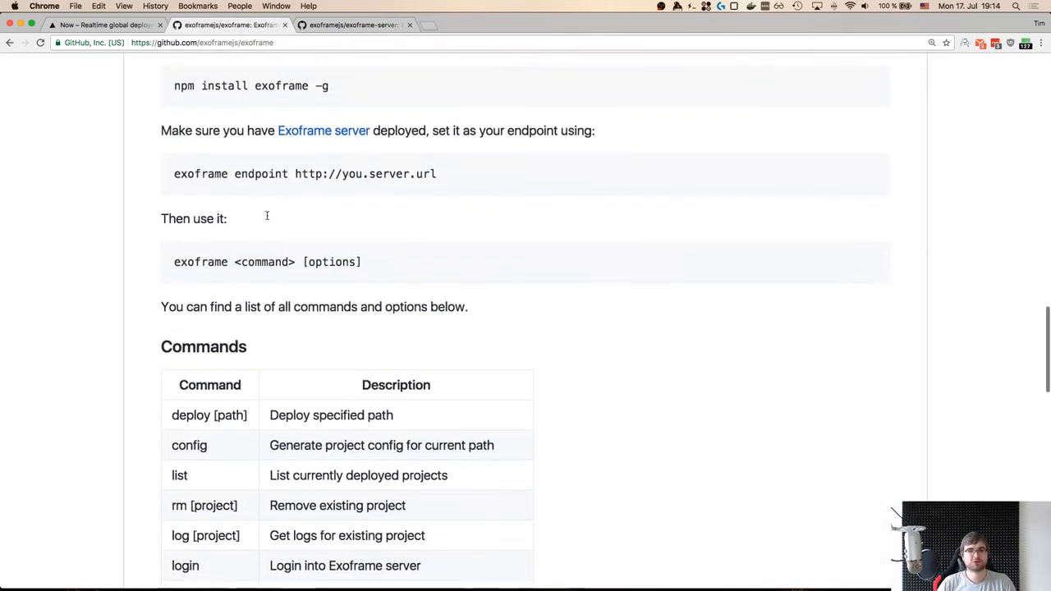
scroll("down", 3)
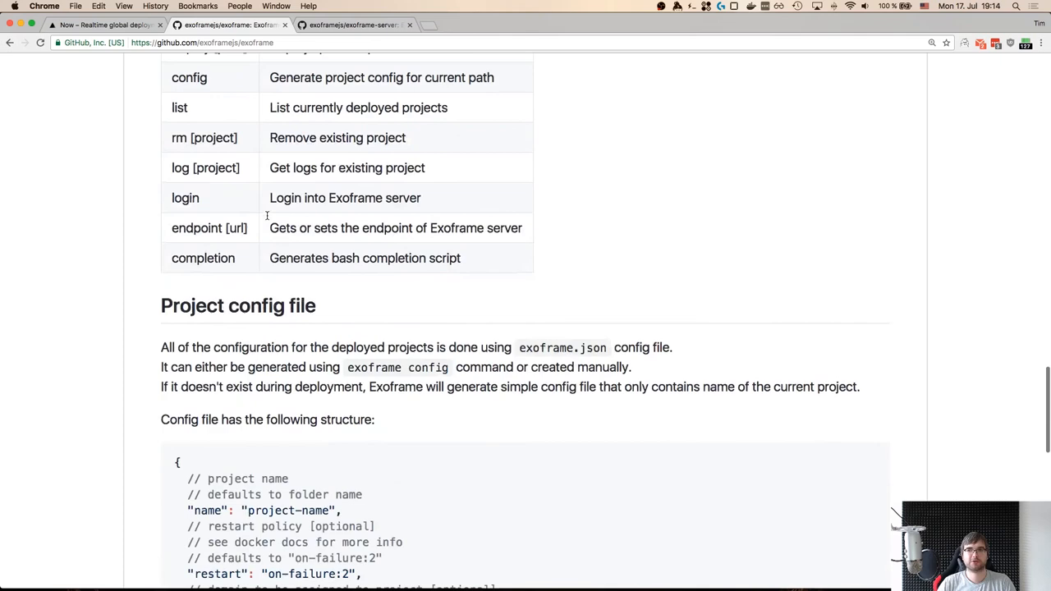
scroll("down", 3)
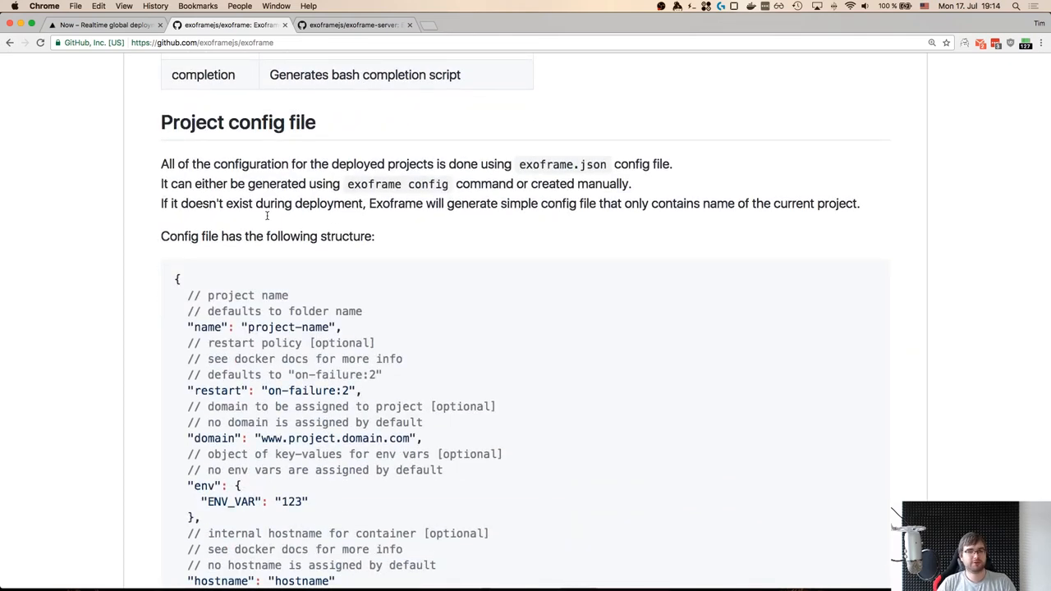
left_click(98, 25)
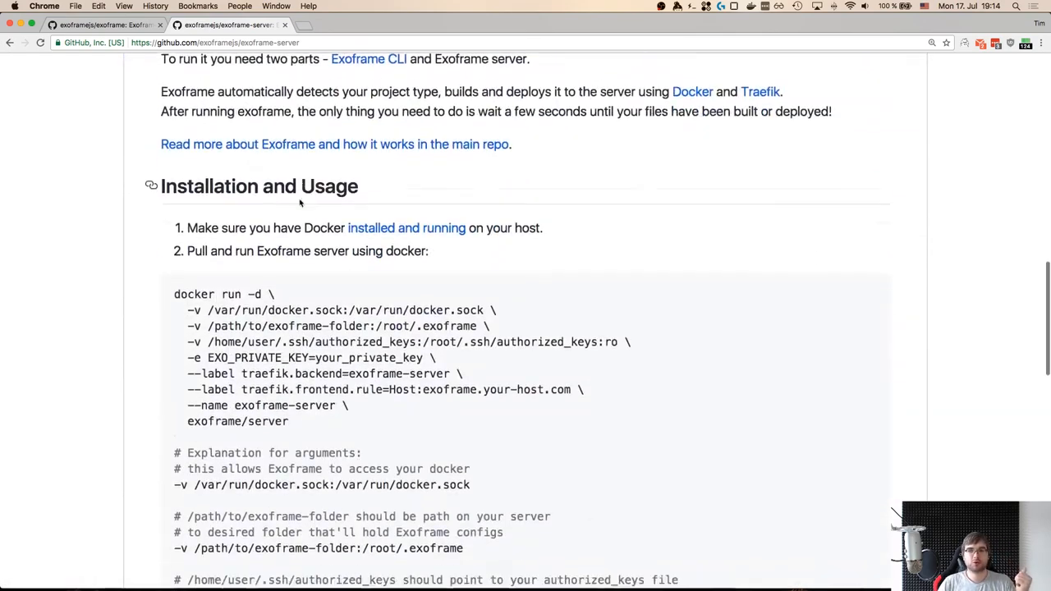
scroll("down", 3)
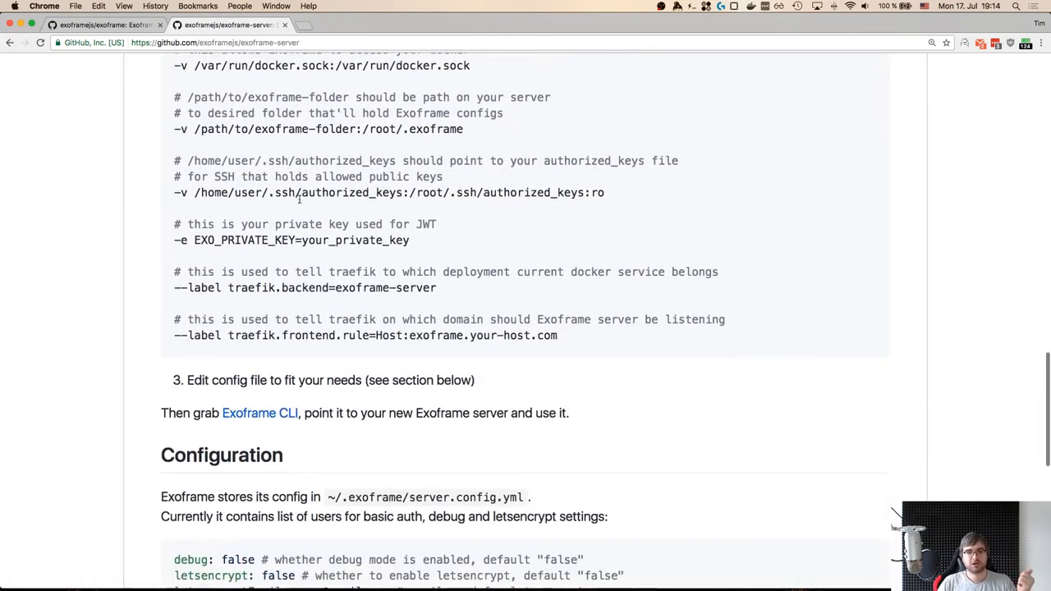